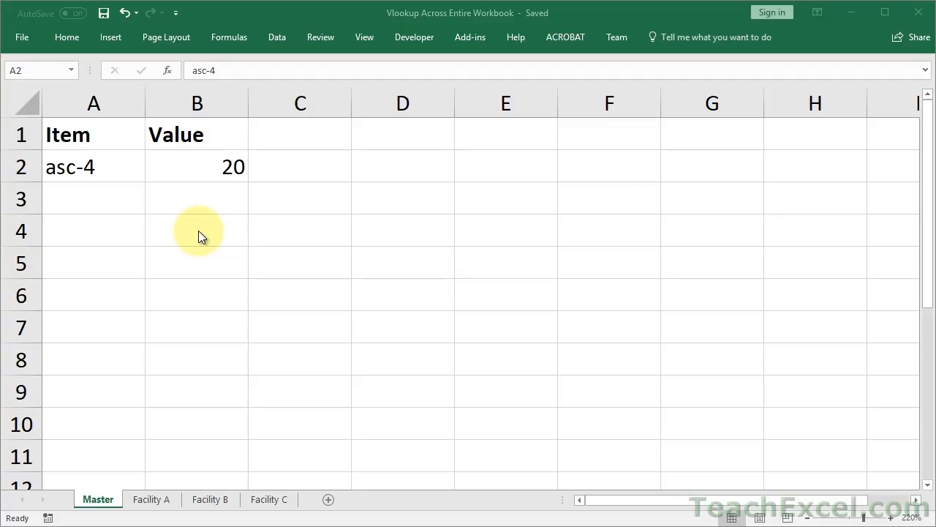
Enter =VLOOKUPWORKBOOK(A2,A2:C10,3,FALSE) in B2 so asc-12 returns 16
double_click(69, 166)
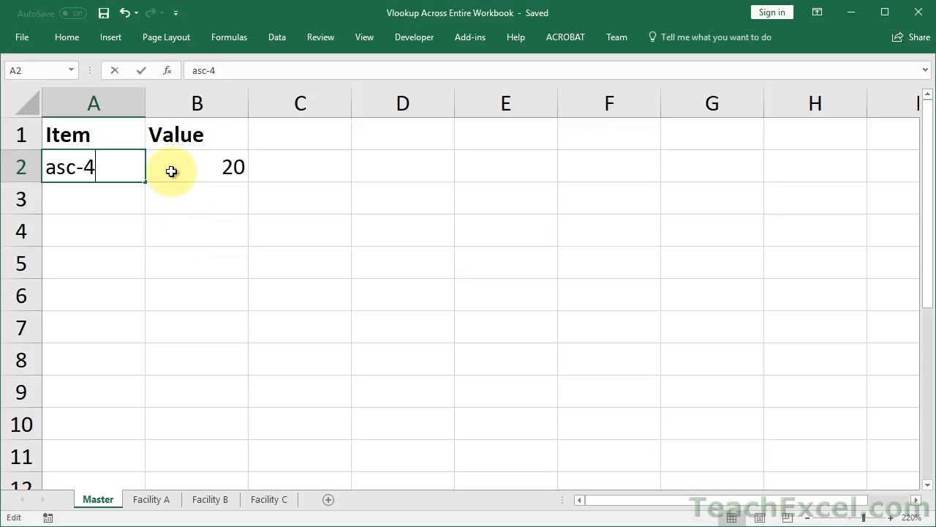
text(=VLOOKUPWORKBOOK(A2,A2:C10,3,FALSE))
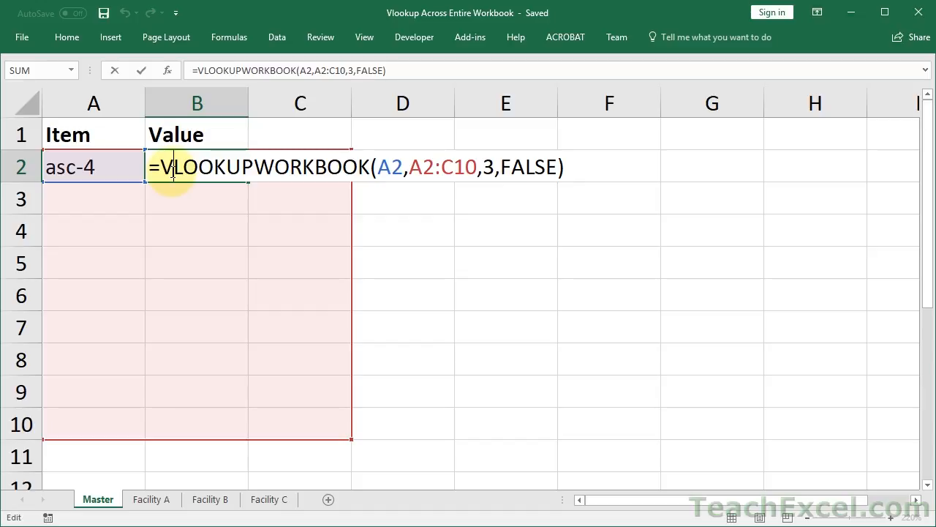
key(Enter)
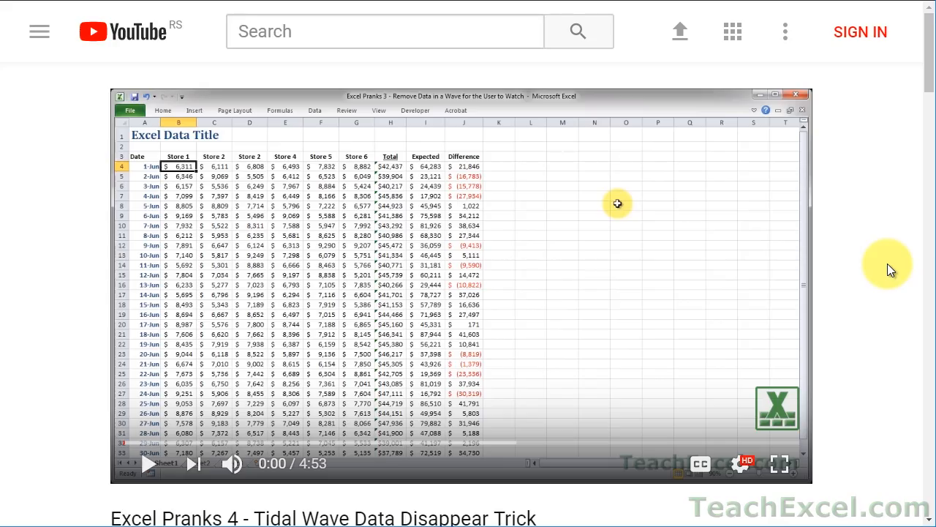
scroll(down, 3)
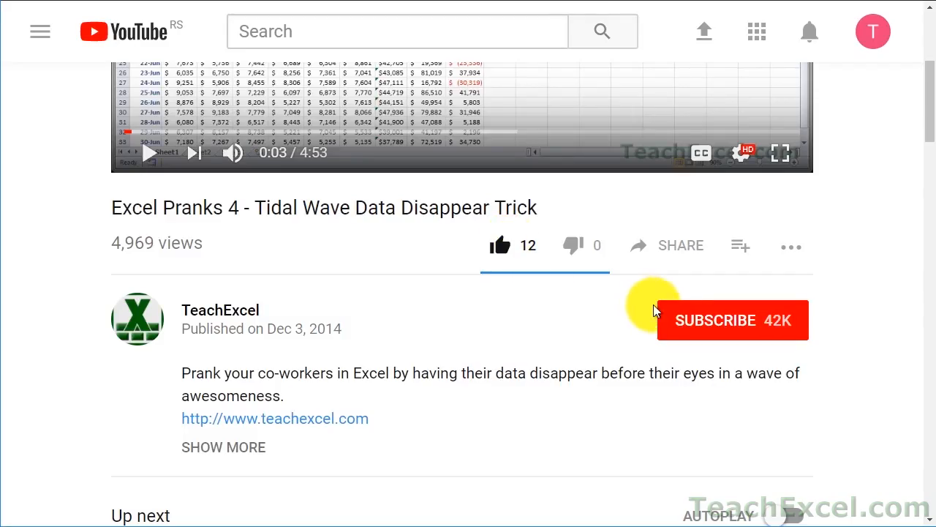
click(732, 319)
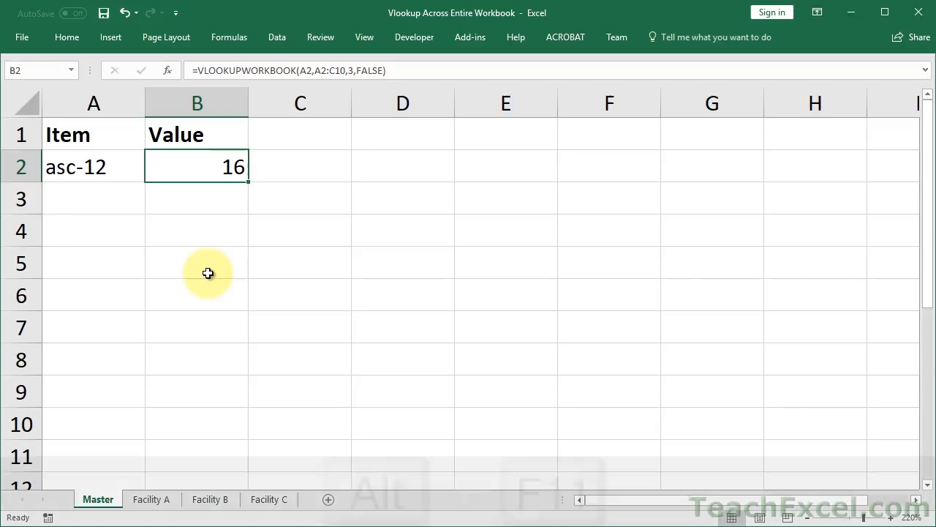
Insert a new code module (Module2) into the workbook's VBA project
key(alt+f11)
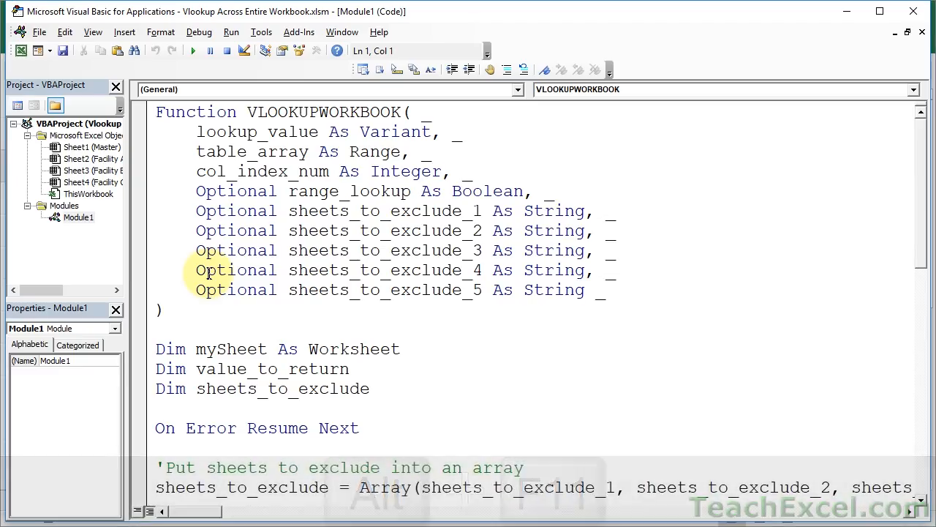
mouse_move(757, 123)
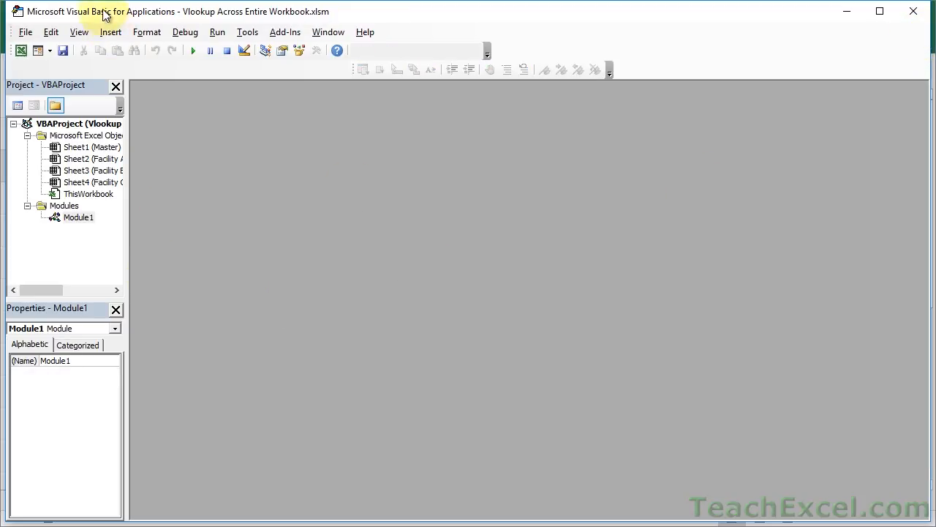
click(111, 32)
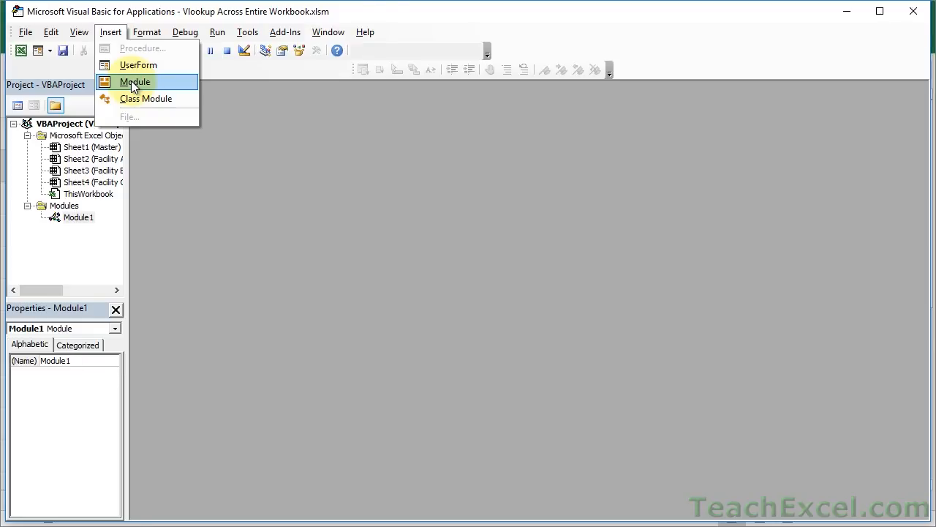
click(135, 82)
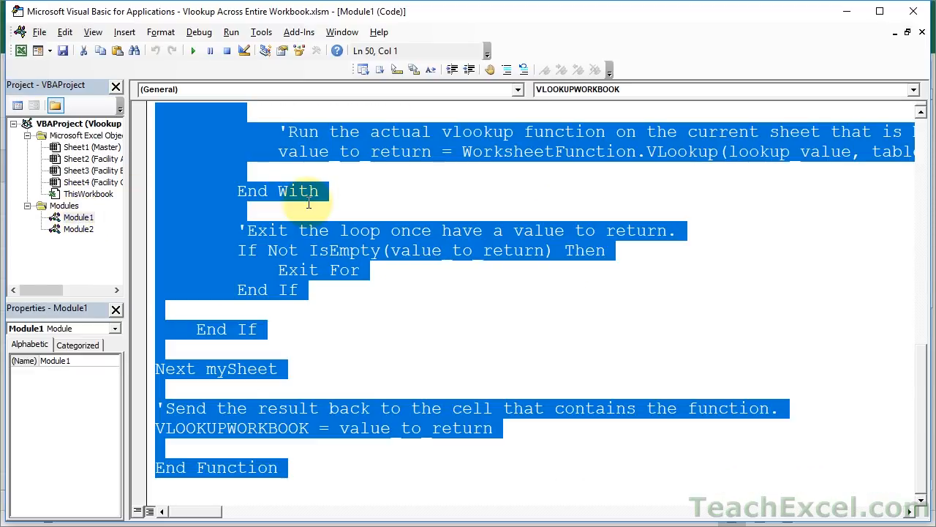
mouse_move(79, 228)
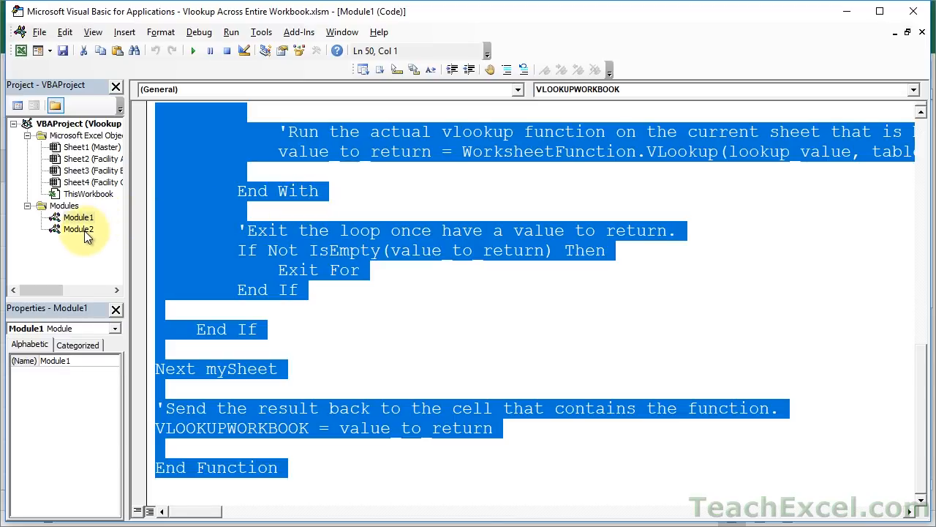
View Module2's code holding the copied VLOOKUPWORKBOOK function
click(79, 228)
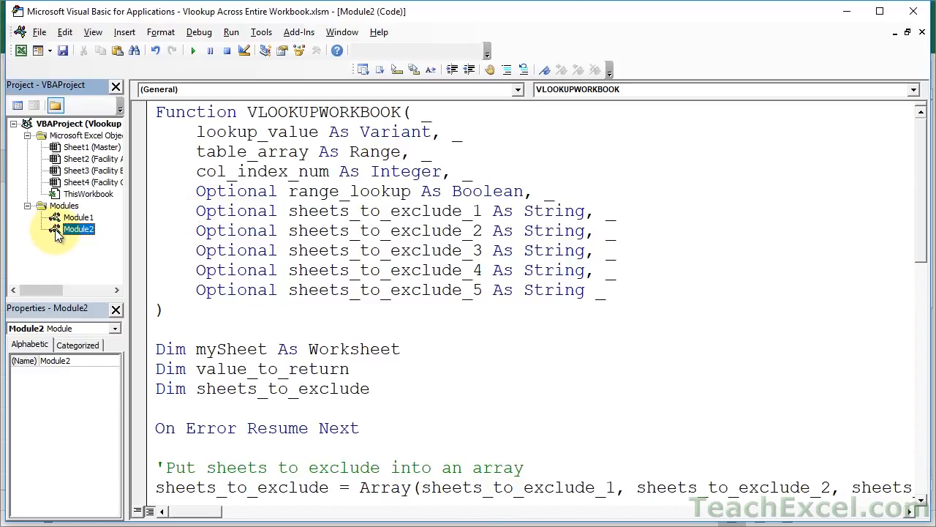
right_click(79, 228)
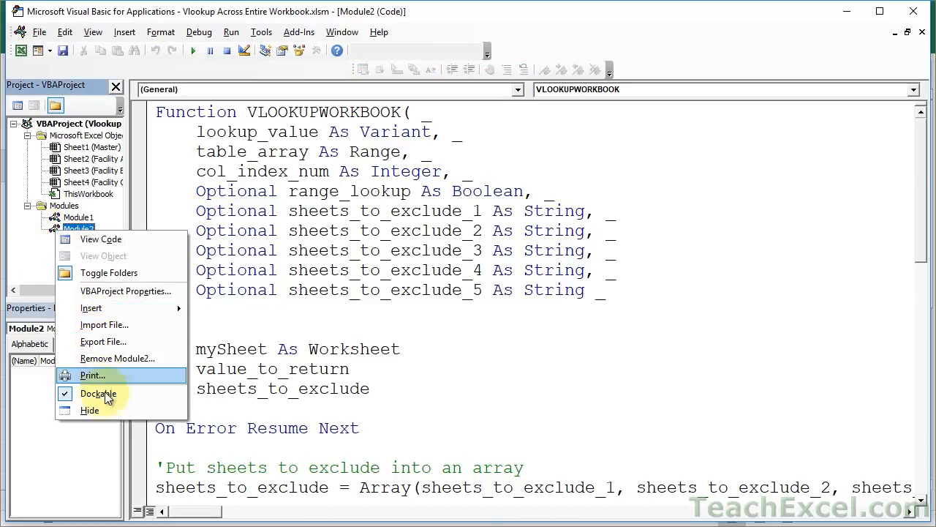
click(117, 357)
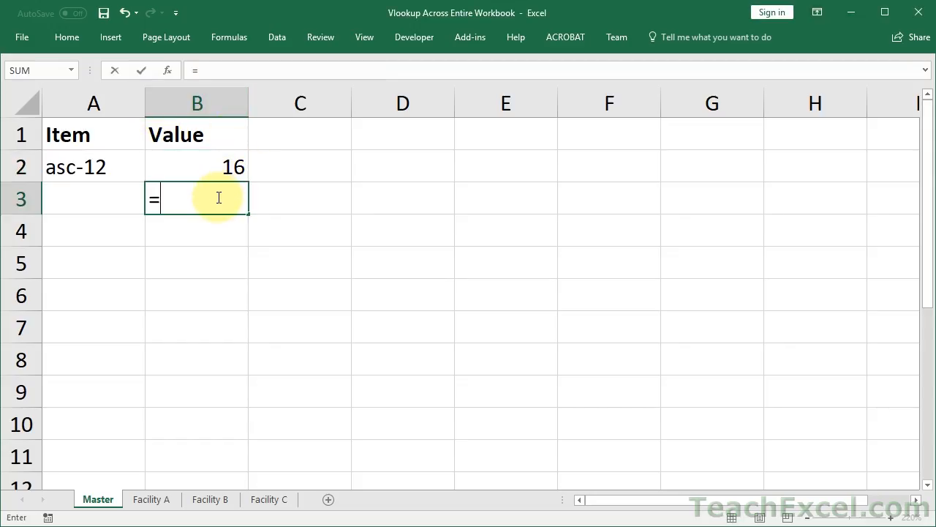
Check the Master formula for asc-4, then review the Facility A and C item tables
text(vl)
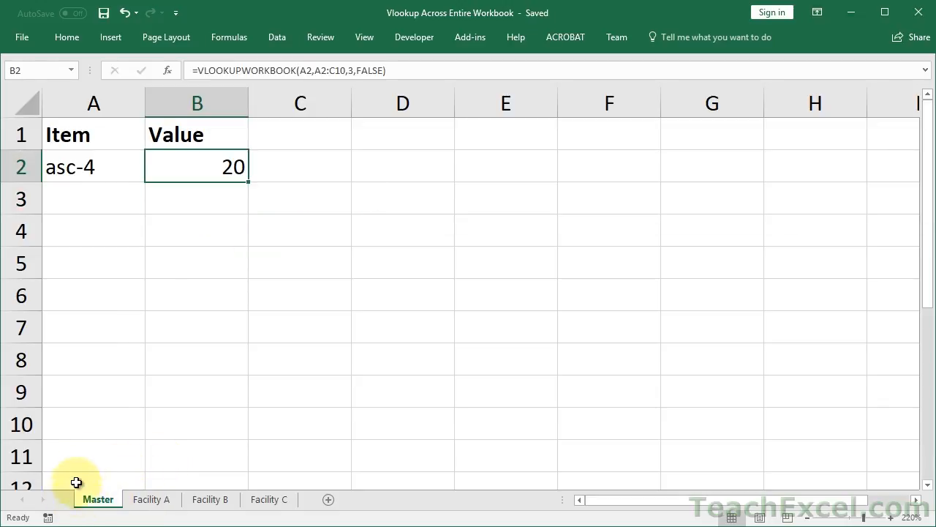
mouse_move(158, 255)
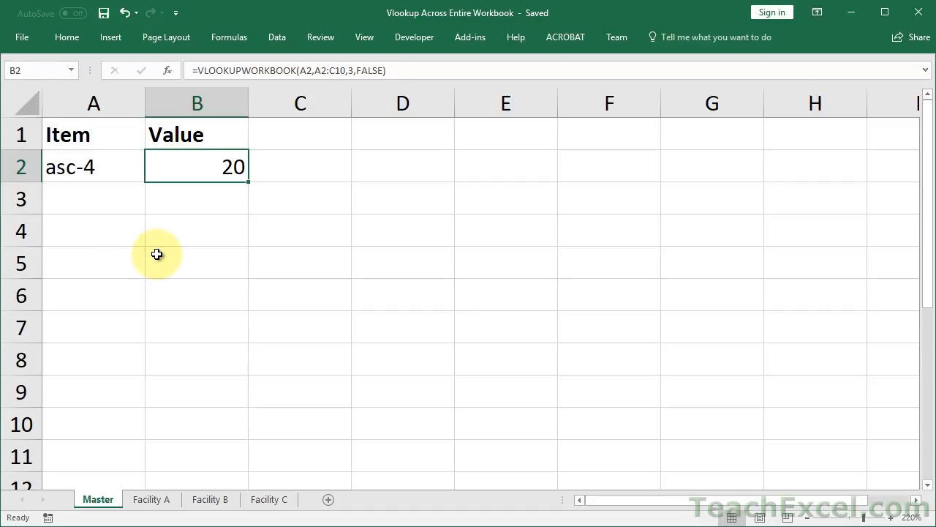
click(94, 167)
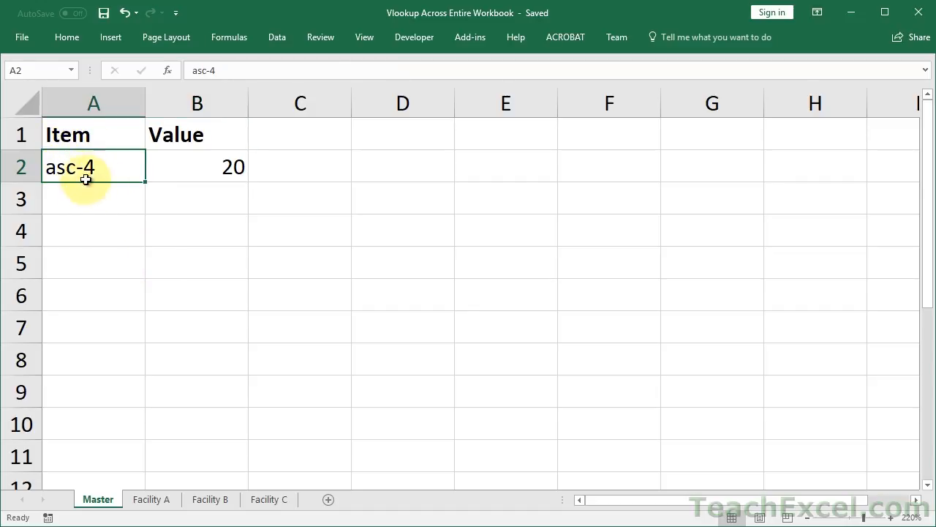
click(196, 167)
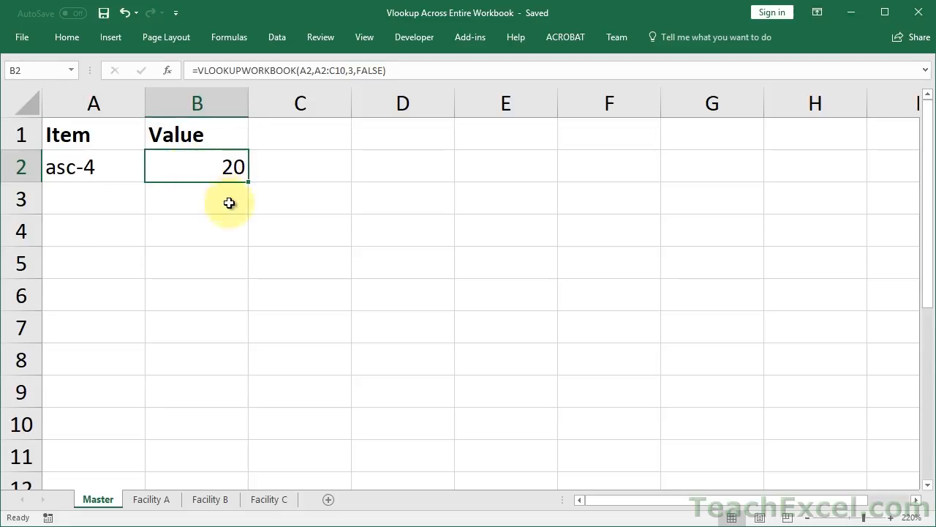
mouse_move(140, 456)
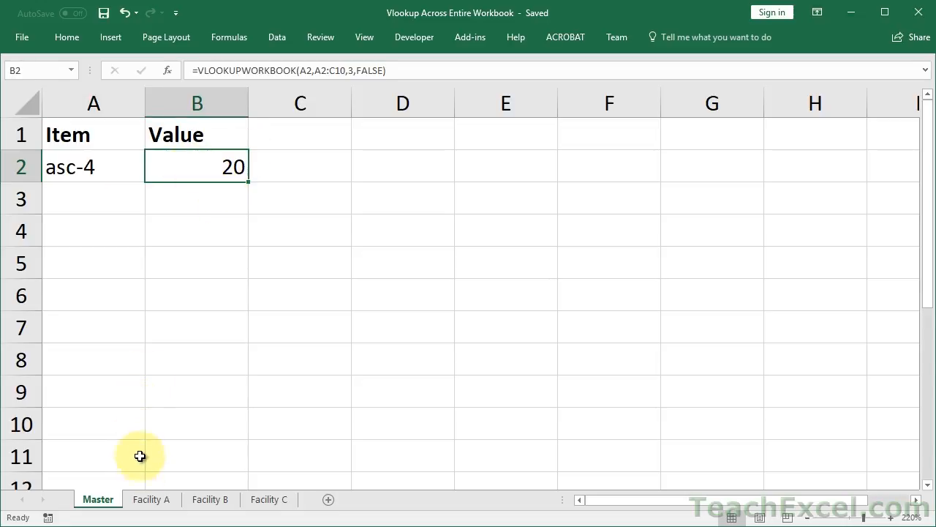
click(152, 499)
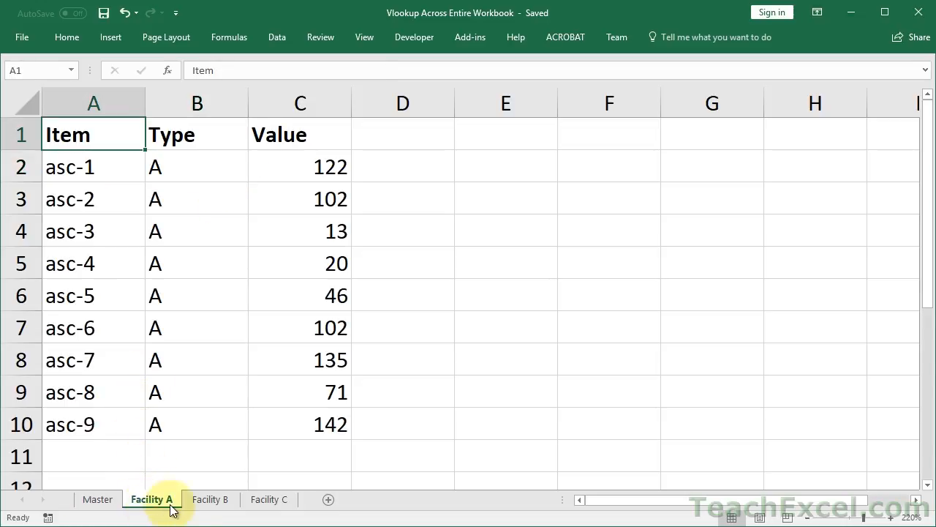
click(269, 499)
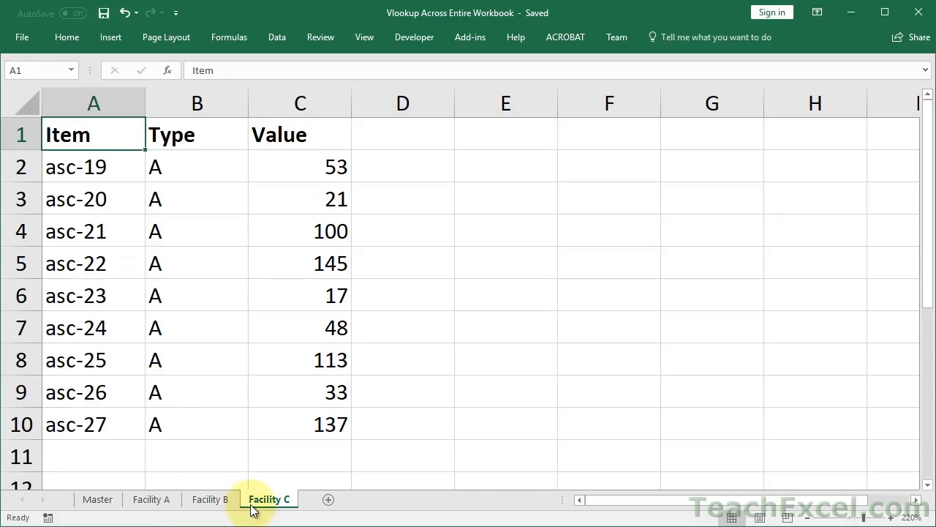
click(152, 499)
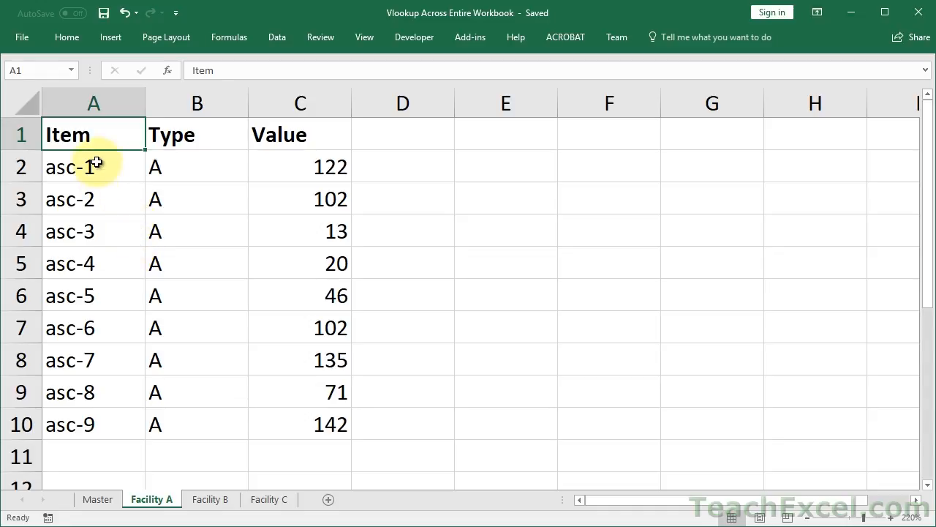
mouse_move(591, 268)
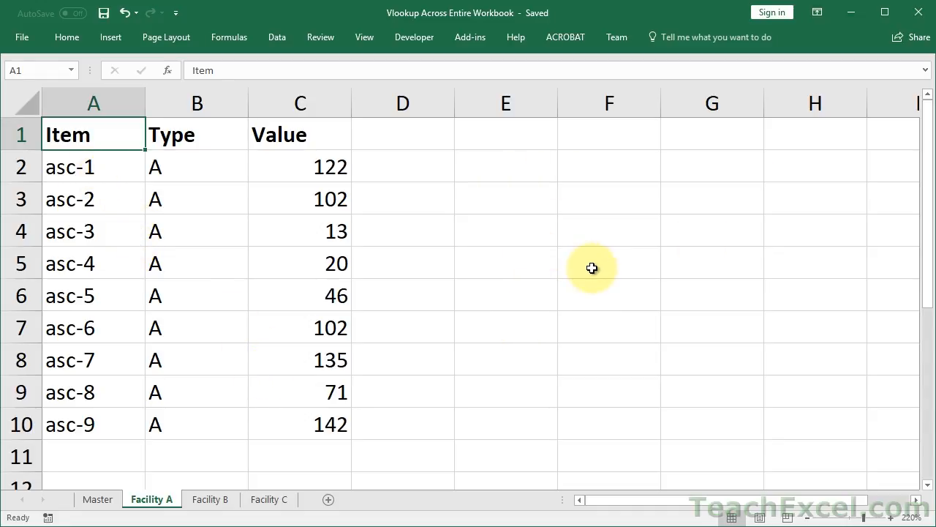
mouse_move(261, 228)
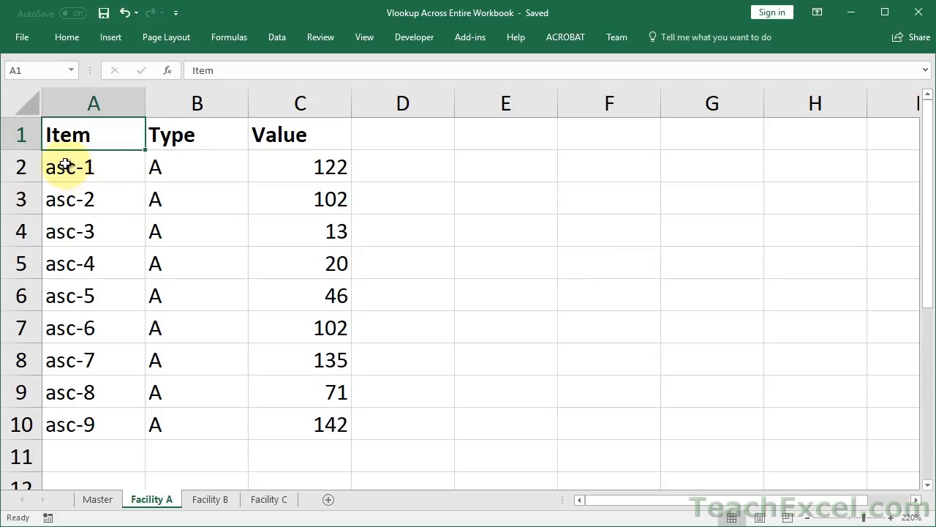
mouse_move(214, 307)
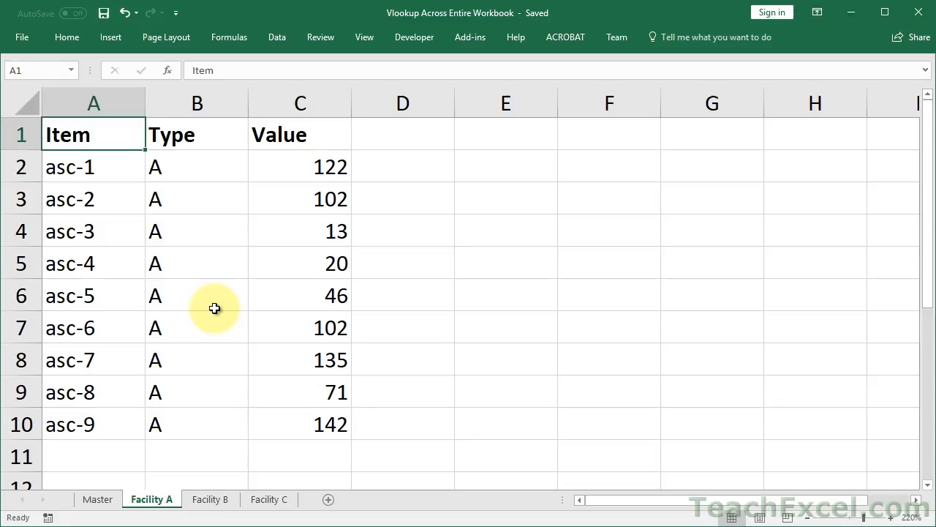
Highlight items asc-1 to asc-9 on Facility A and return to the Master sheet
drag(70, 167, 70, 328)
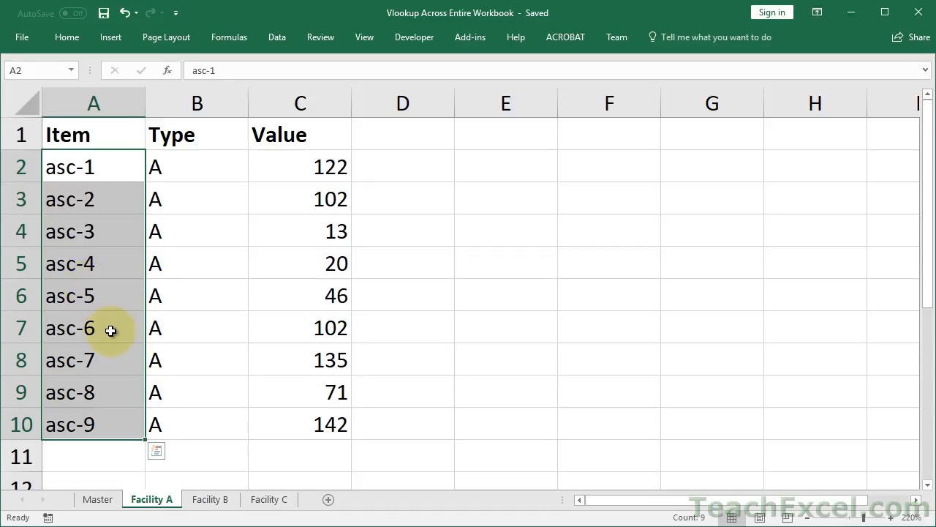
click(93, 166)
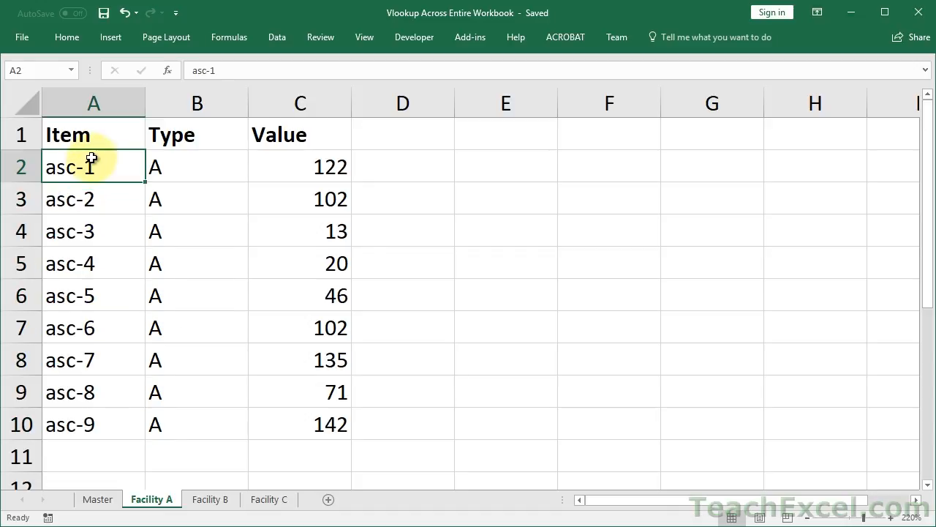
click(96, 499)
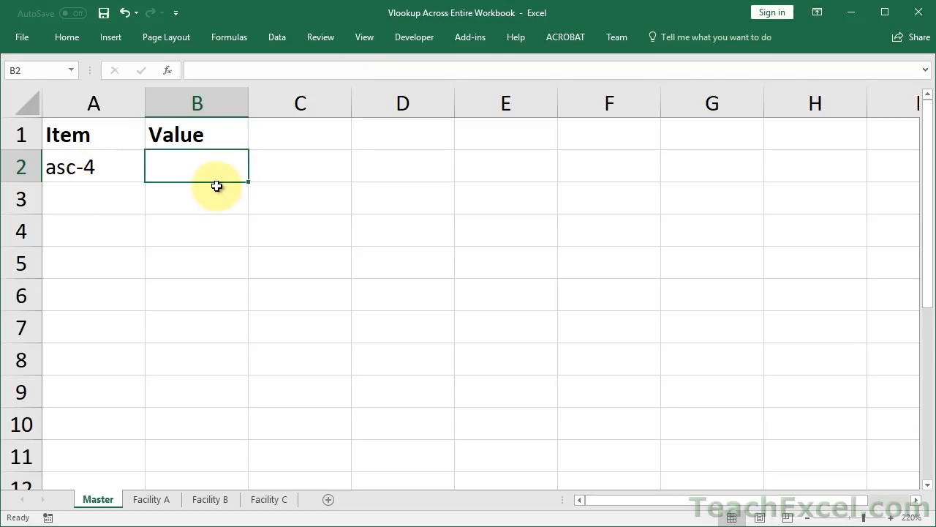
Begin =VLOOKUPWORKBOOK( in B2 with A2 as the lookup value
text(=)
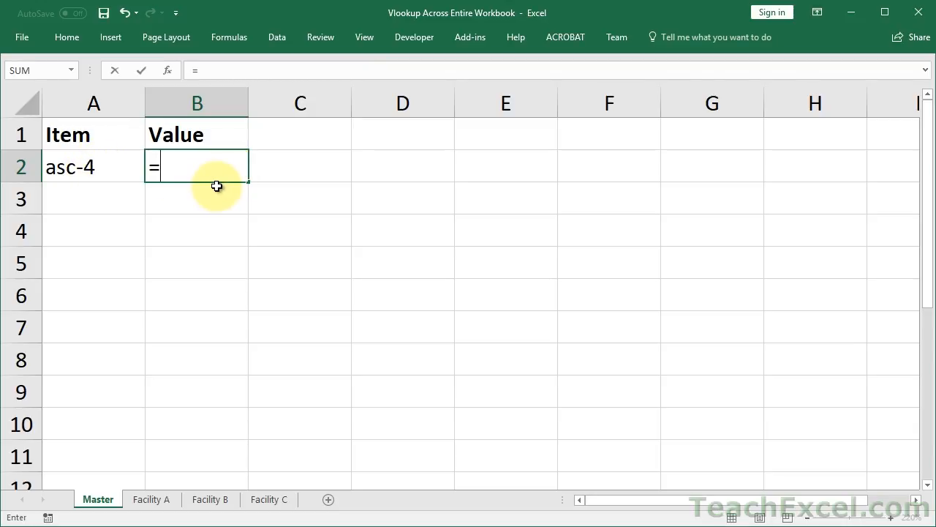
text(vl)
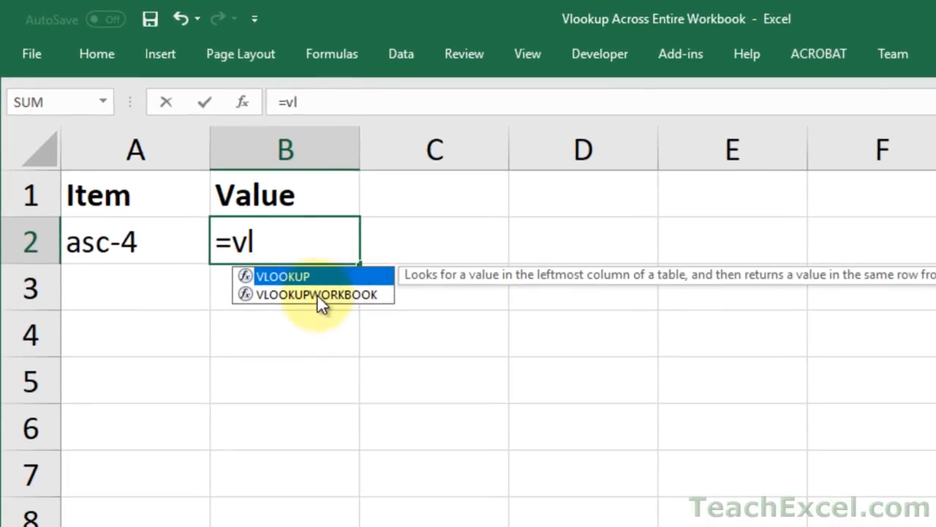
mouse_move(305, 306)
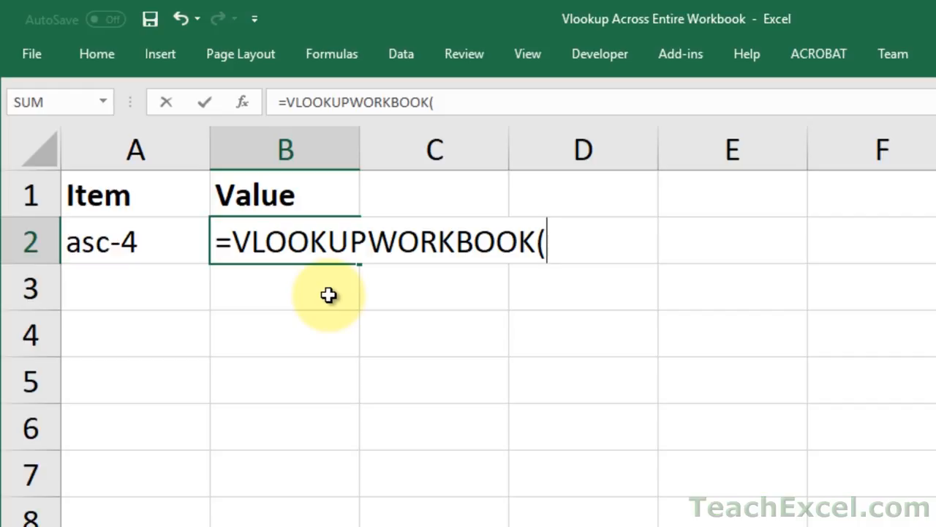
click(135, 243)
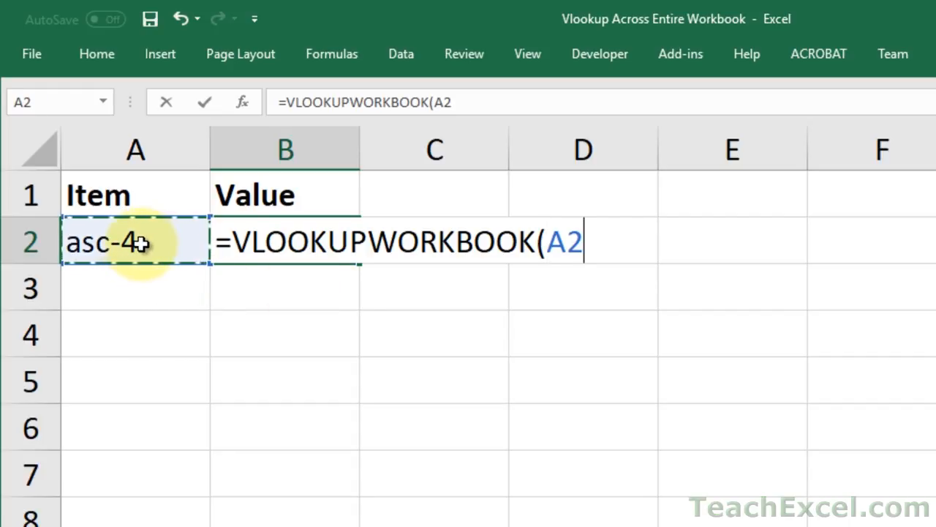
text(,)
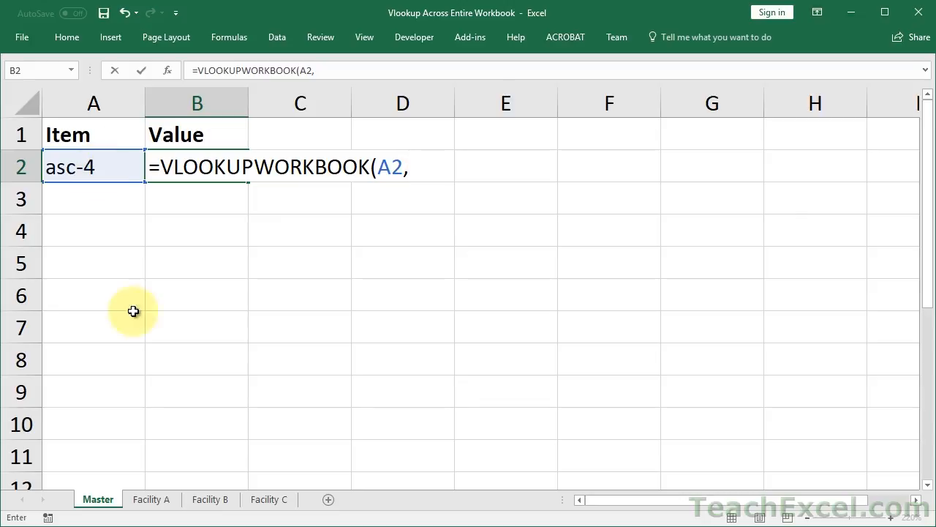
Add Facility A's A2:C10 as the table, column 3 and FALSE for exact match
click(152, 499)
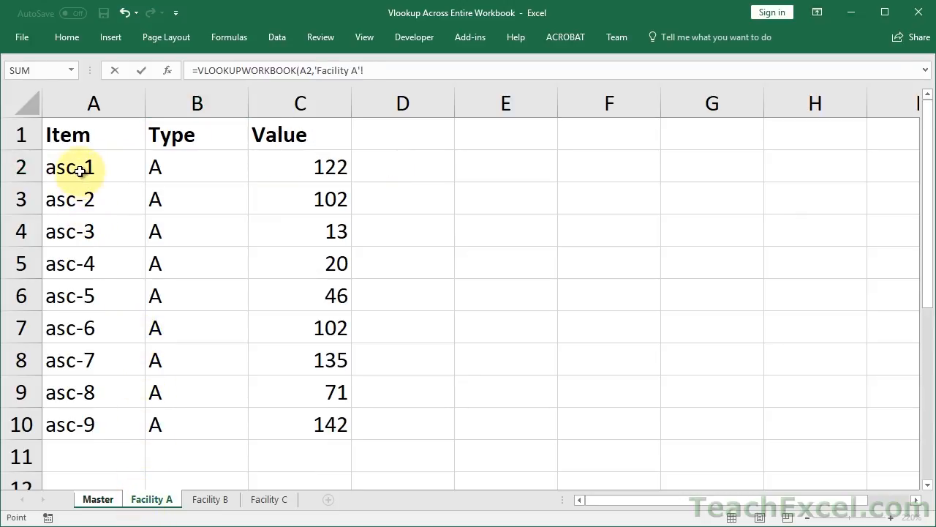
drag(79, 167, 285, 418)
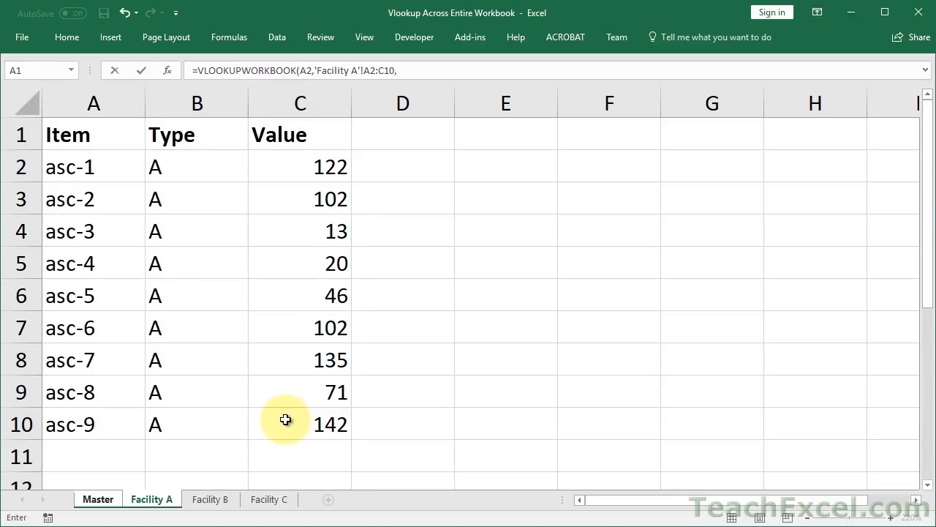
mouse_move(135, 342)
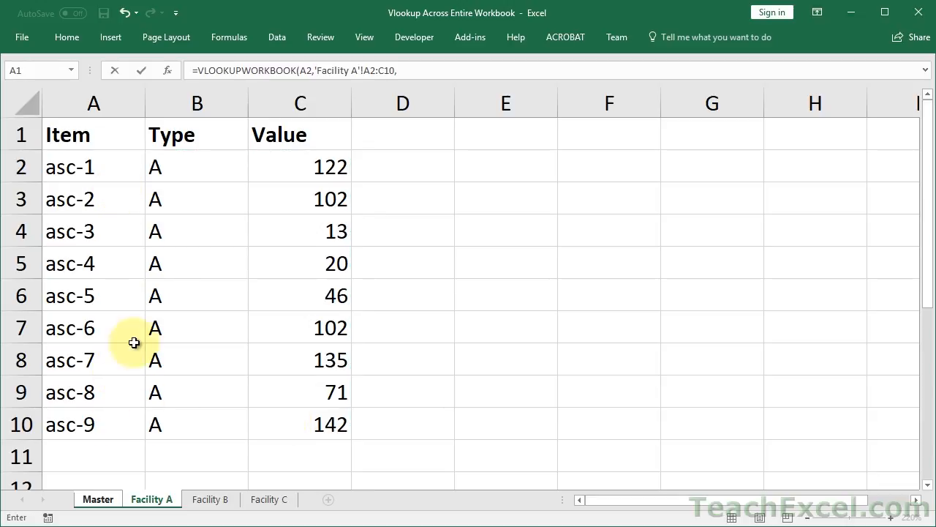
mouse_move(308, 230)
text(3,)
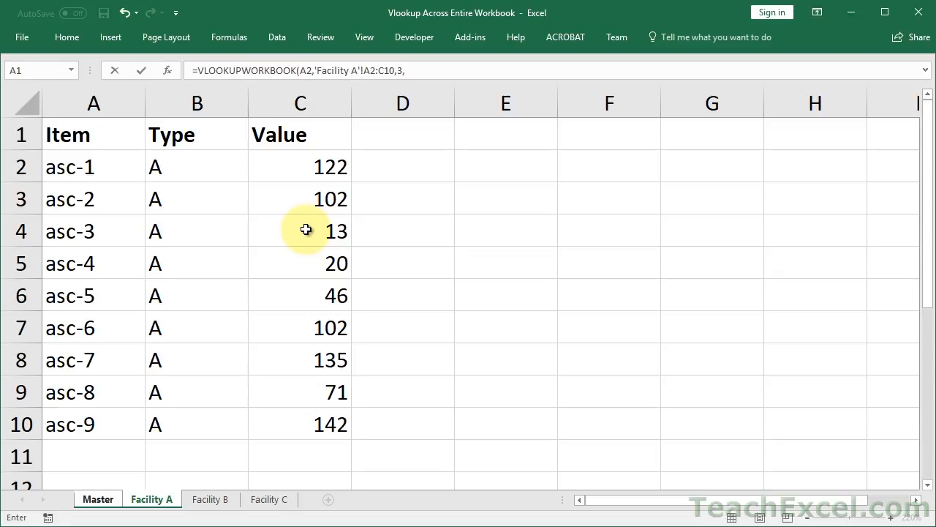
text(FALSE)
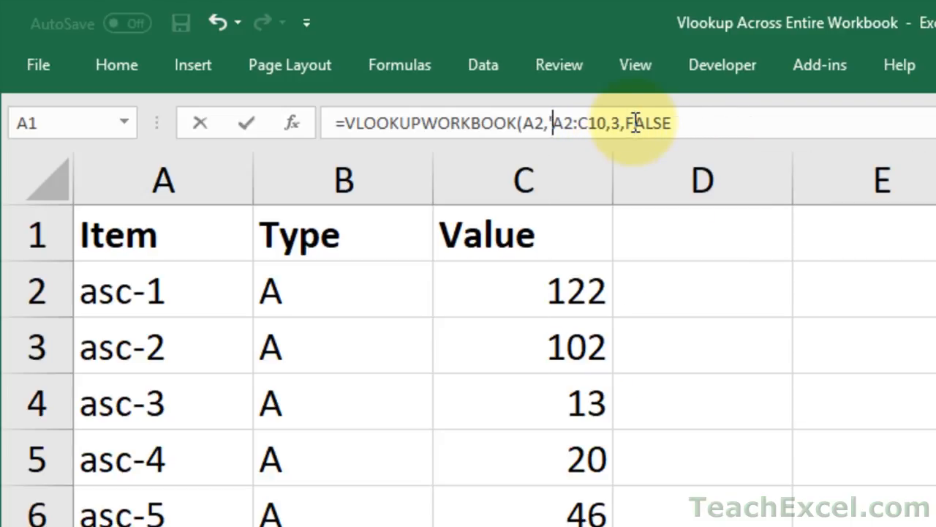
Drop the 'Facility A'! sheet name from the range so B2 returns 20 for asc-4
click(522, 178)
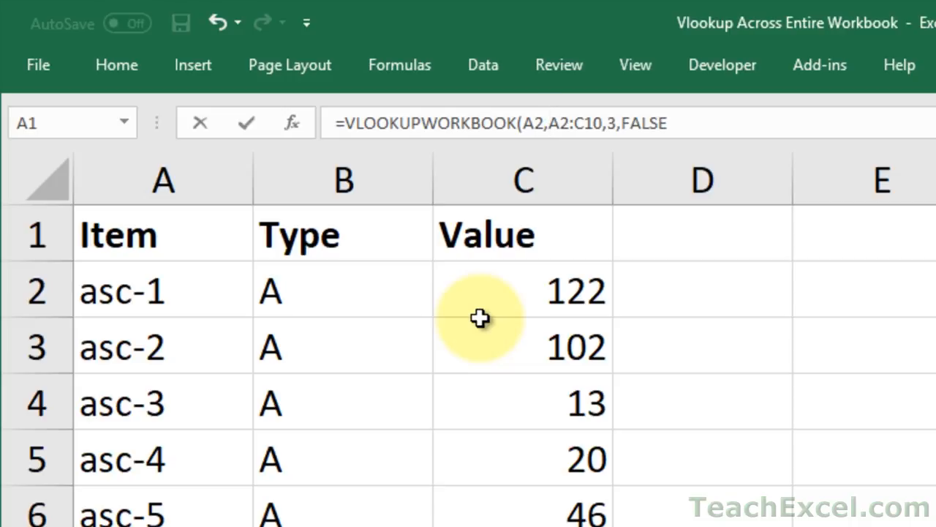
mouse_move(729, 114)
text())
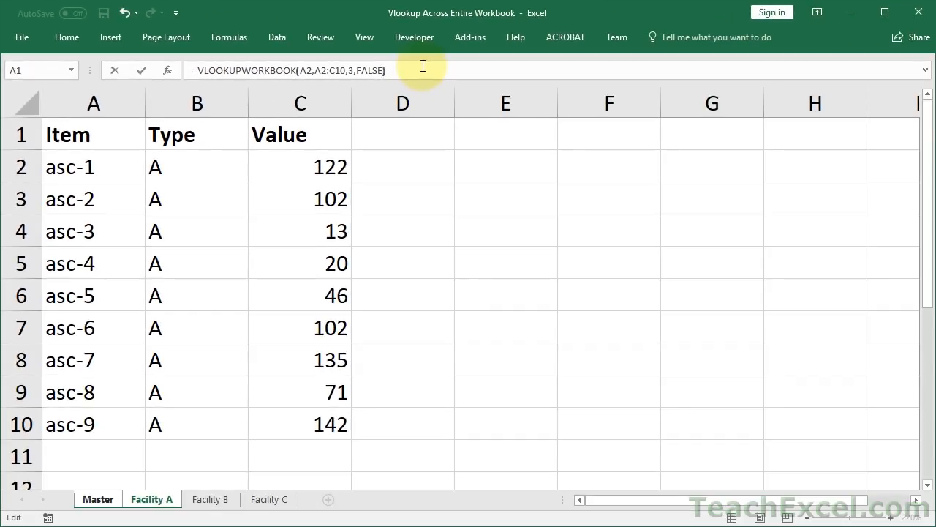
click(96, 499)
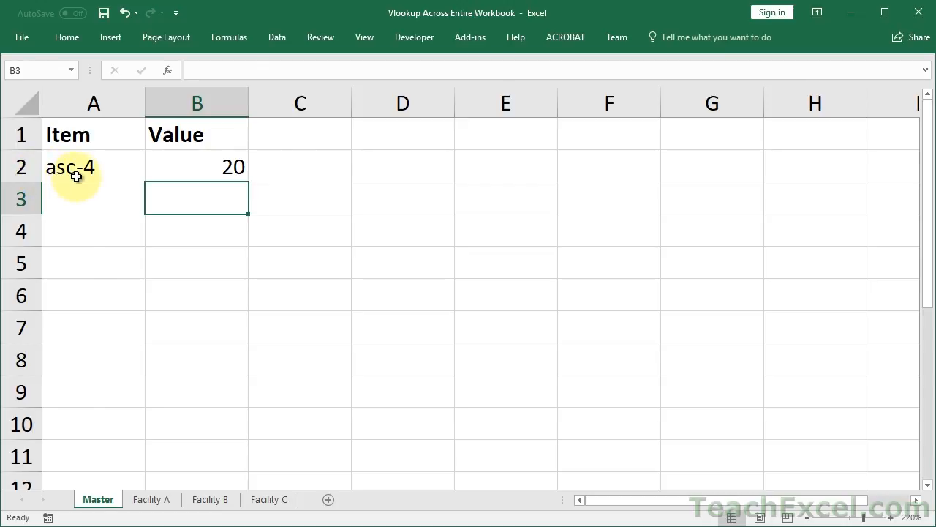
click(152, 499)
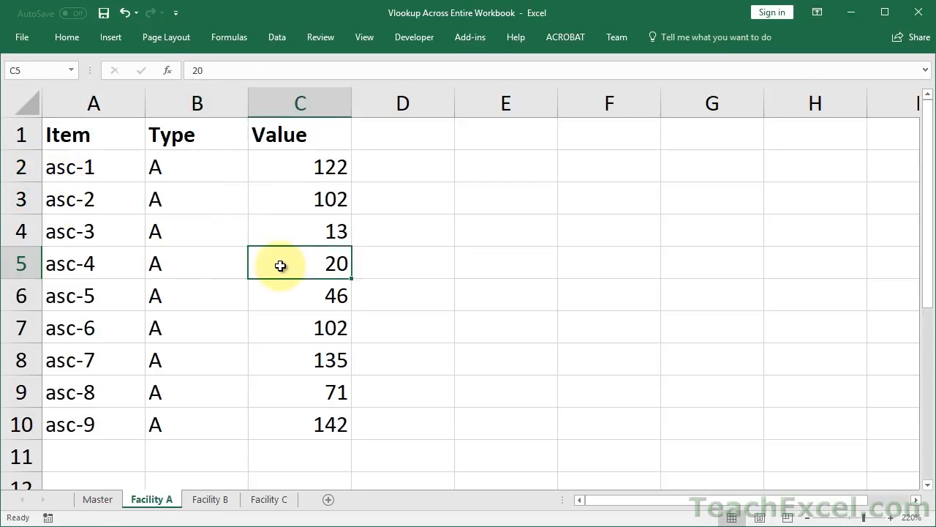
click(97, 498)
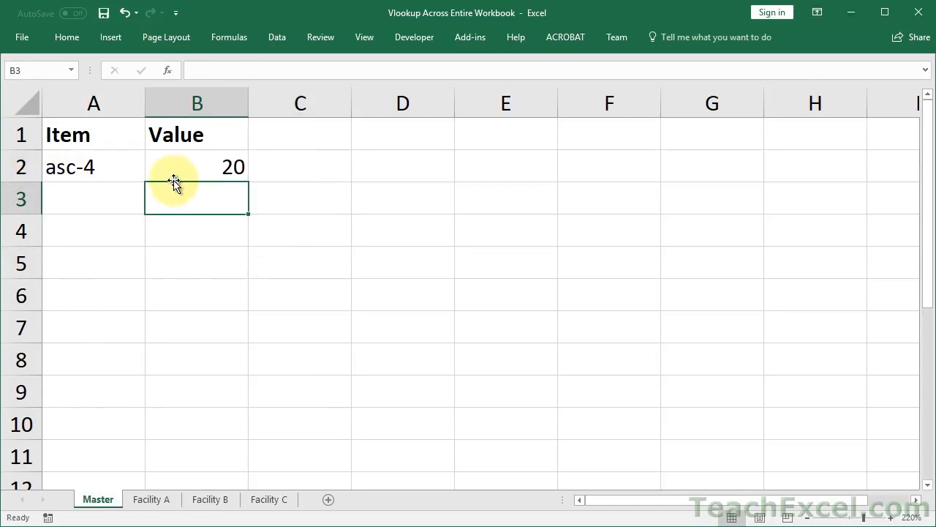
Change A2 to asc-12 and confirm the returned 16 against the Facility B sheet
double_click(70, 167)
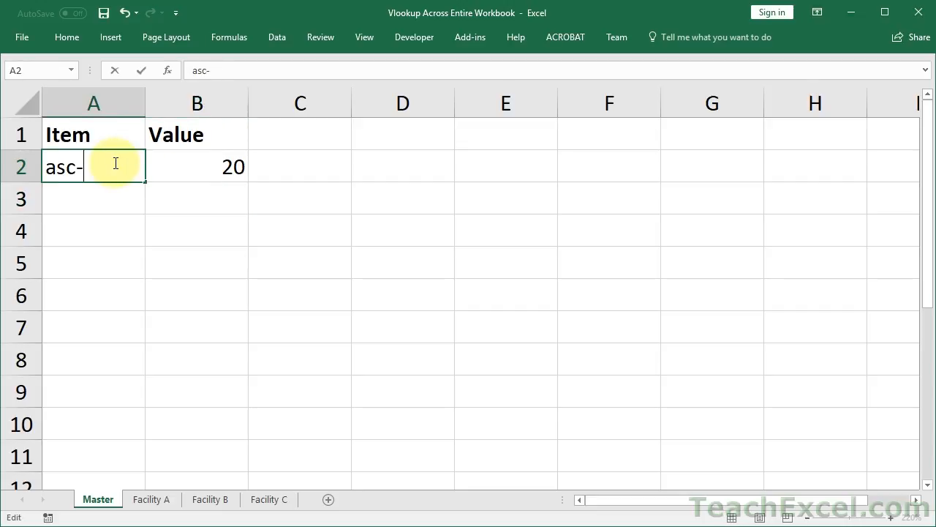
text(12)
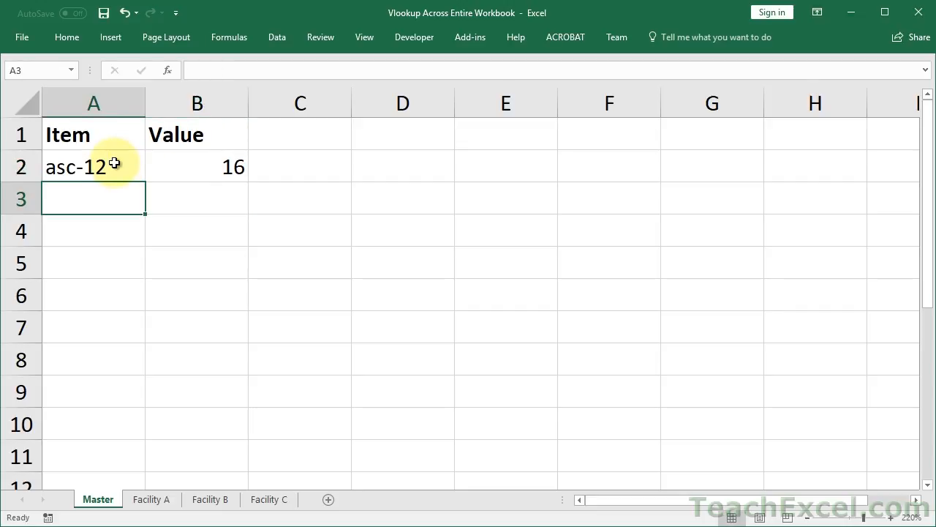
click(210, 499)
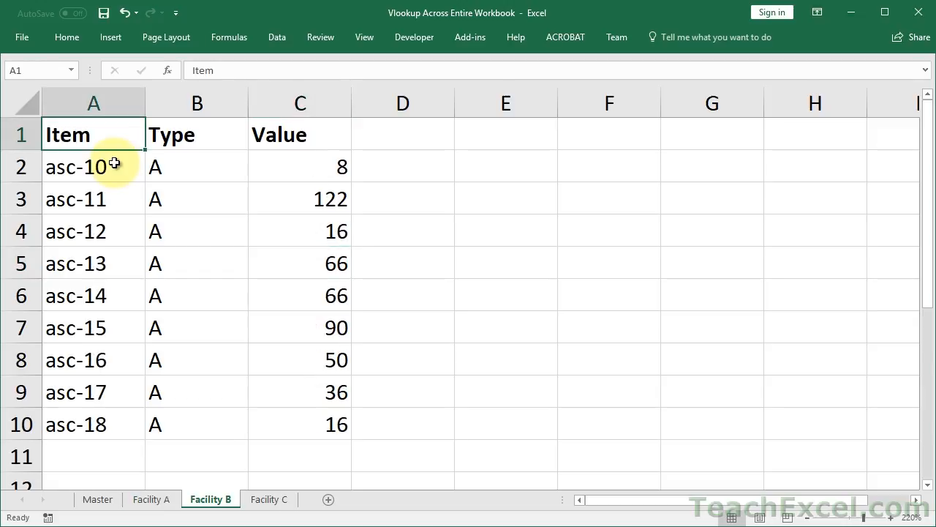
click(93, 231)
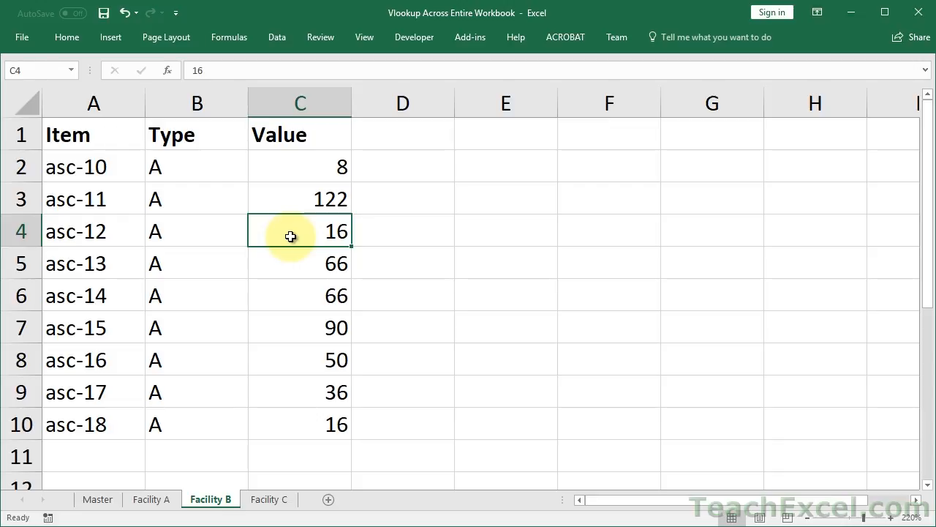
click(97, 499)
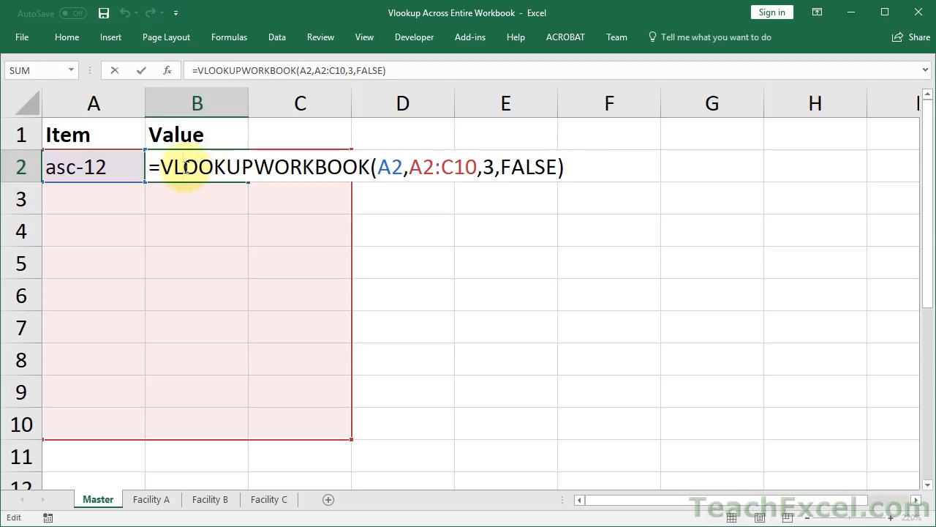
mouse_move(245, 160)
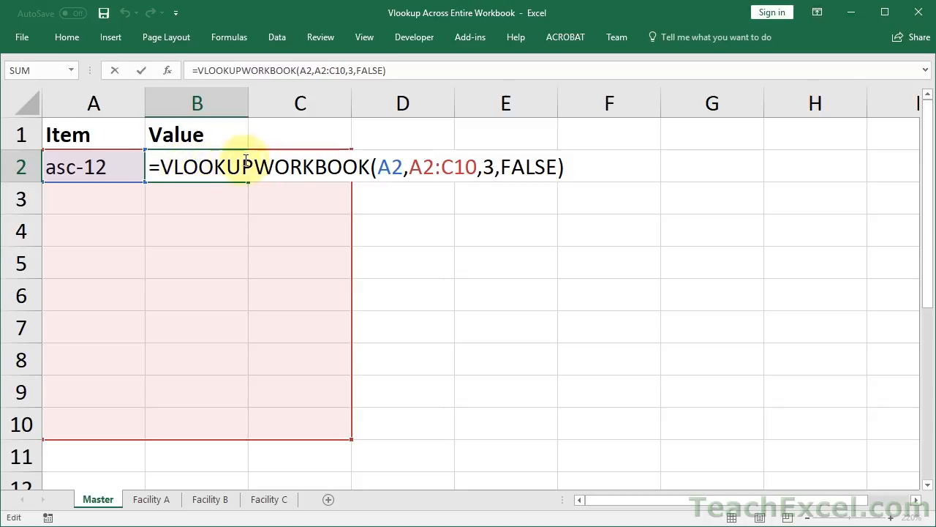
mouse_move(213, 167)
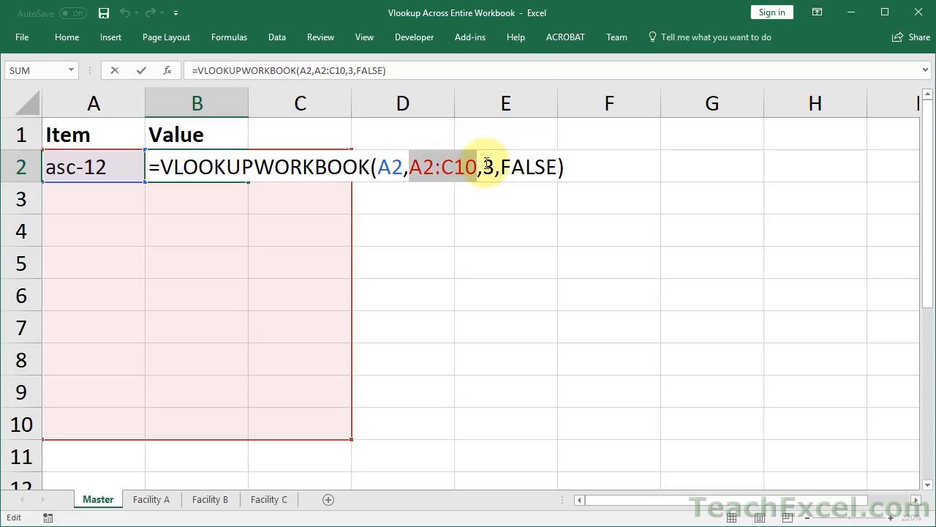
mouse_move(516, 257)
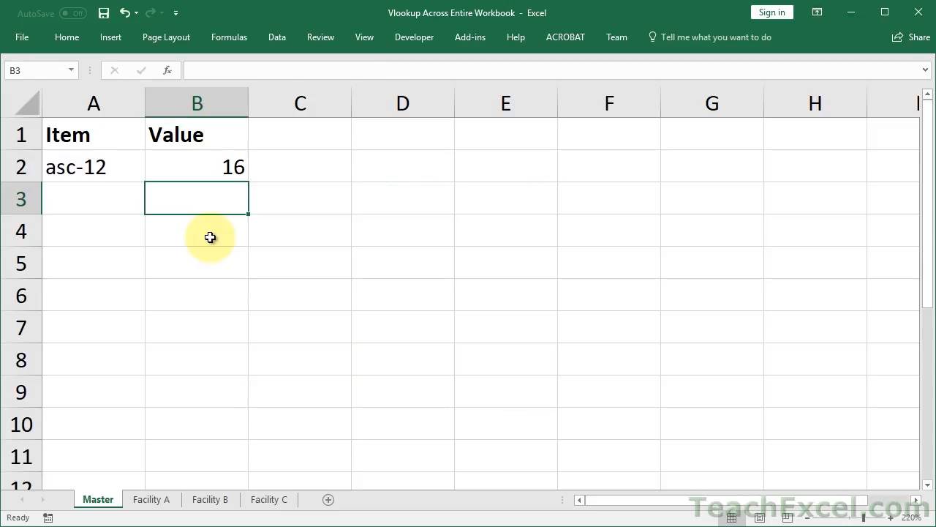
Enter =VLOOKUP(A2,'Facility A'!A2:C10,3,FALSE) in B3, which returns #N/A
text(=)
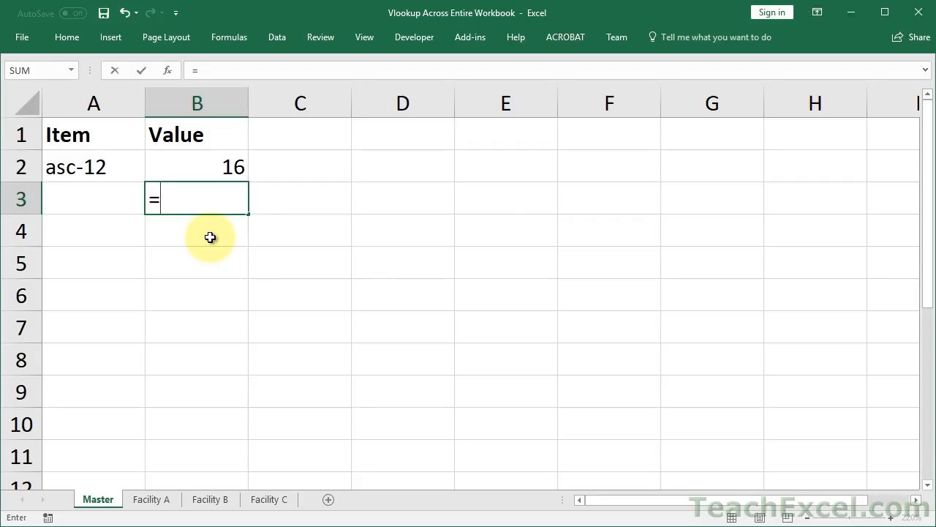
text(VLOOKUP()
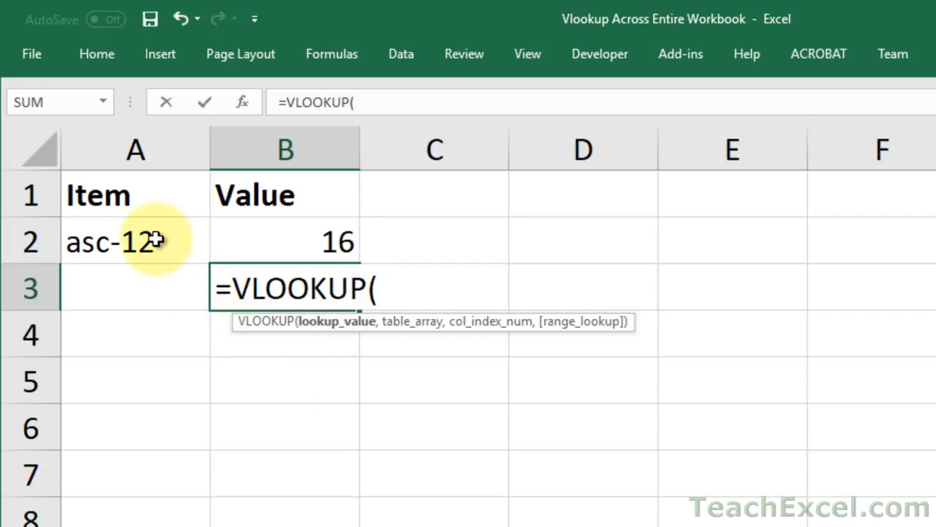
click(135, 242)
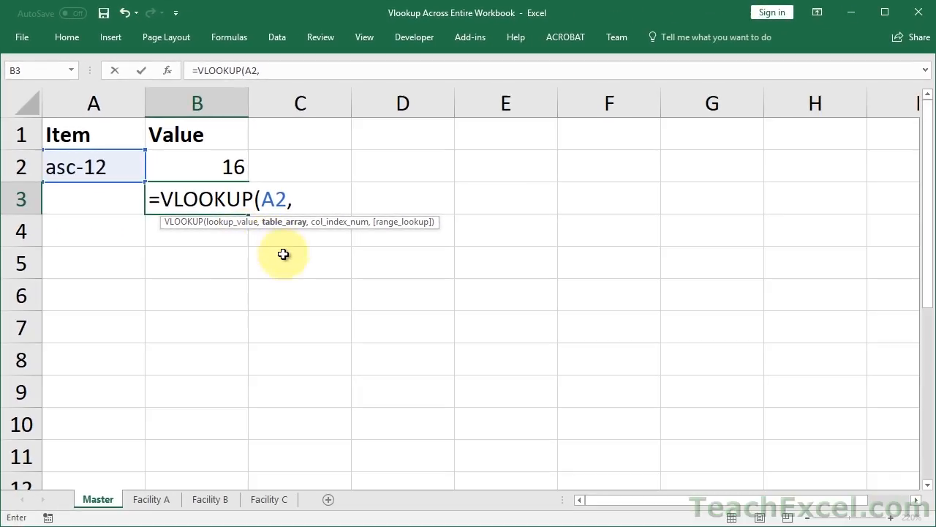
click(152, 499)
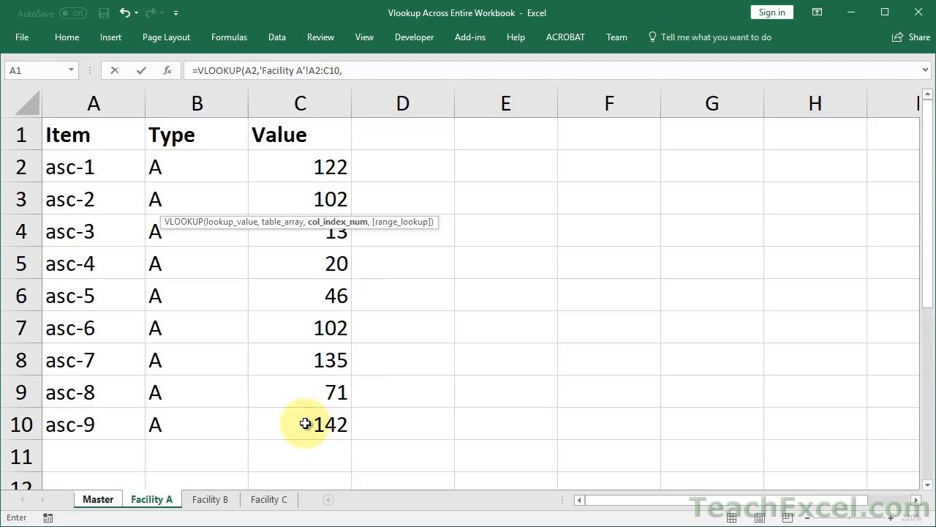
text(3,)
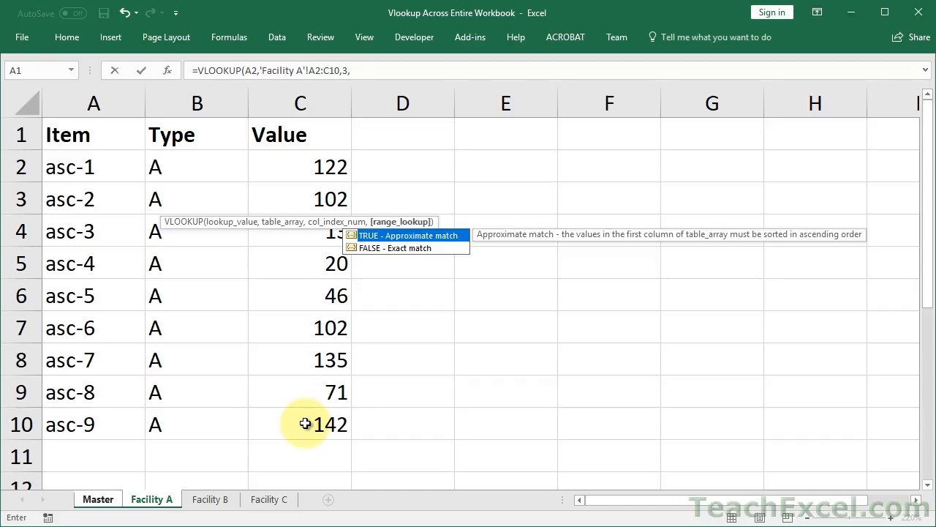
text(false)
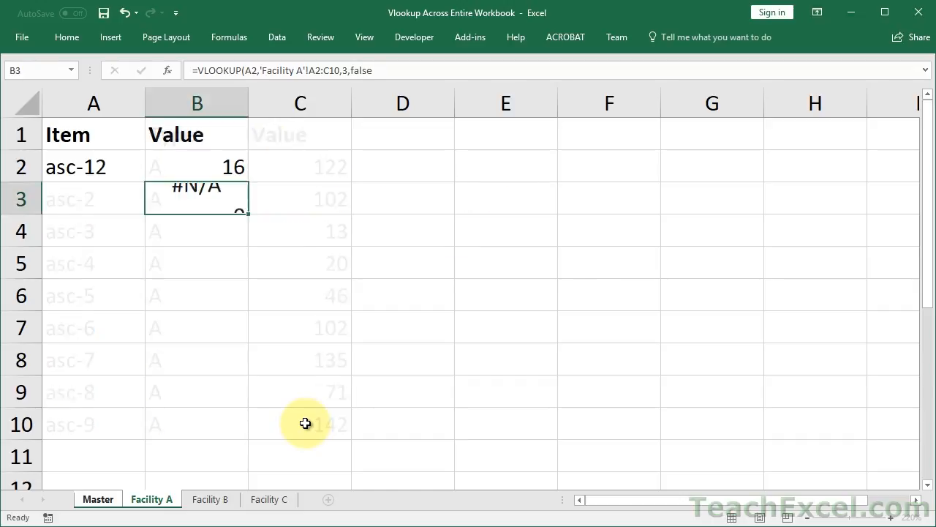
click(96, 498)
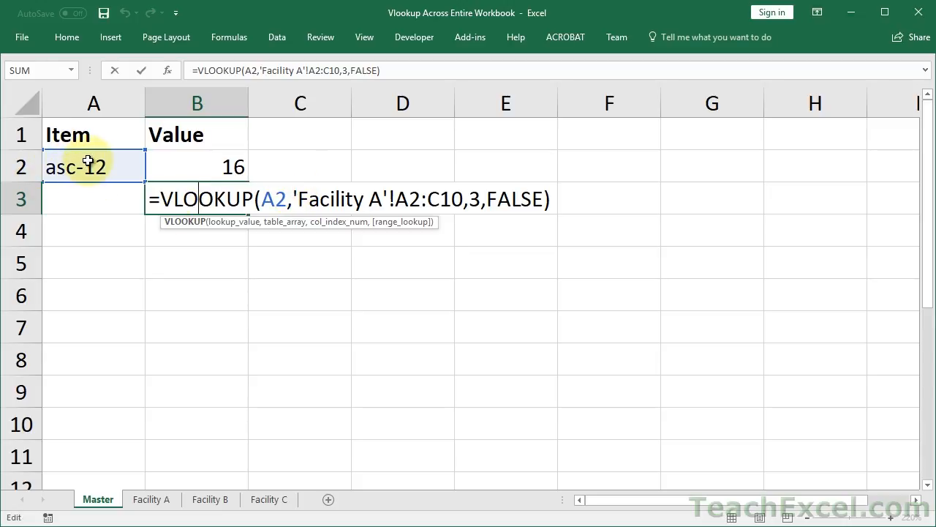
mouse_move(252, 324)
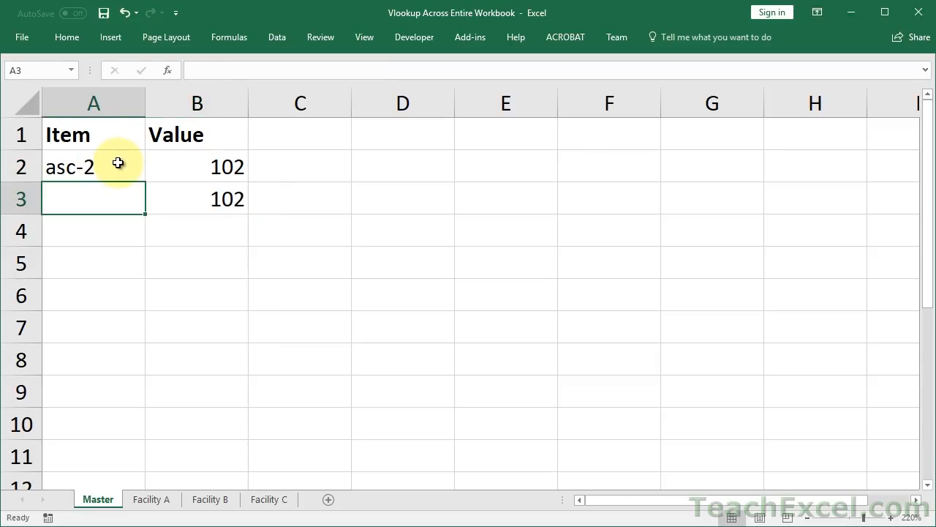
Change B3 to VLOOKUPWORKBOOK with a plain A2:C10 range so it returns 16
click(196, 198)
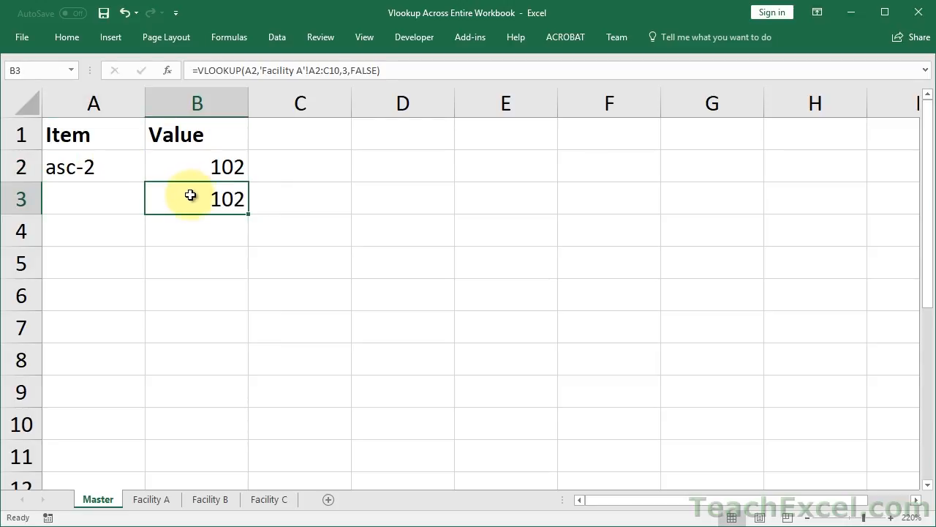
double_click(196, 199)
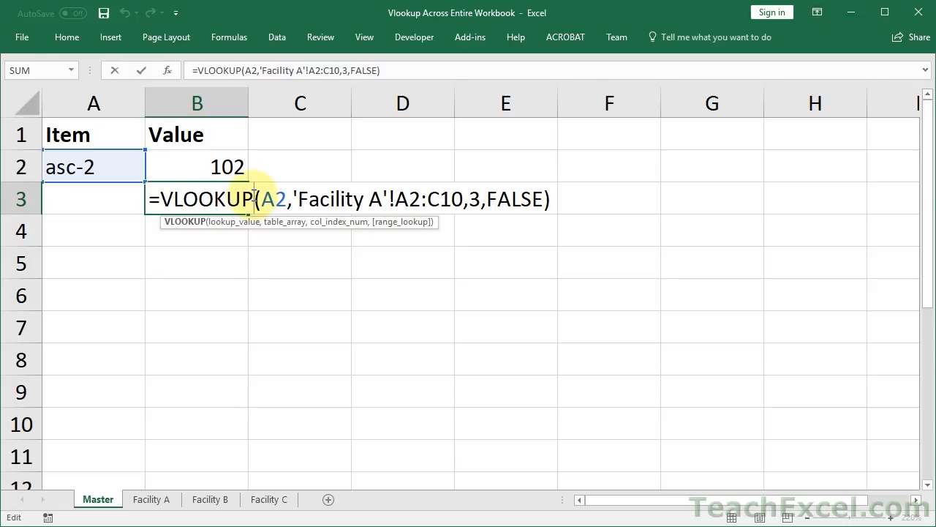
text(wor)
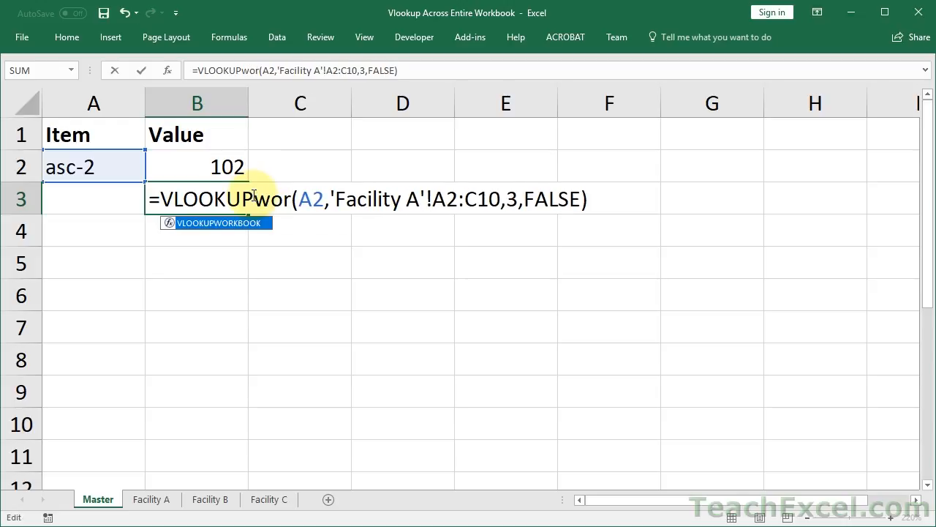
key(Tab)
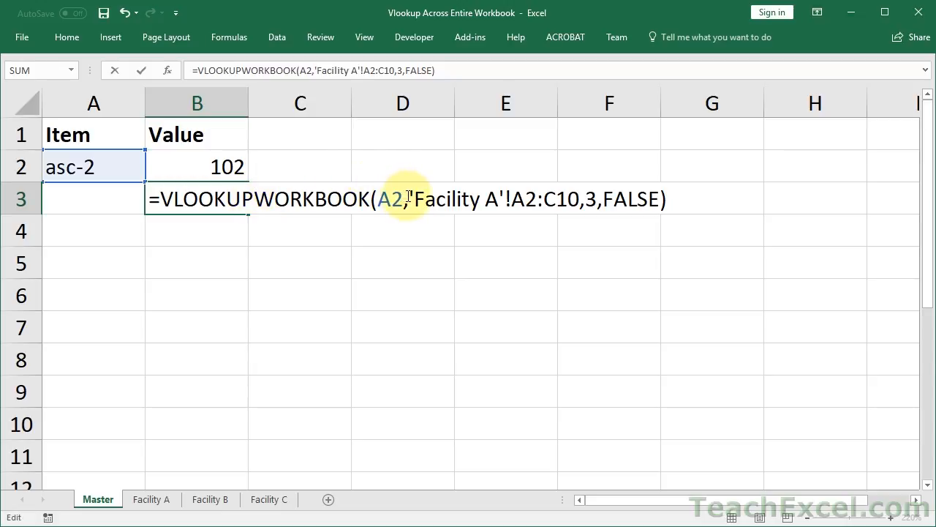
drag(410, 199, 512, 199)
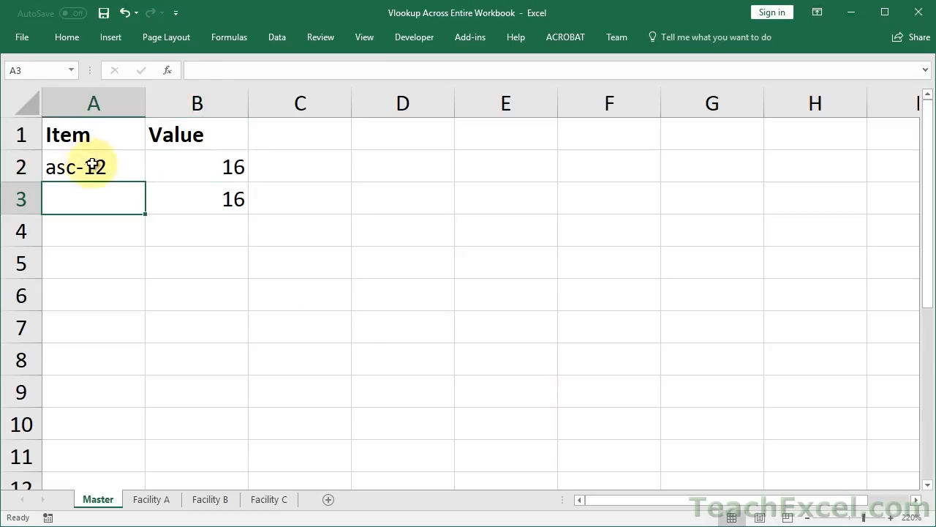
Reopen B3's formula for review before clearing it
click(196, 199)
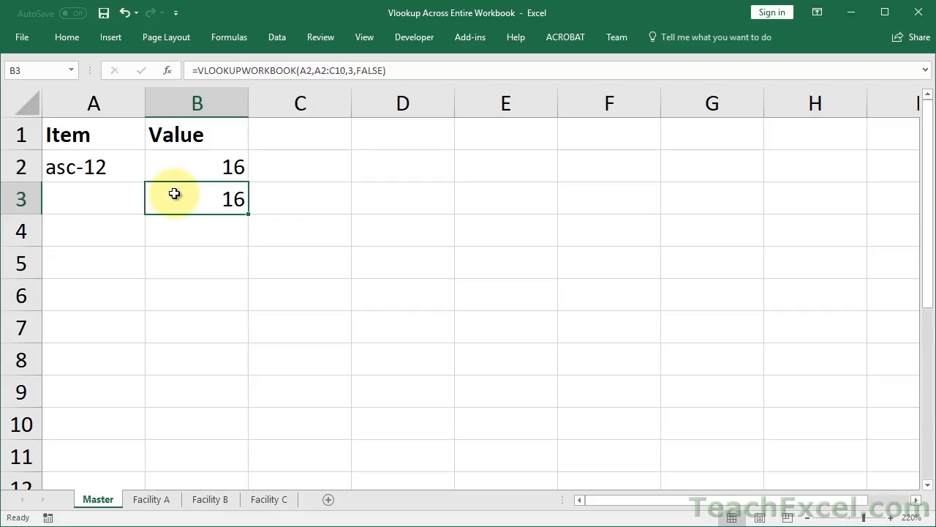
double_click(196, 199)
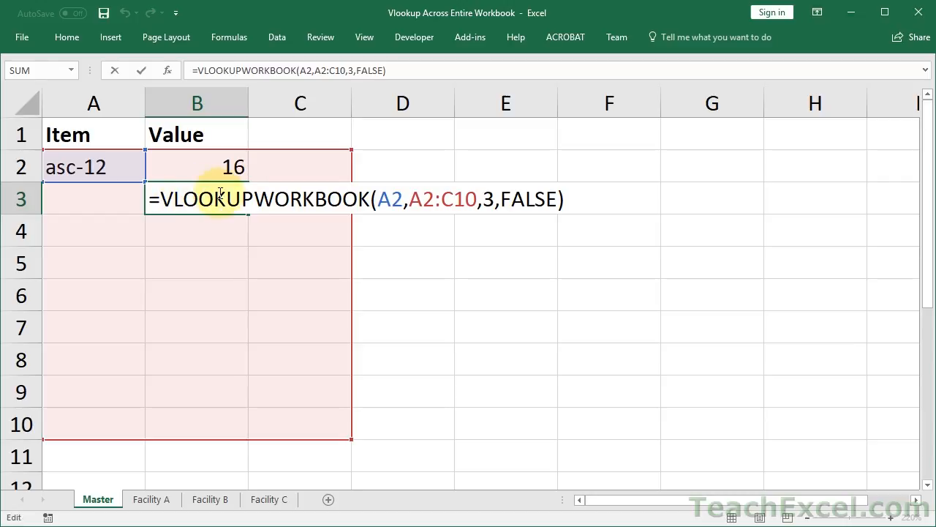
mouse_move(366, 190)
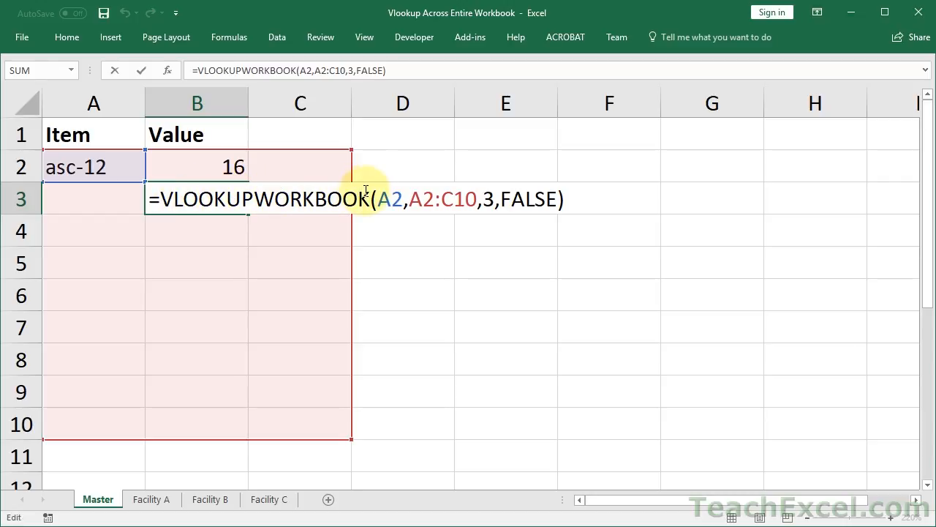
mouse_move(413, 179)
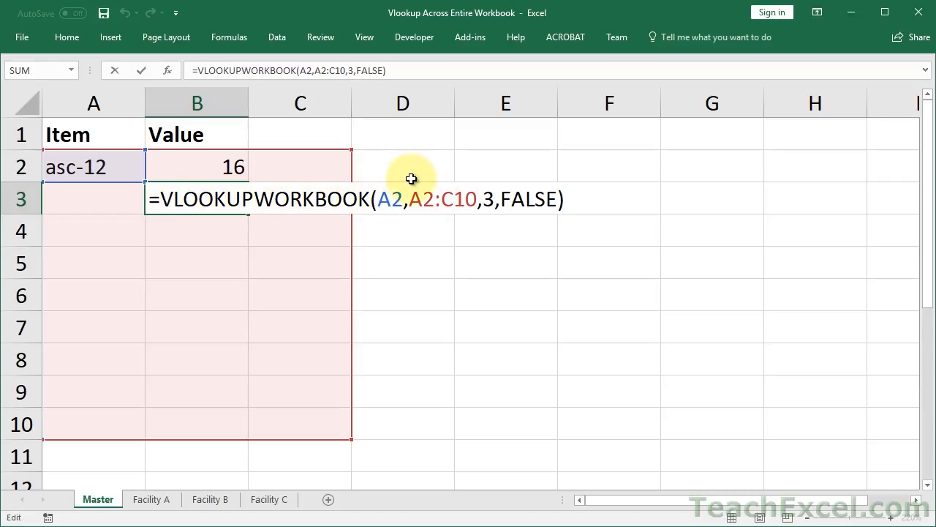
mouse_move(417, 240)
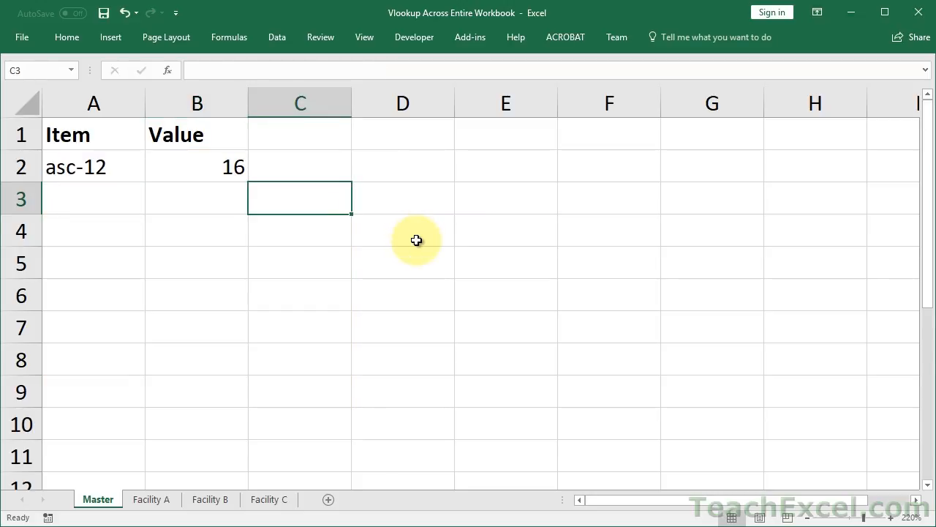
Add a Limit heading in C1 and insert a new sheet named Consolidated
click(300, 135)
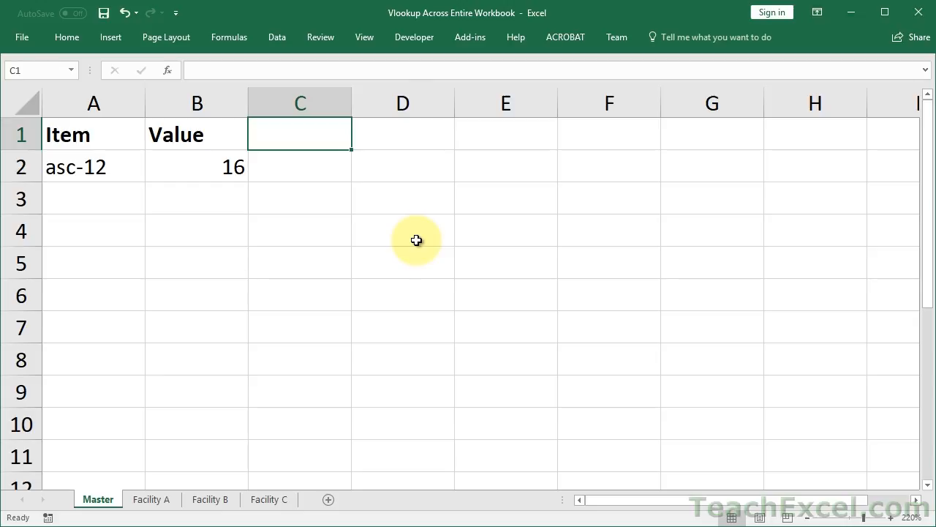
mouse_move(208, 254)
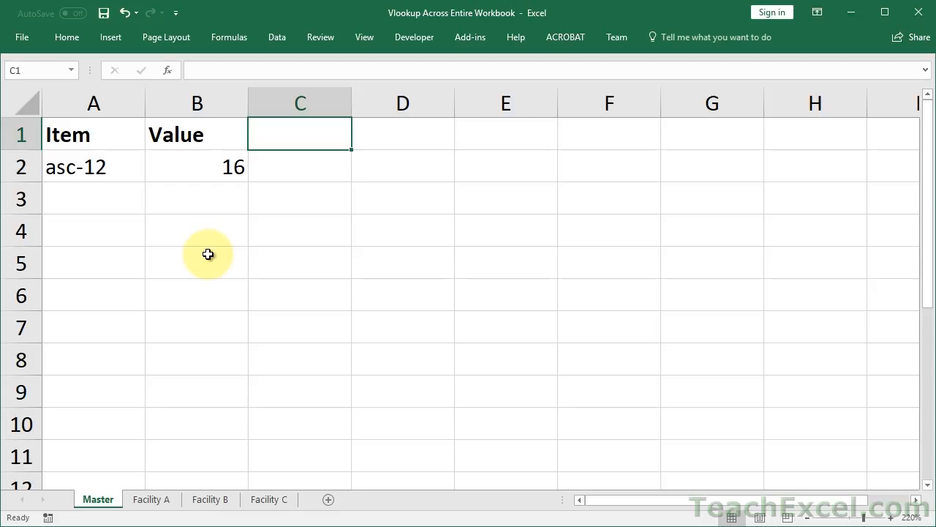
text(Lmi)
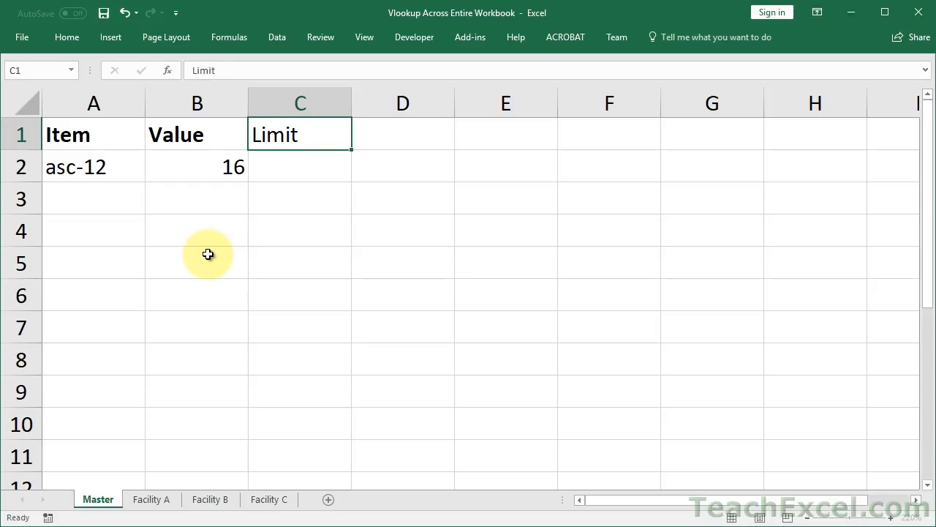
click(299, 167)
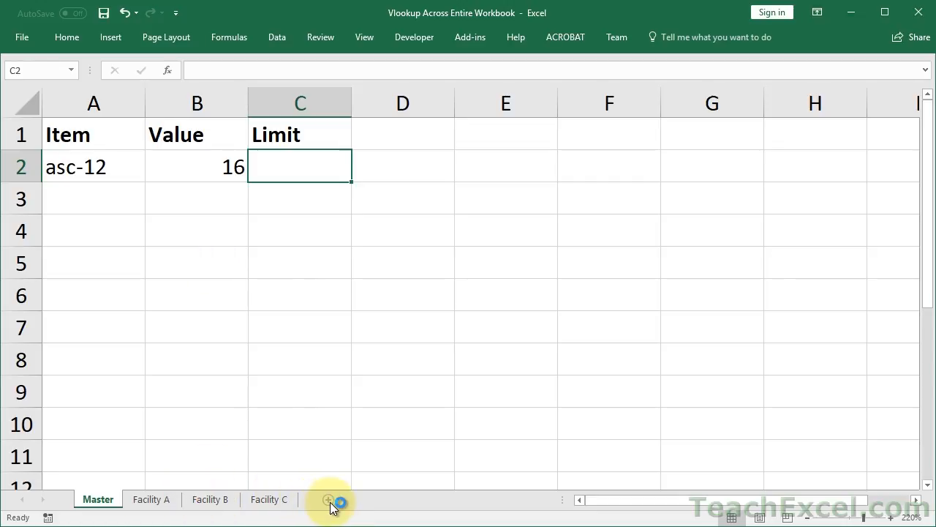
click(330, 500)
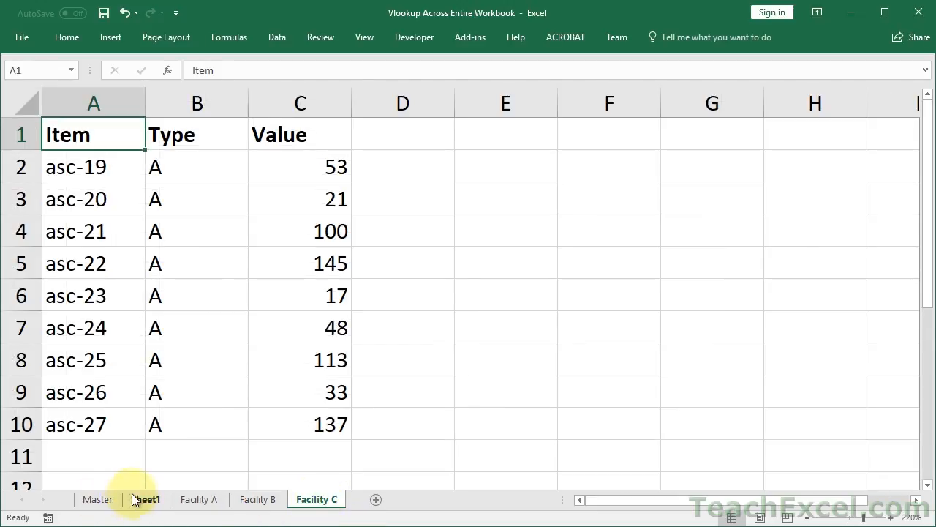
click(145, 499)
text(Consolidated)
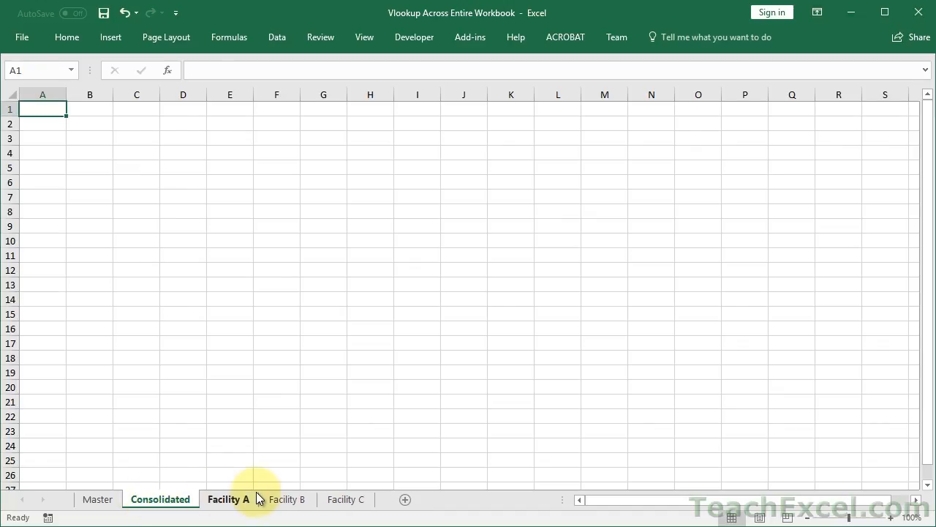
Copy Facility A and B rows into Consolidated and overwrite every Value with 999
click(229, 499)
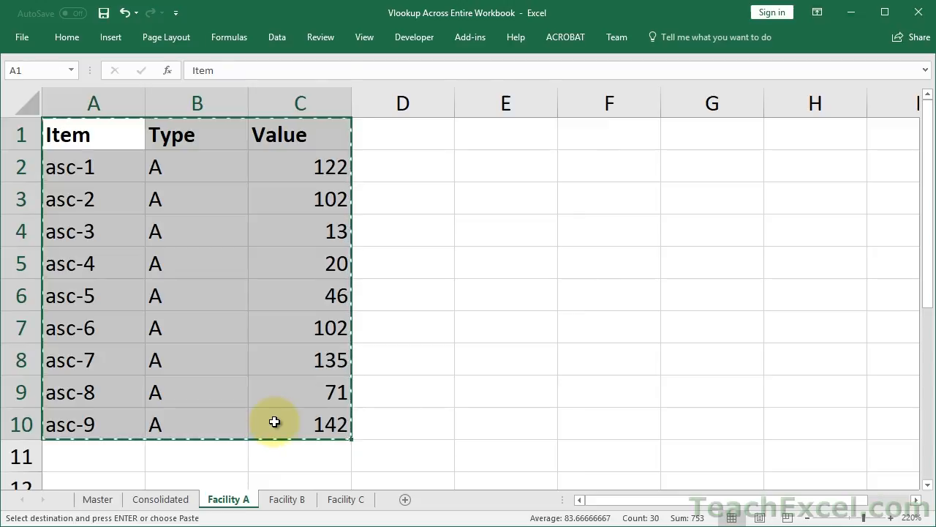
click(286, 499)
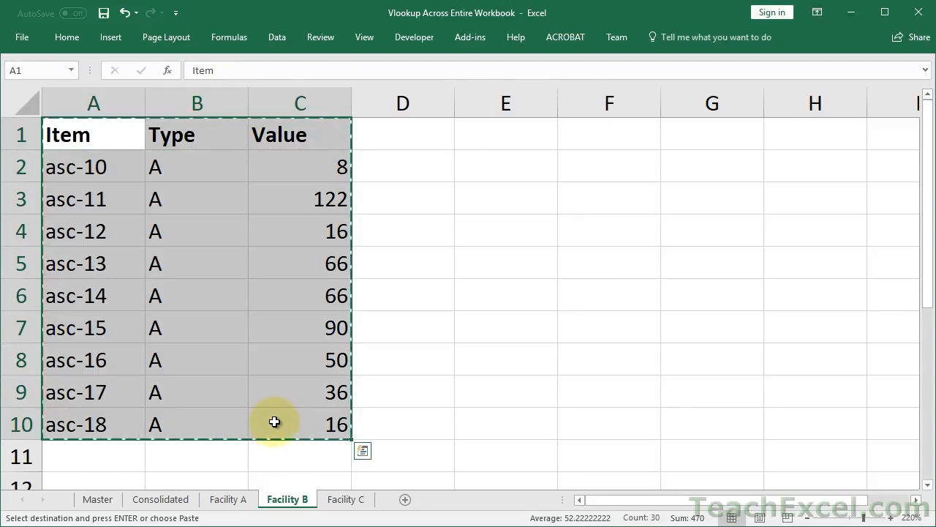
click(161, 499)
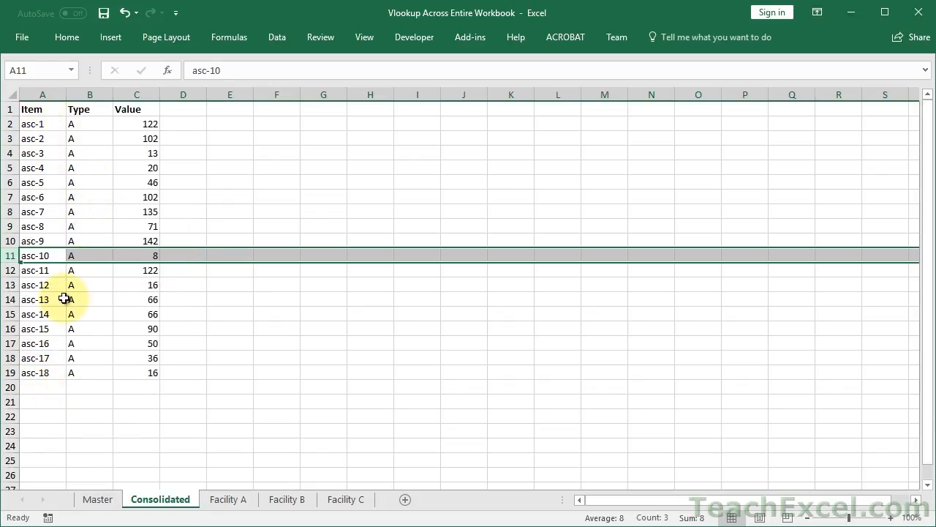
mouse_move(41, 181)
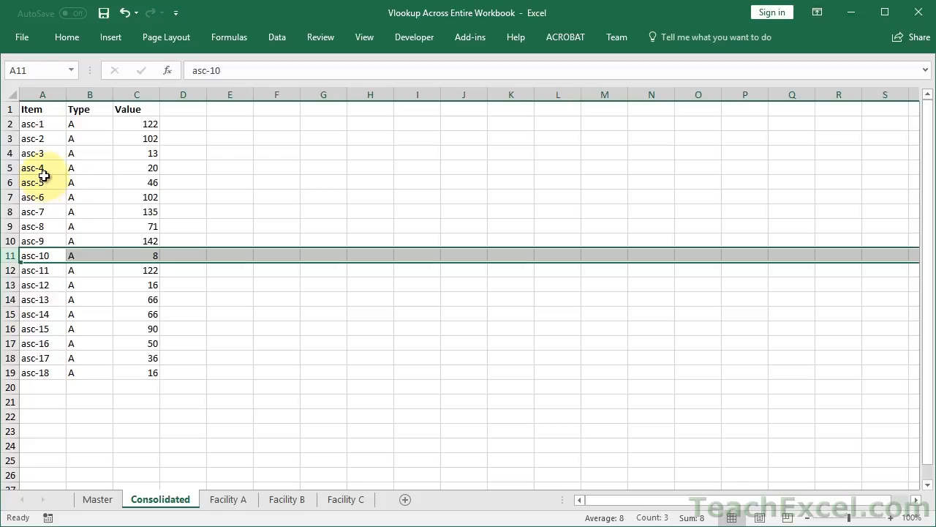
mouse_move(375, 276)
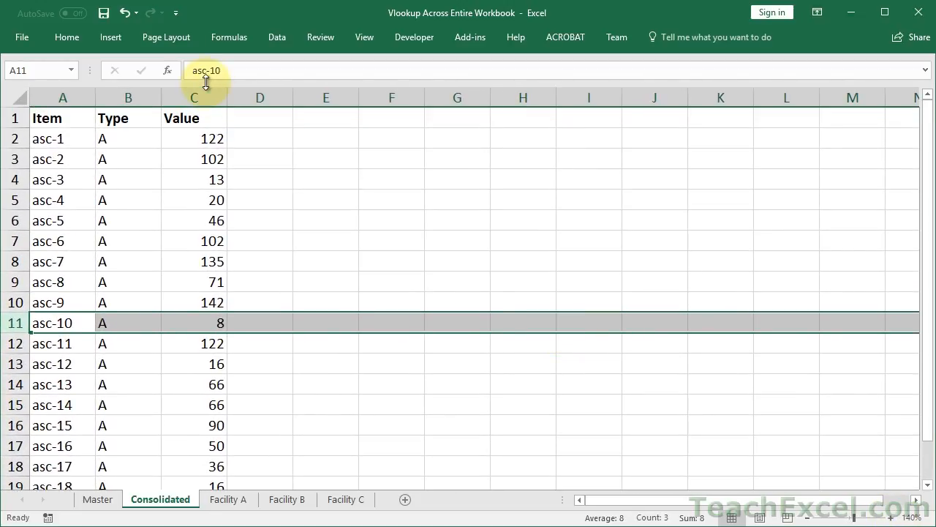
click(194, 137)
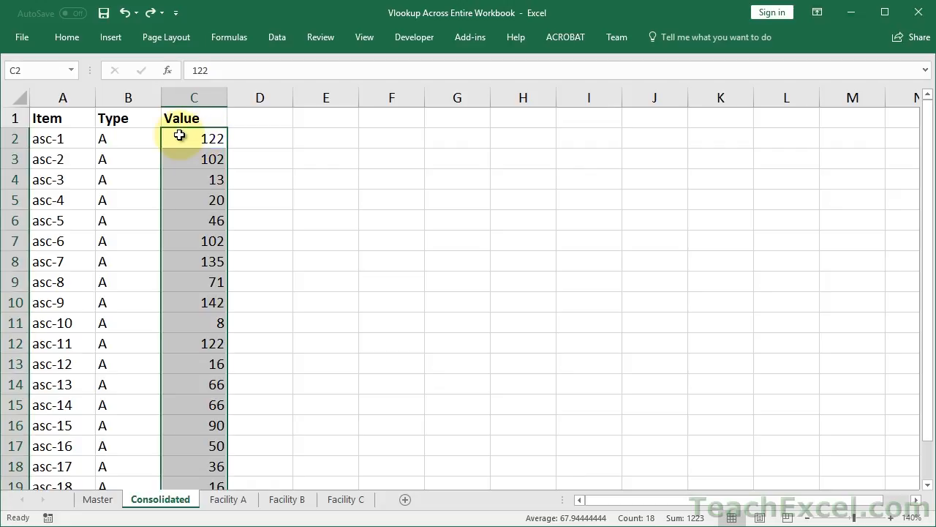
text(999)
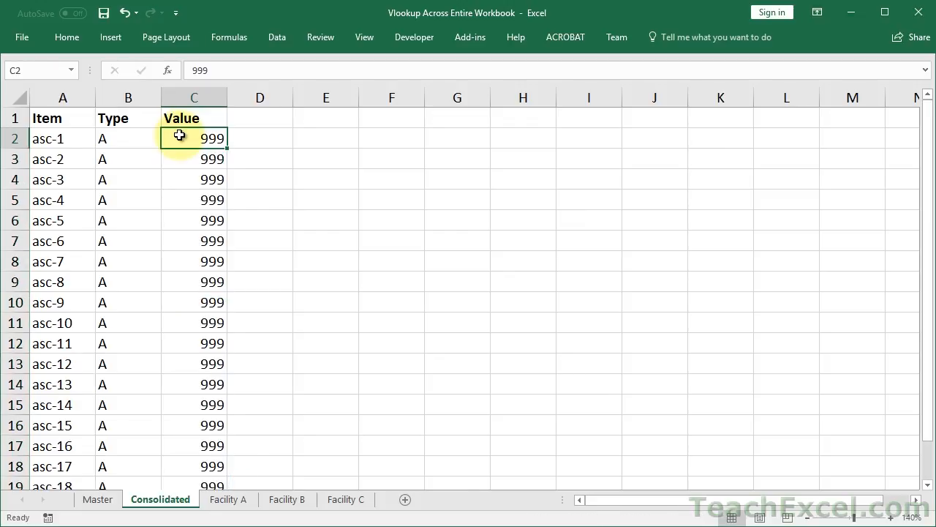
click(97, 499)
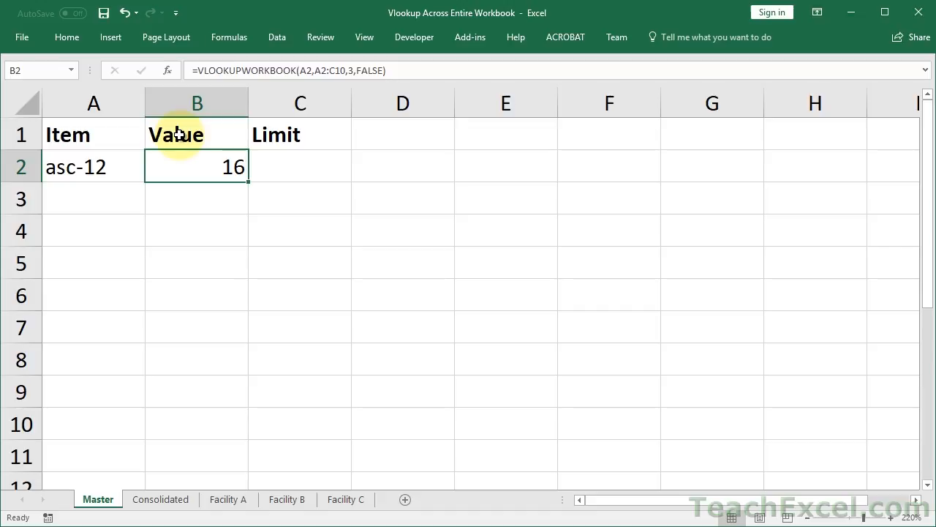
Re-enter =VLOOKUPWORKBOOK(A2,A2:C10,3,FALSE) in B2 and check the Consolidated sheet
double_click(196, 166)
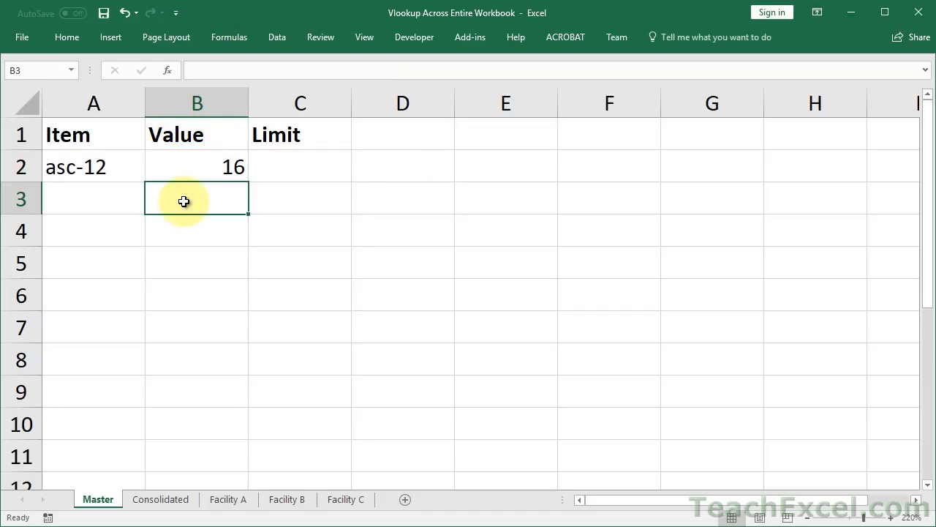
click(94, 167)
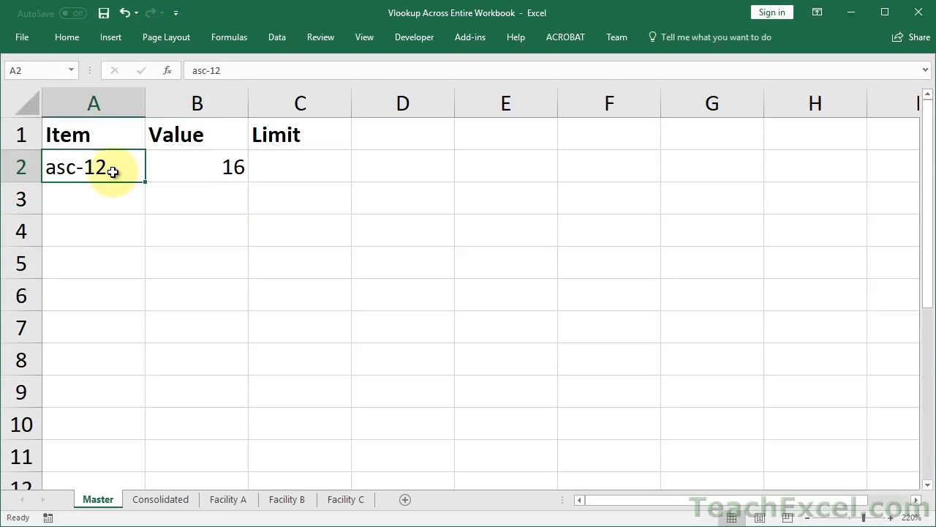
text(=VLOOKUPWORKBOOK(A2,A2:C10,3,FALSE))
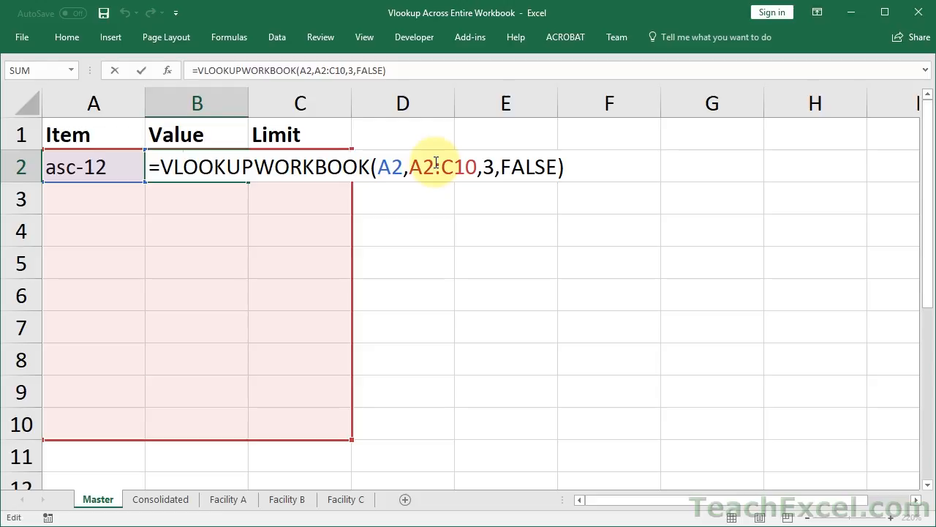
key(enter)
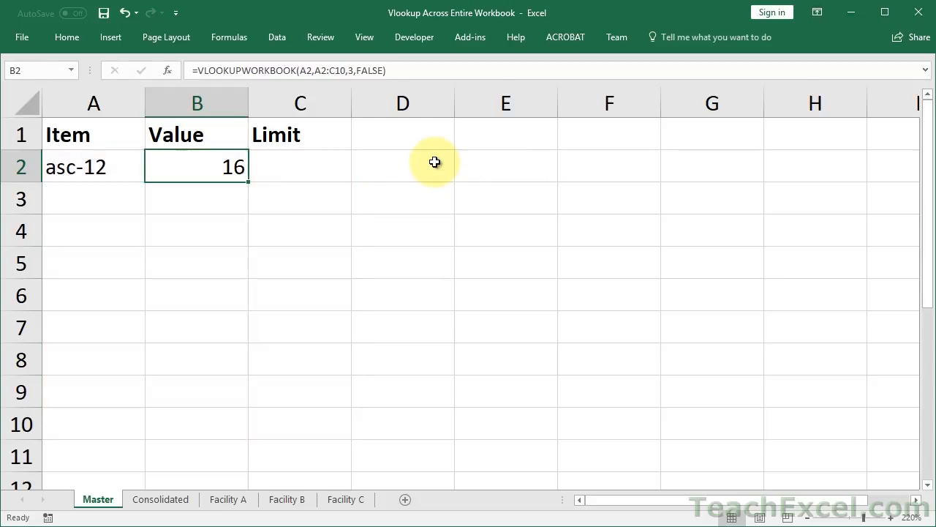
click(161, 499)
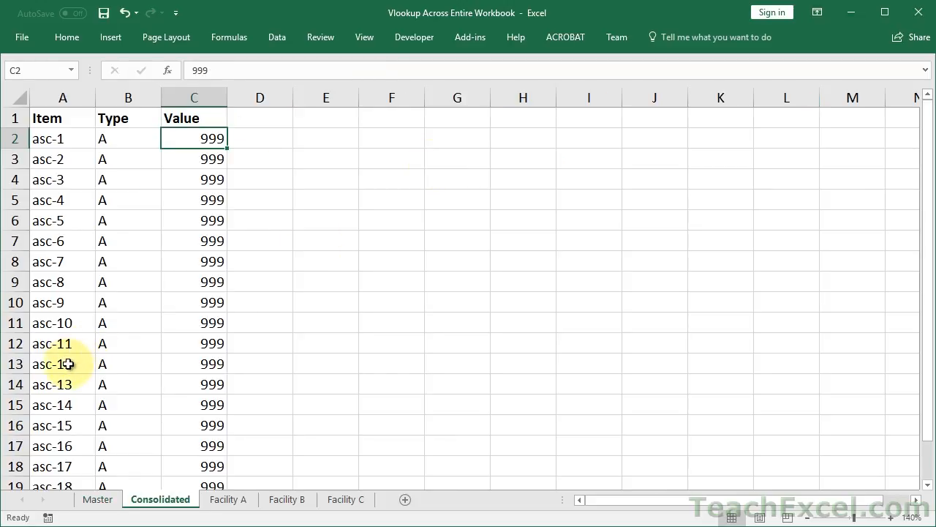
click(97, 499)
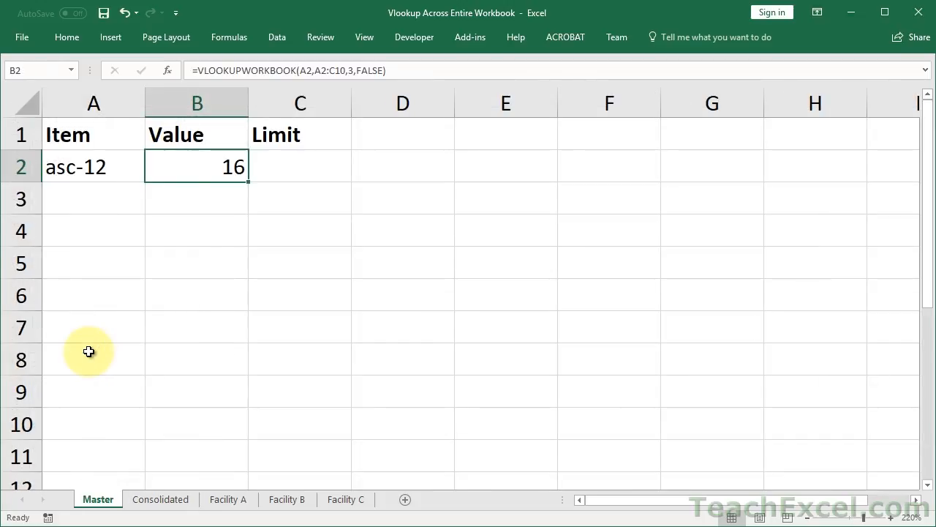
Widen B2's range to whole columns A:C so asc-12 returns 999
double_click(196, 167)
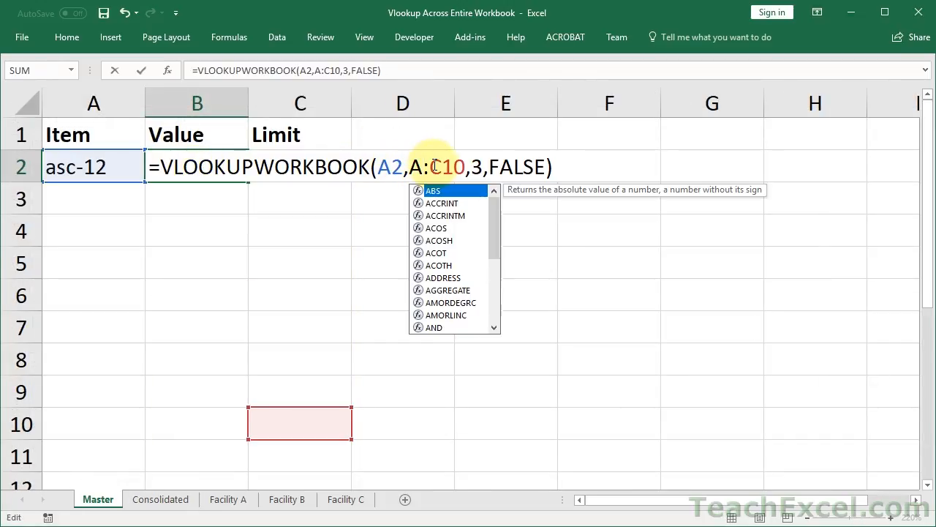
key(Backspace)
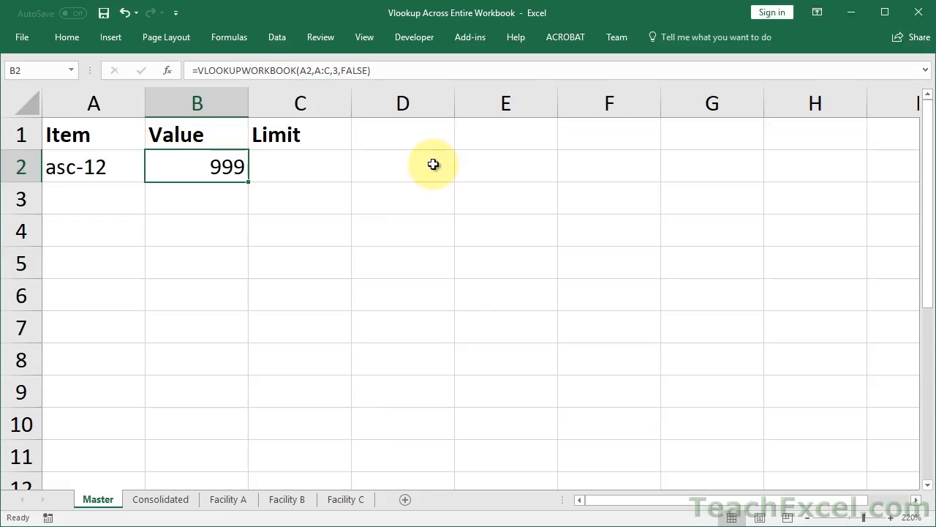
double_click(196, 167)
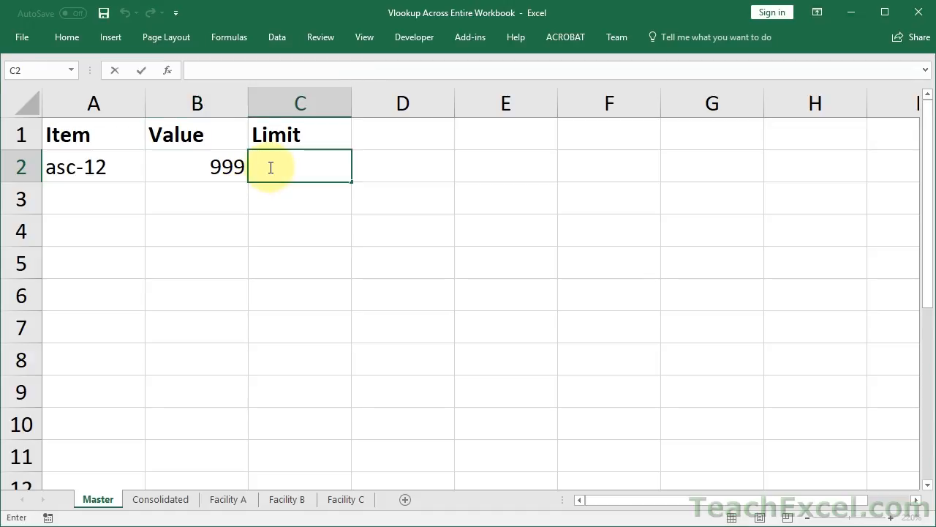
Enter =VLOOKUPWORKBOOK(A2,A:C,3,FALSE,"Consolidated") in C2, triggering a circular reference warning
text(=VLOOKUPWORKBOOK(A2,A:C,3,FALSE))
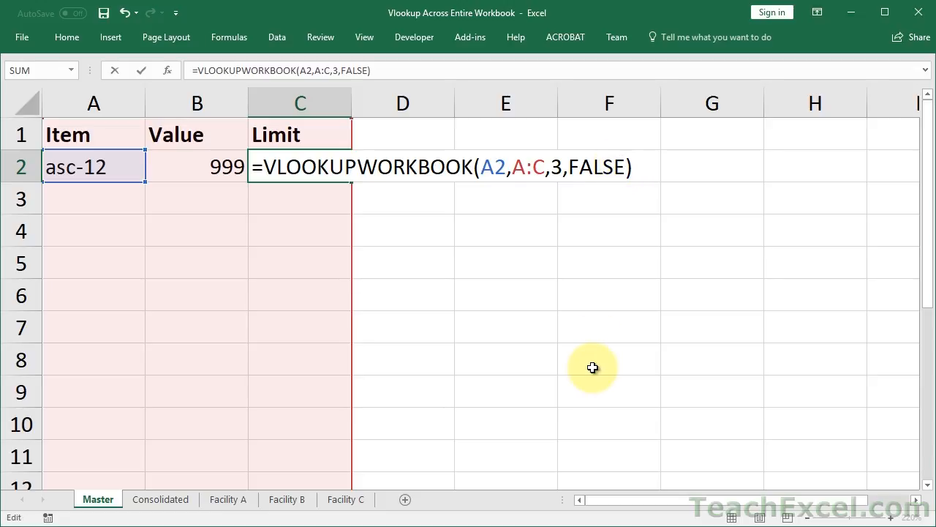
text(,")
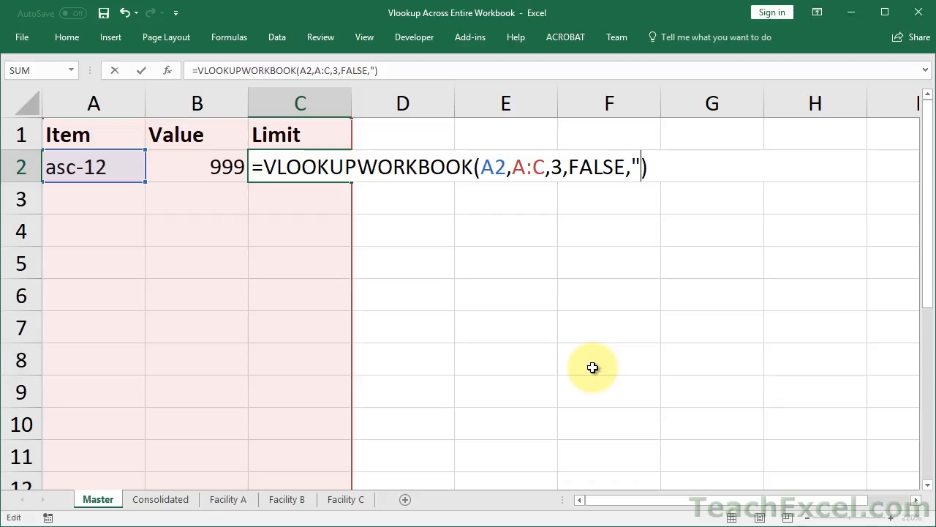
text(Consolid)
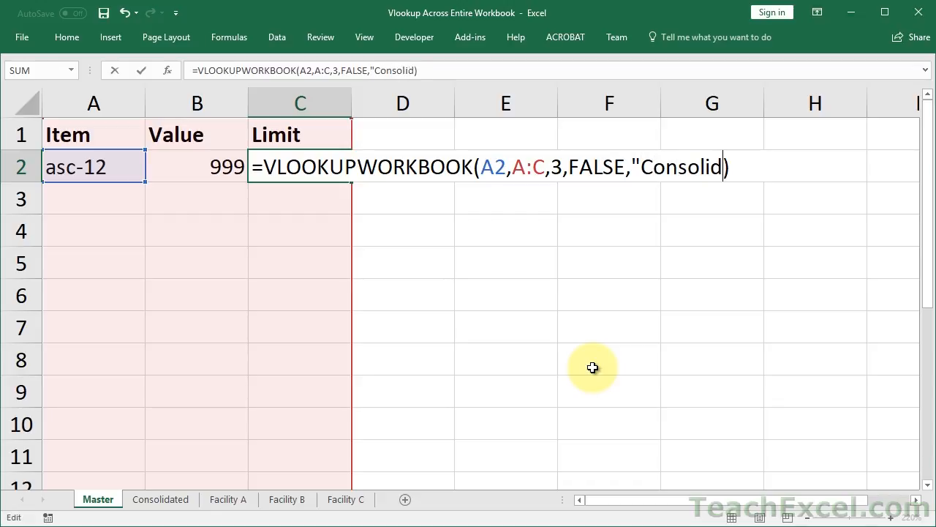
text(ated"))
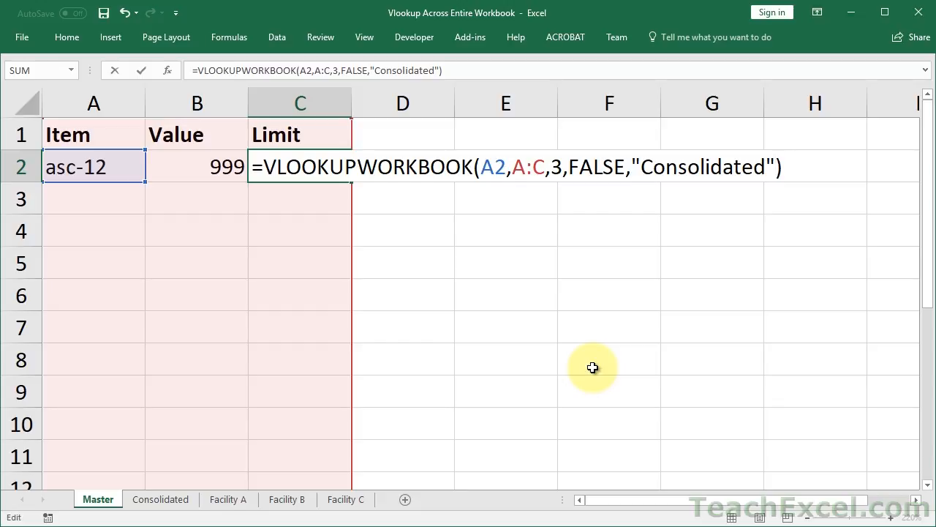
key(enter)
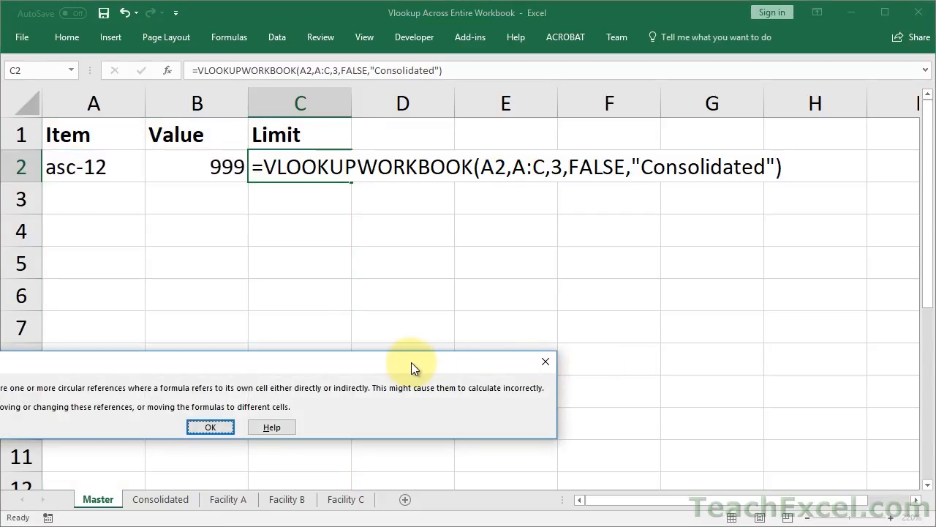
drag(412, 361, 556, 266)
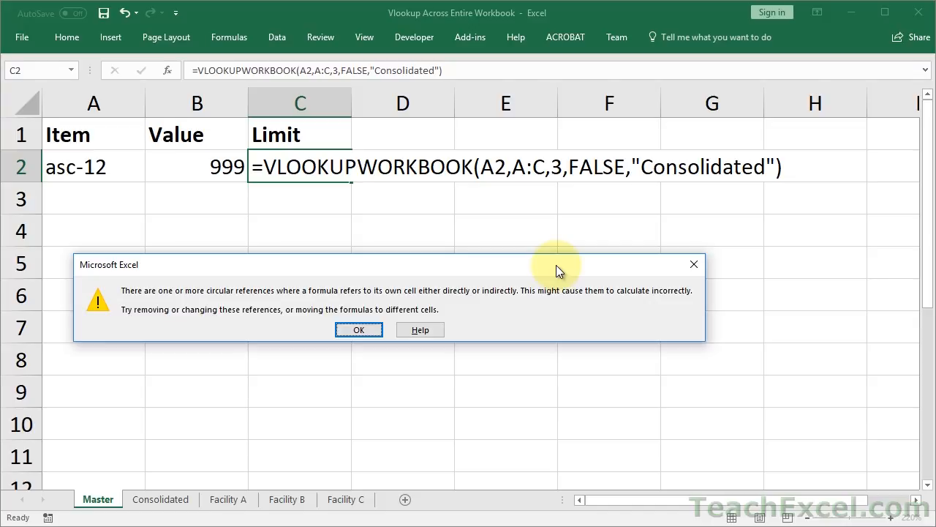
mouse_move(140, 146)
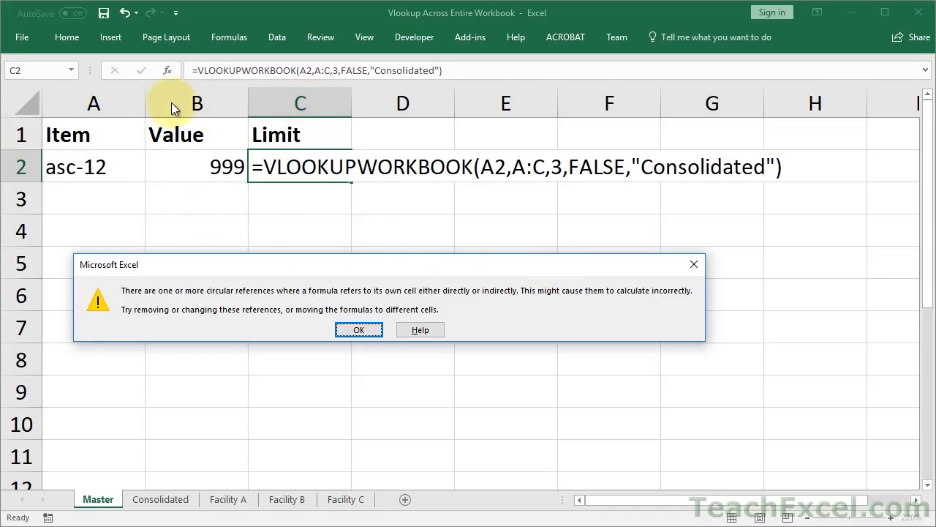
mouse_move(293, 199)
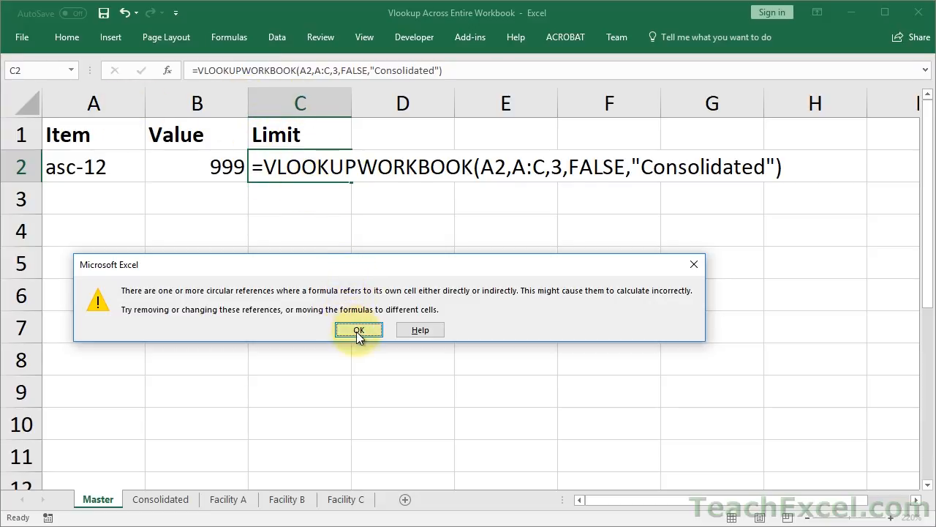
Dismiss the warning, clear C2 and enter the Consolidated-excluding lookup in D1 instead
click(357, 329)
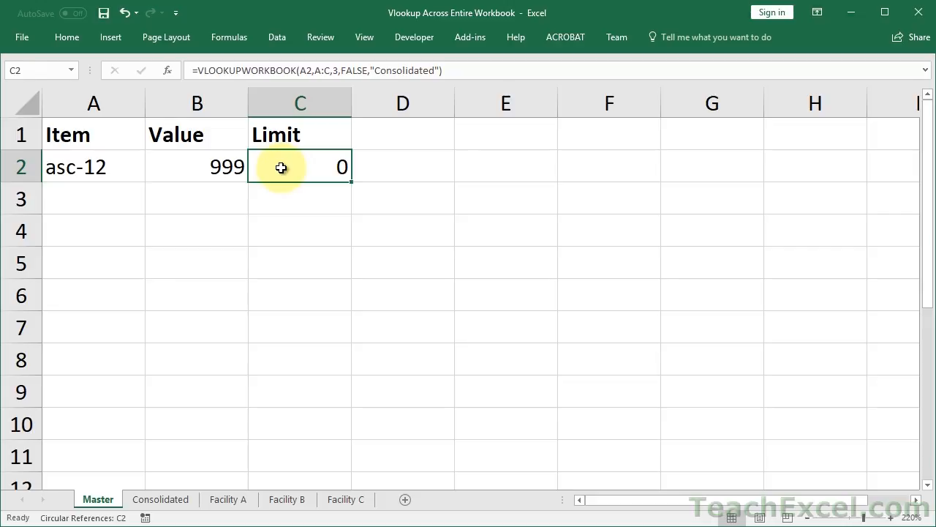
double_click(300, 167)
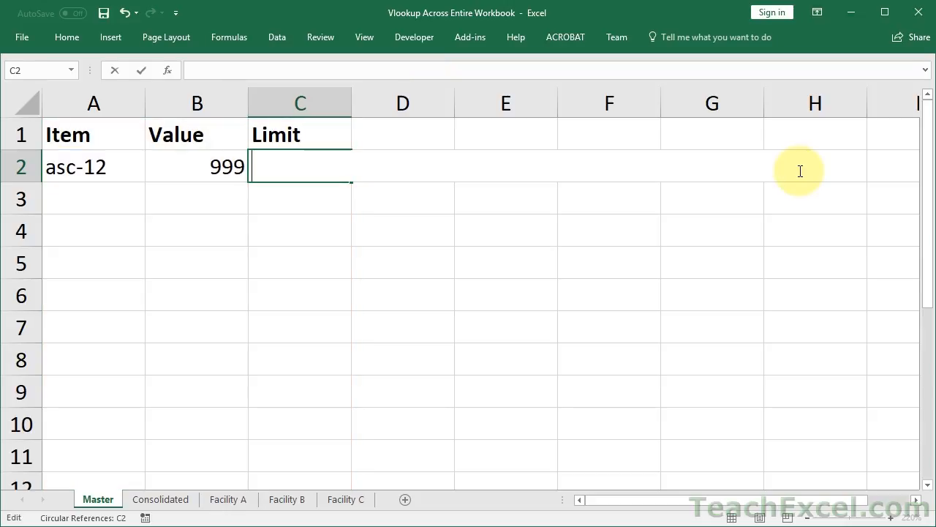
click(402, 135)
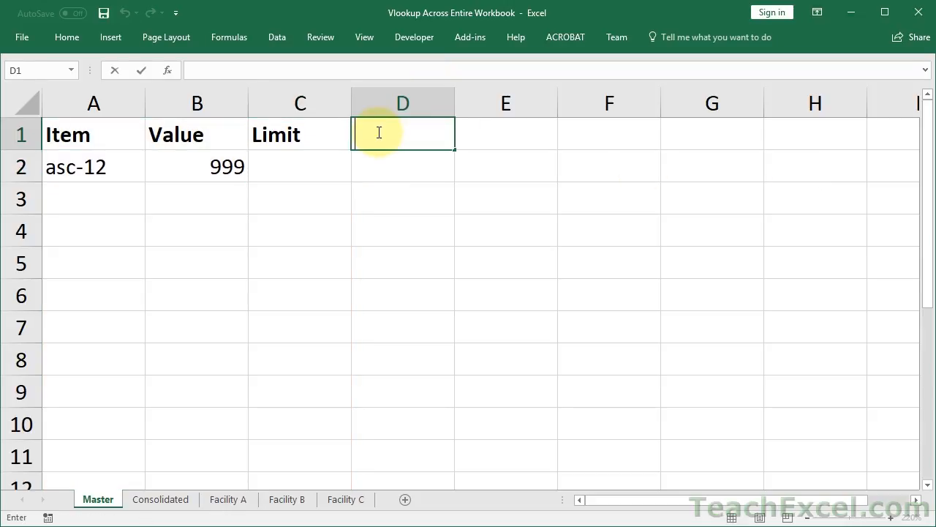
text(=VLOOKUPWORKBOOK(A2,A:C,3,FALSE,"Consolidated"))
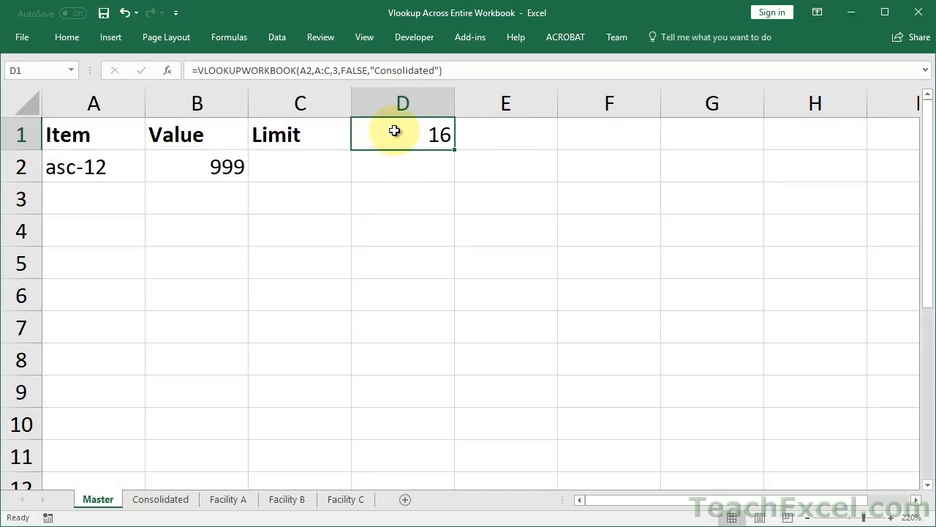
Verify asc-12 shows 16 on Facility B, then move the lookup into the Limit cell C2
click(161, 499)
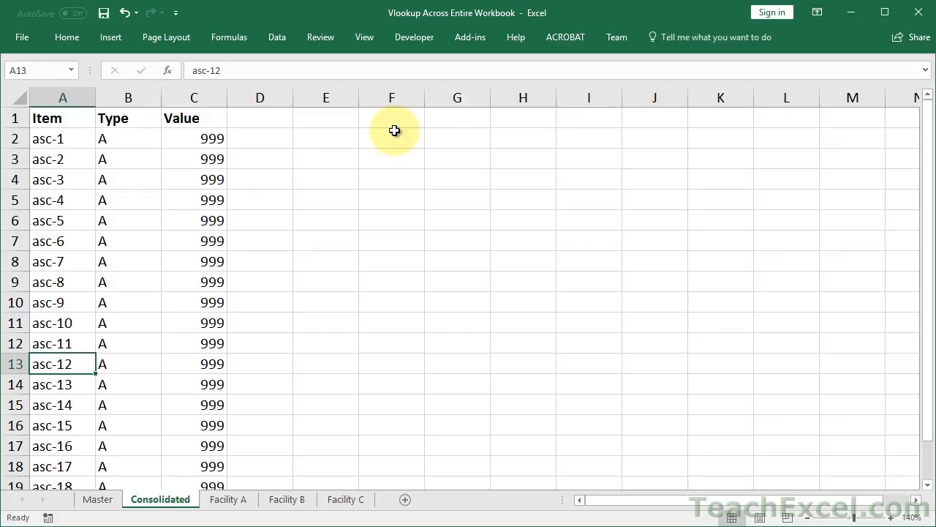
click(228, 499)
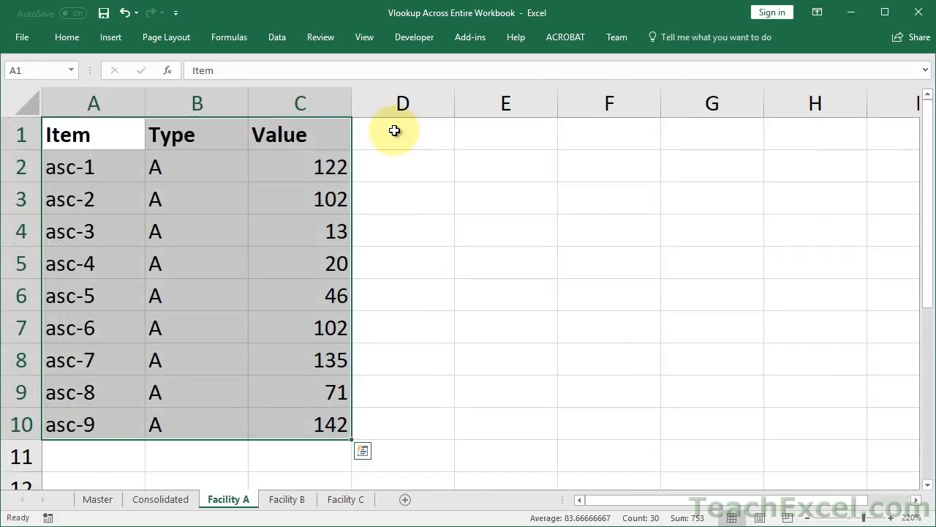
click(286, 499)
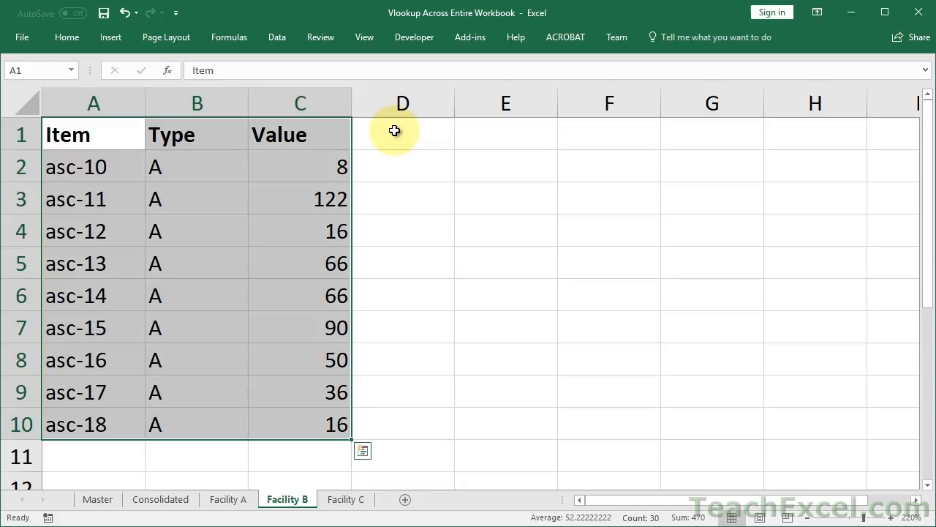
click(298, 199)
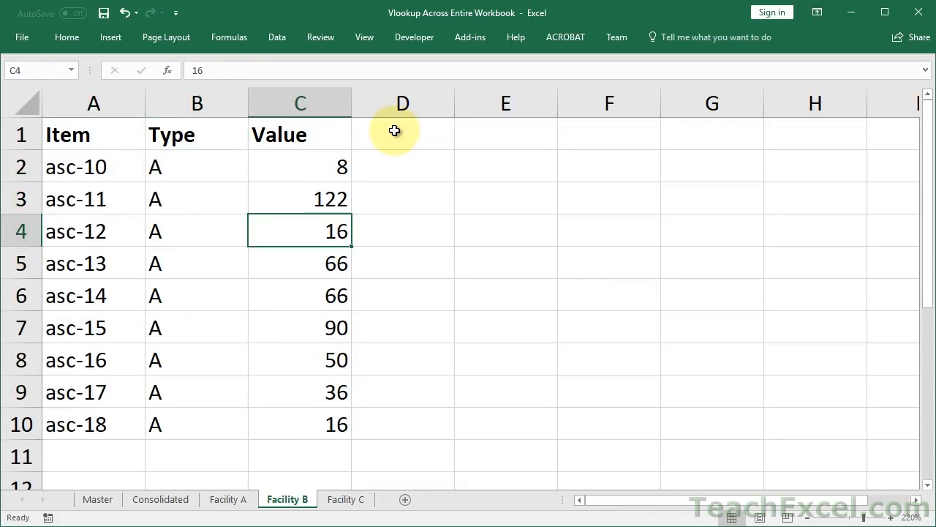
click(96, 499)
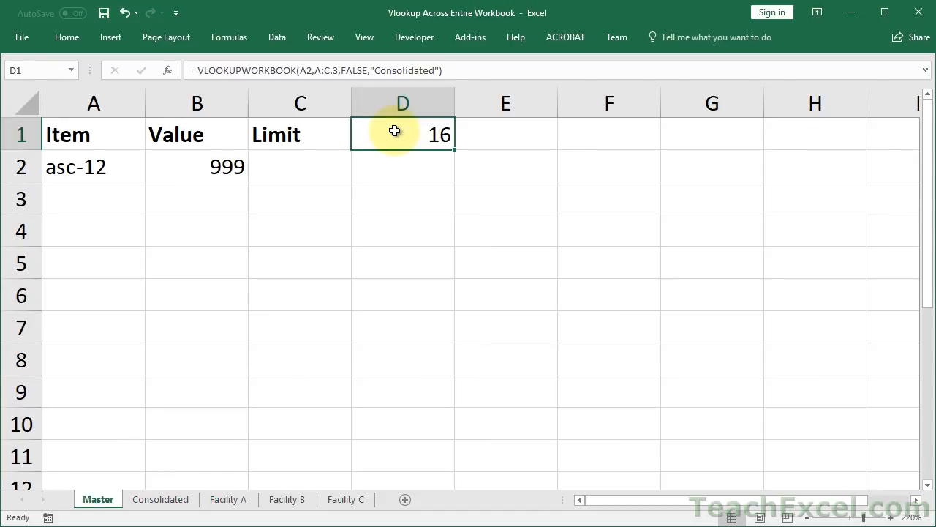
mouse_move(395, 153)
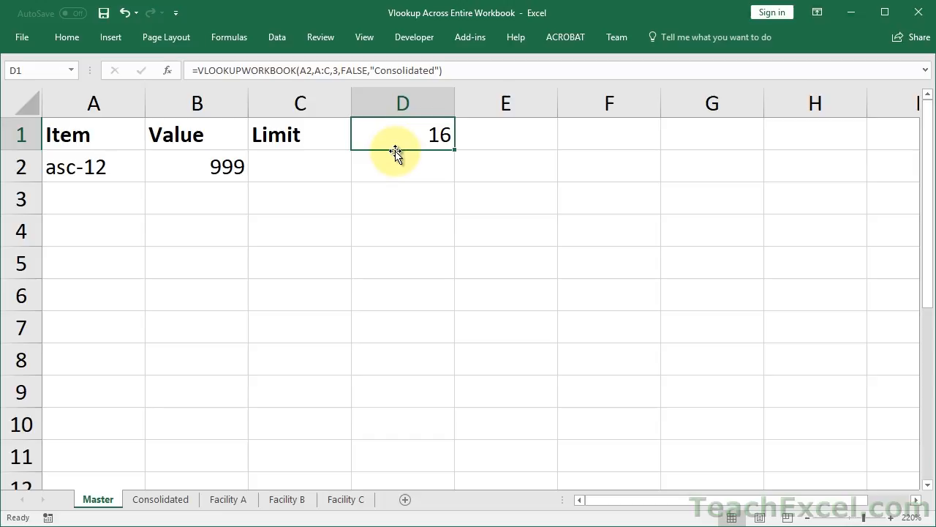
click(402, 167)
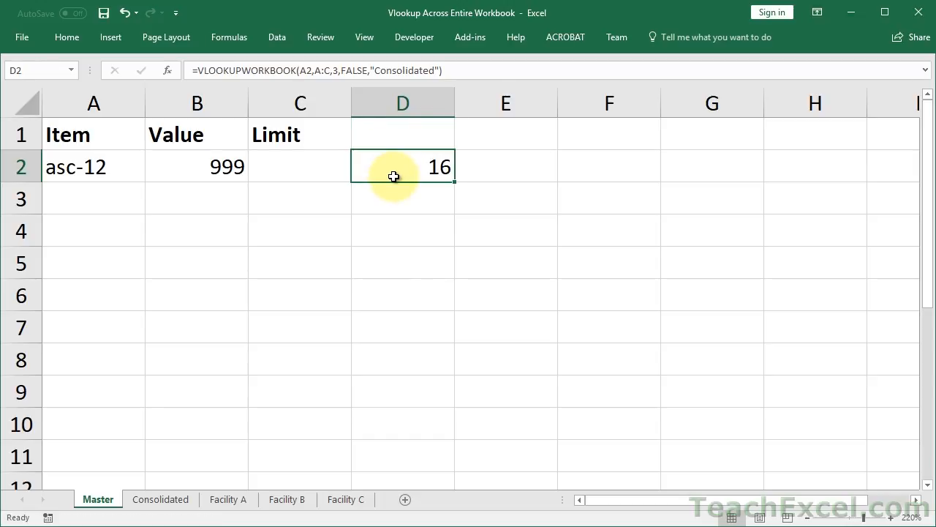
mouse_move(397, 182)
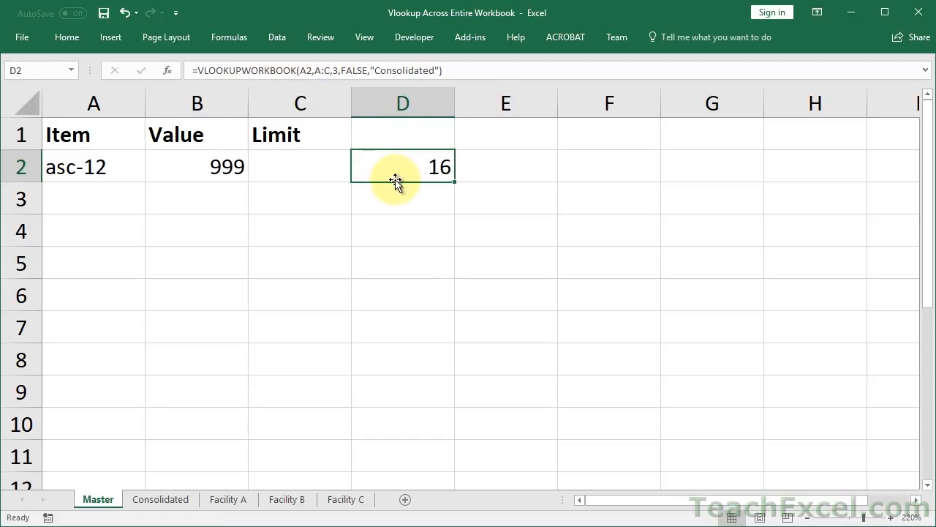
drag(402, 167, 300, 167)
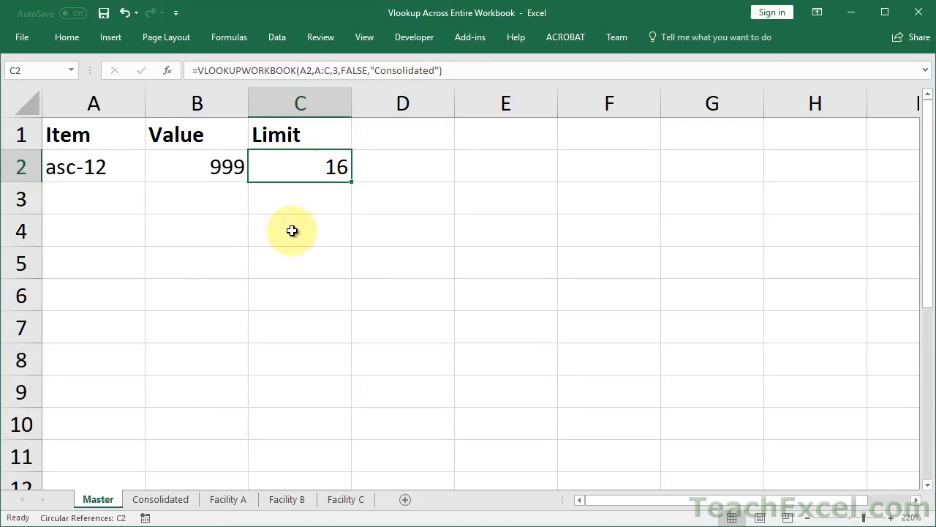
Change the C2 lookup range from A3:C100 to whole columns A:C, returning 16 with a circular warning
double_click(300, 167)
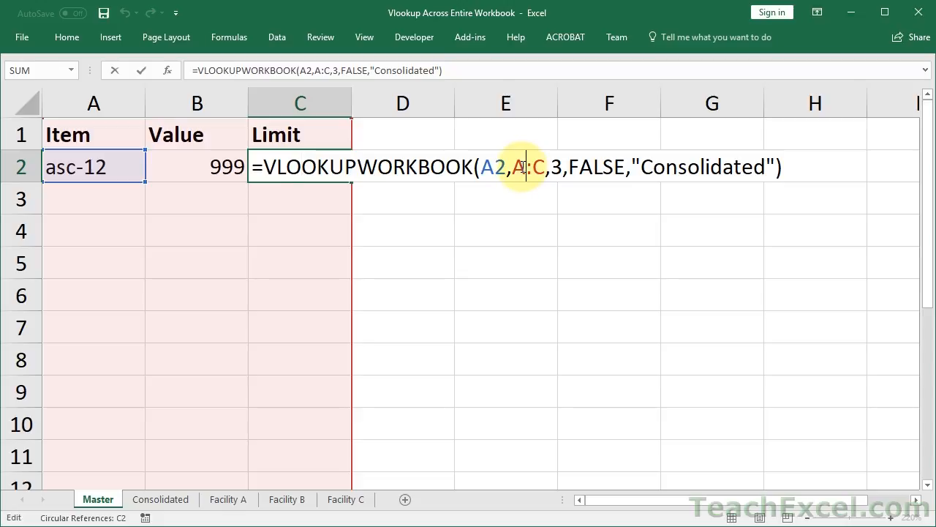
click(94, 198)
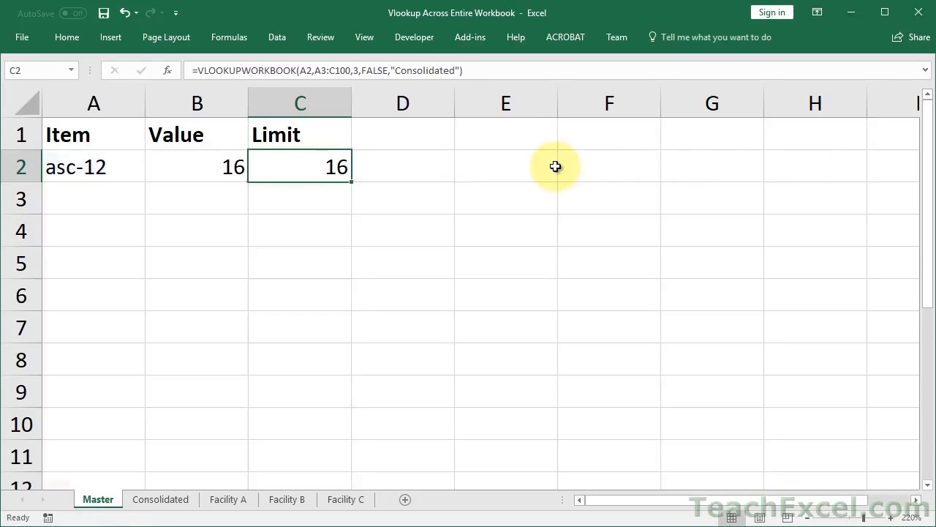
mouse_move(251, 234)
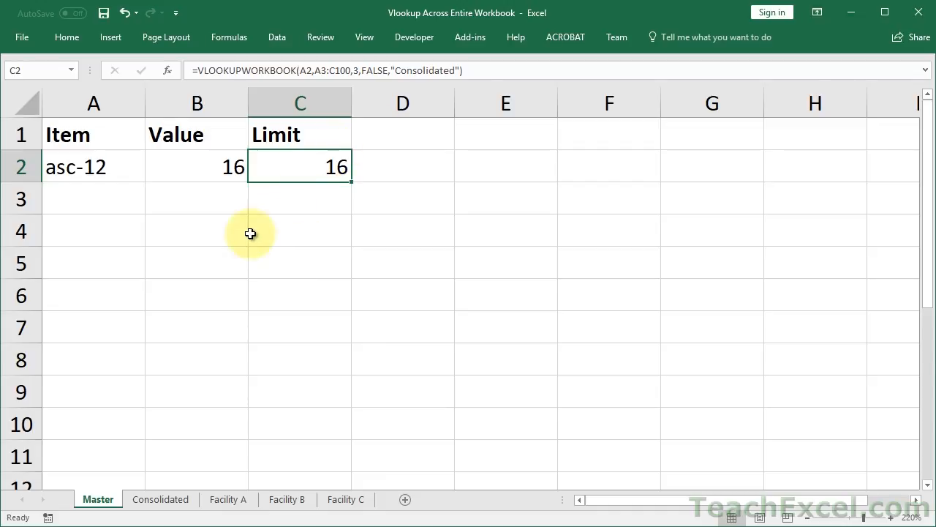
double_click(300, 167)
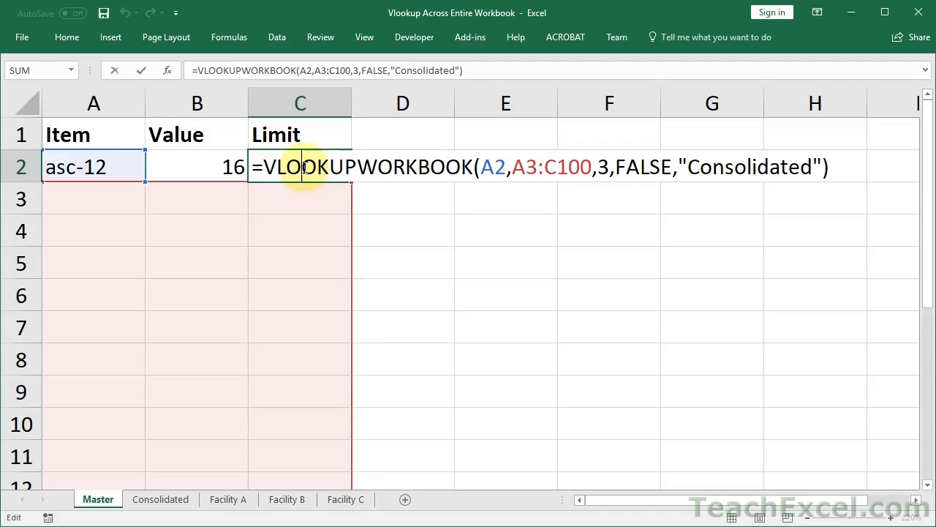
mouse_move(196, 205)
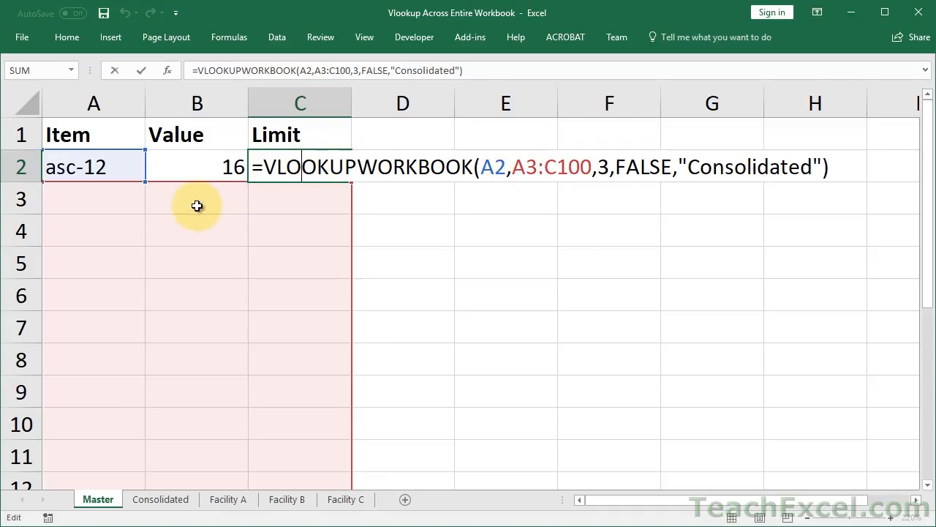
mouse_move(293, 231)
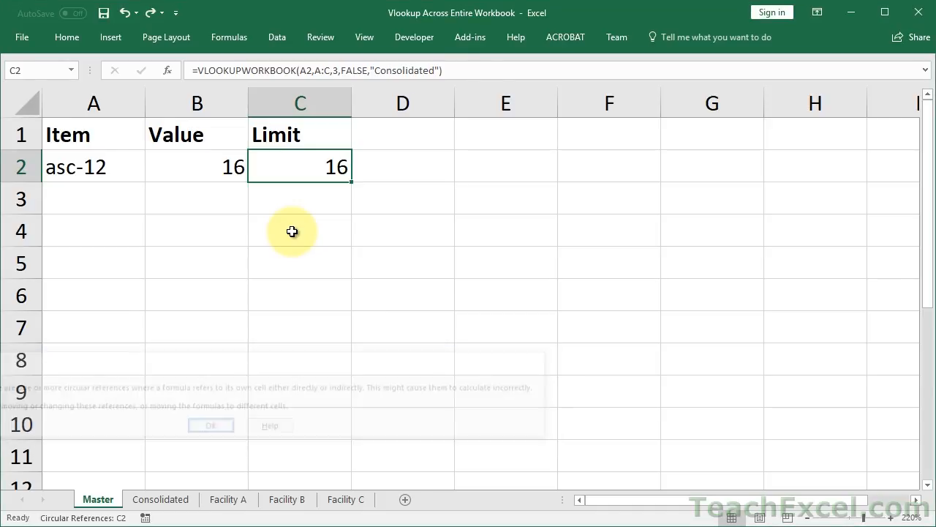
Edit C2 to =VLOOKUPWORKBOOK(A2,A:C,3,FALSE,"Master","Consolidated") after dismissing the warning
click(211, 424)
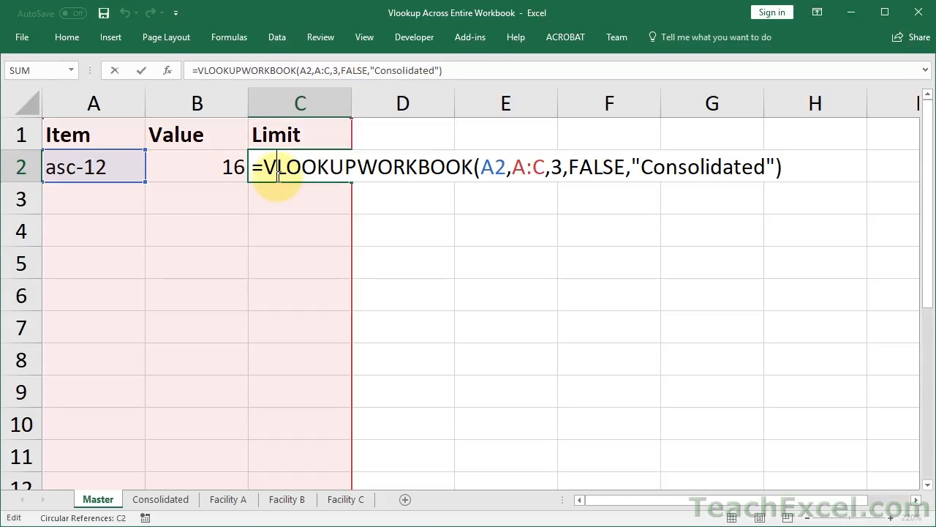
mouse_move(283, 143)
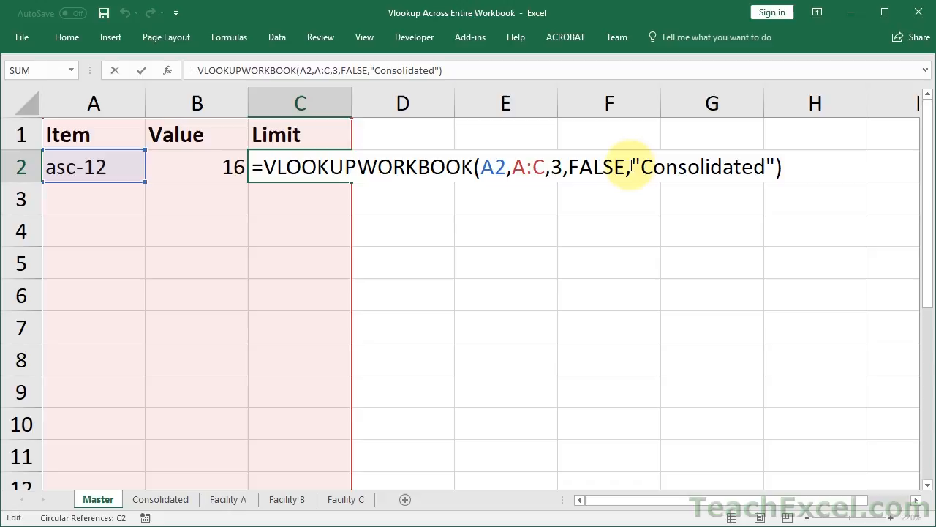
text(Ma")
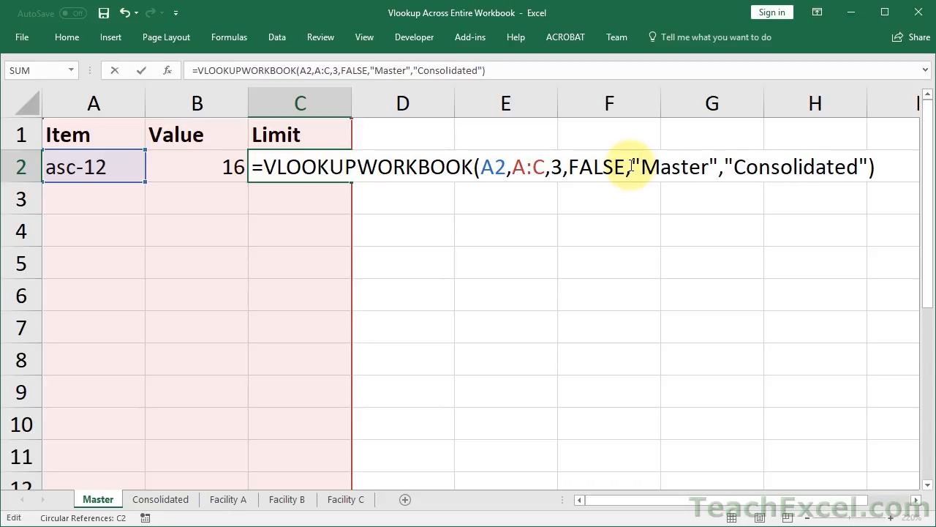
mouse_move(687, 160)
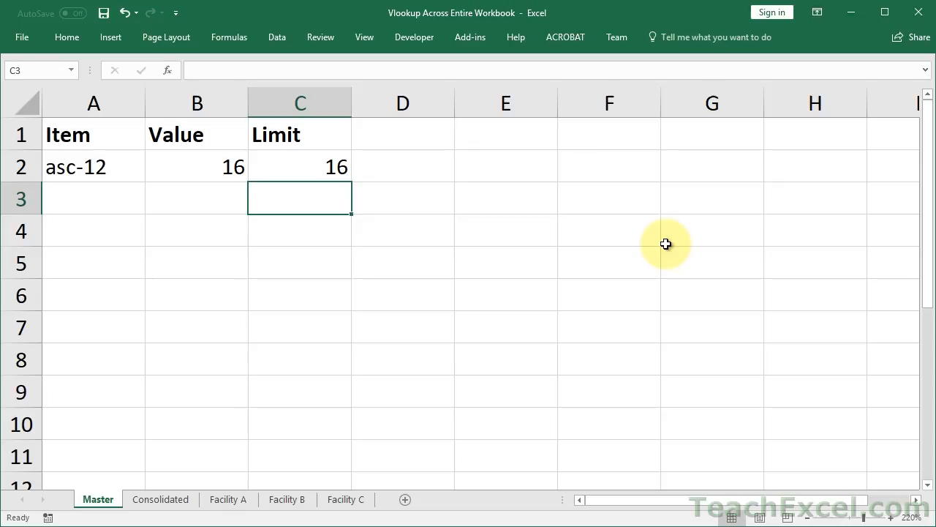
mouse_move(517, 454)
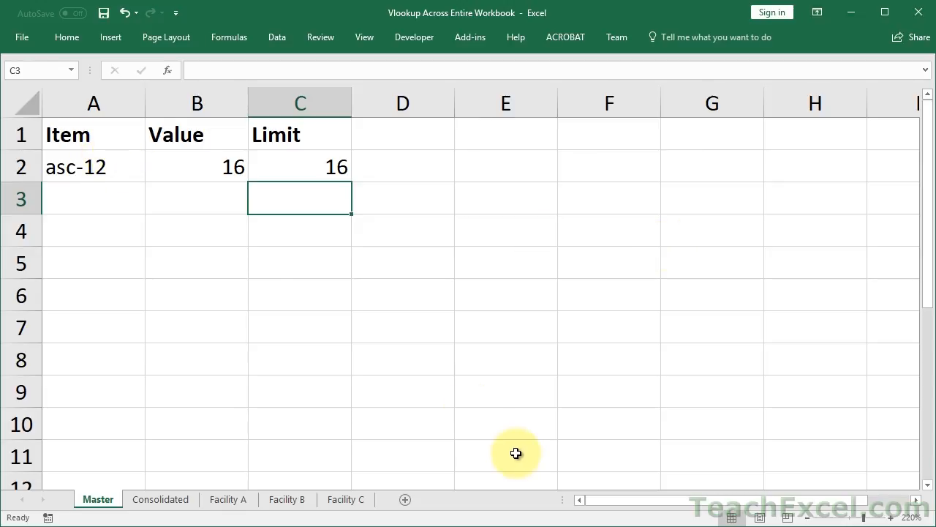
mouse_move(803, 145)
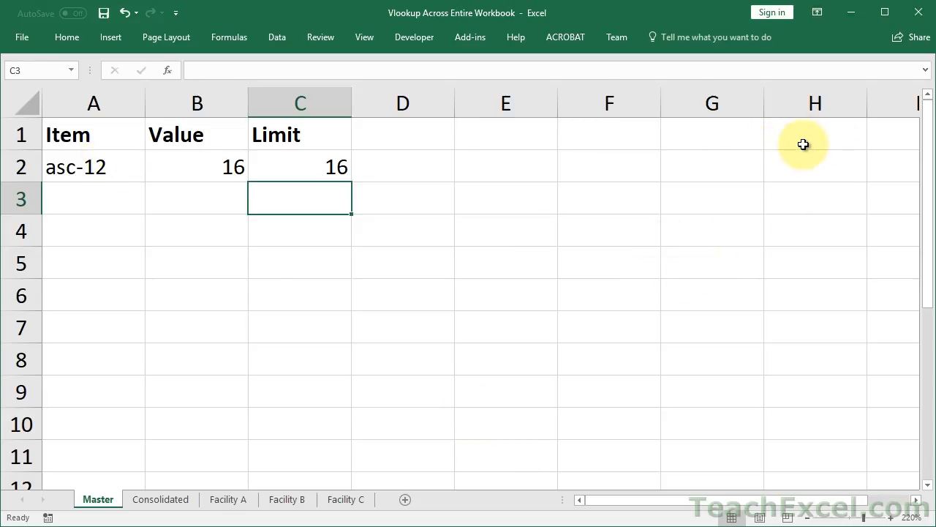
mouse_move(799, 146)
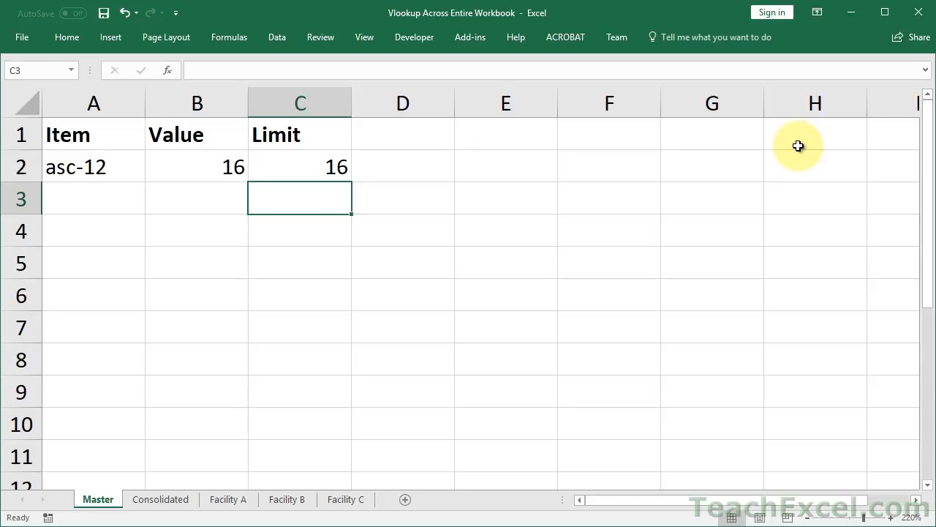
mouse_move(225, 214)
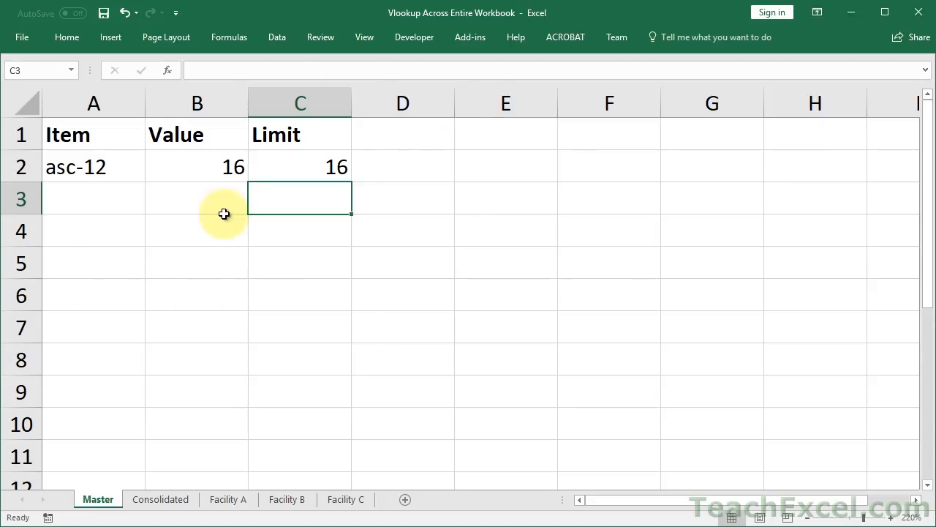
mouse_move(358, 252)
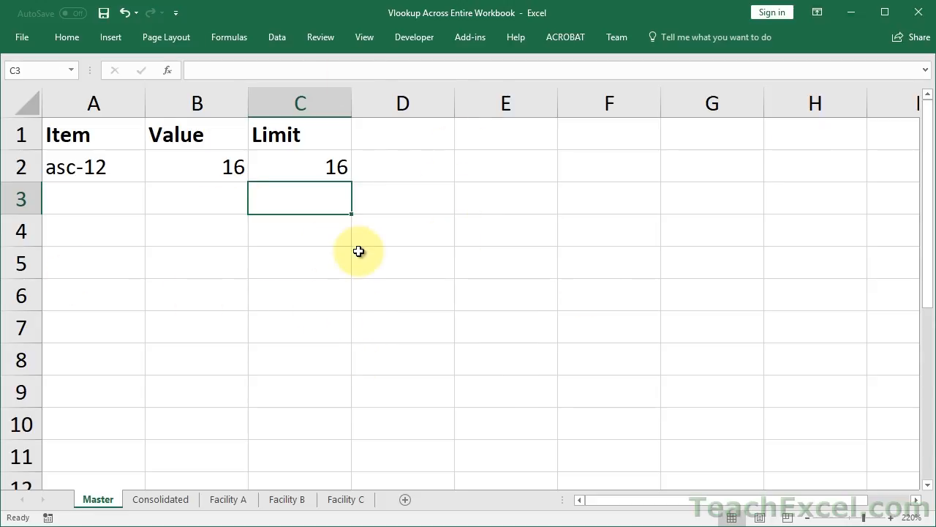
mouse_move(272, 157)
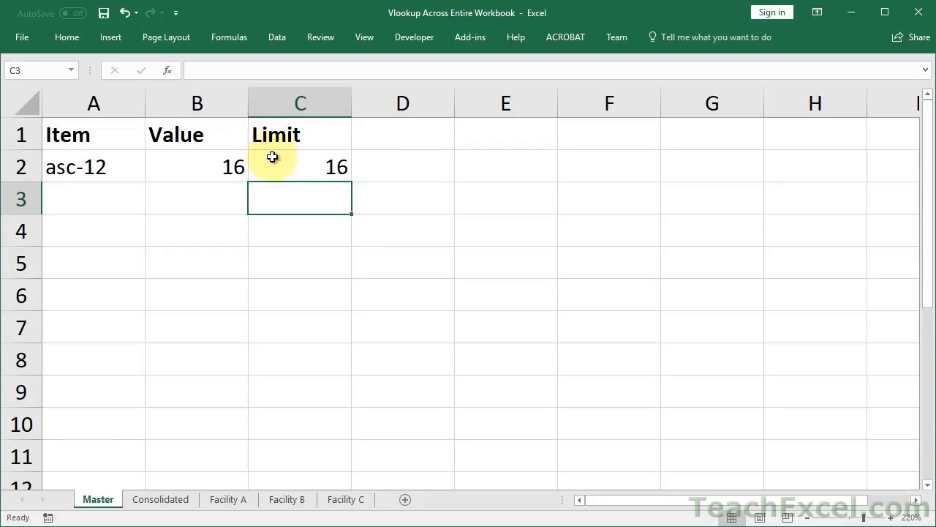
text(=VLOOKUPWORKBOOK(A2,A:C,3,FALSE,"Master","Consolidated"))
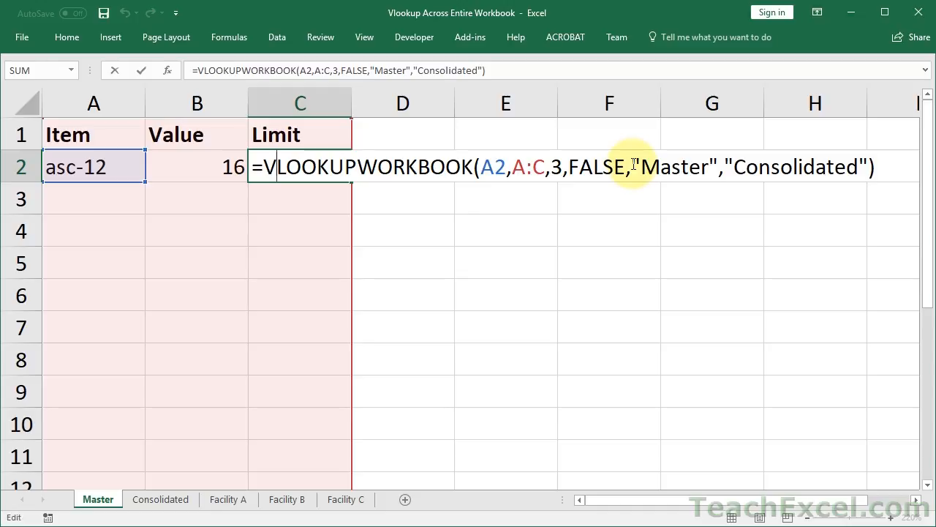
Confirm the C2 formula showing 16, then start and discard a VLOOKUP in C3
double_click(676, 167)
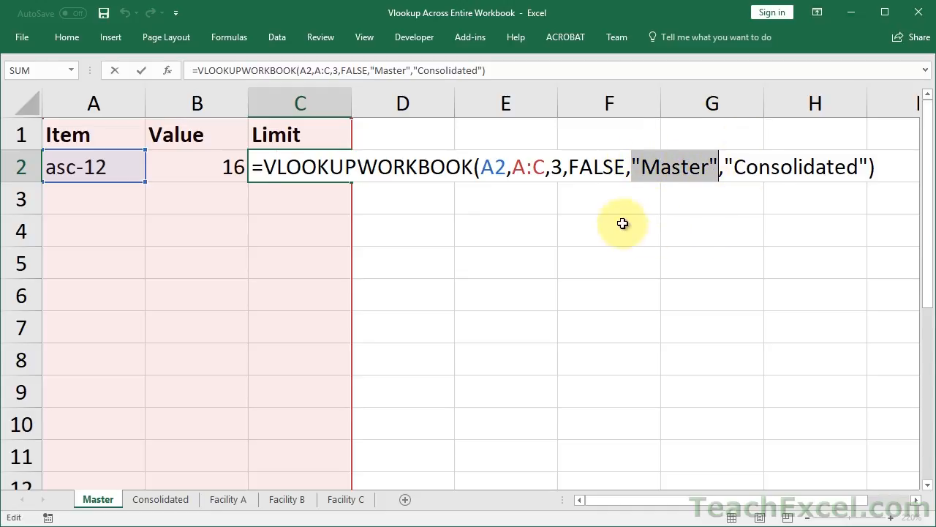
mouse_move(655, 246)
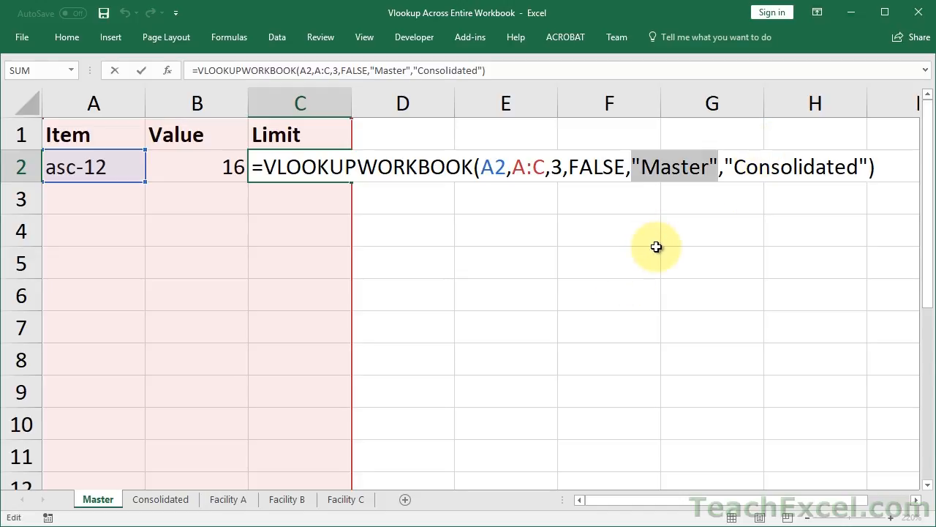
mouse_move(655, 223)
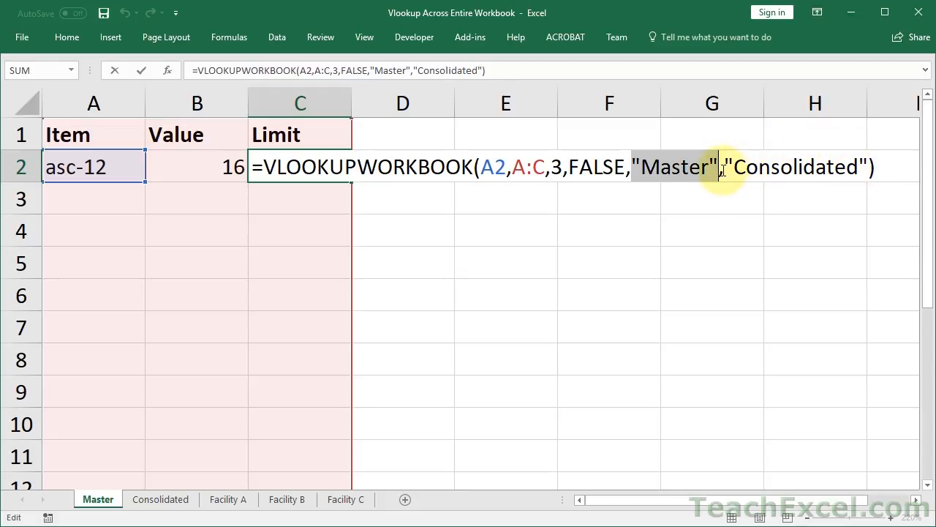
mouse_move(665, 324)
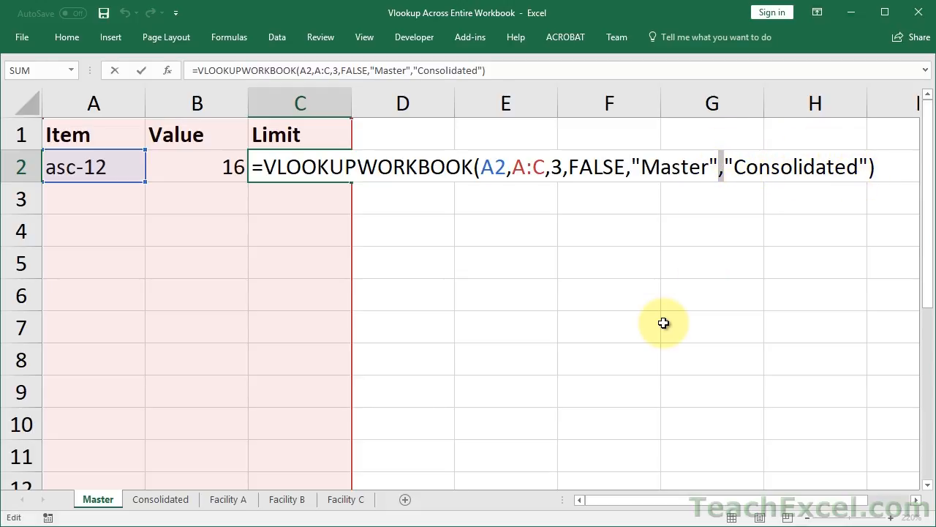
key(Enter)
text(=)
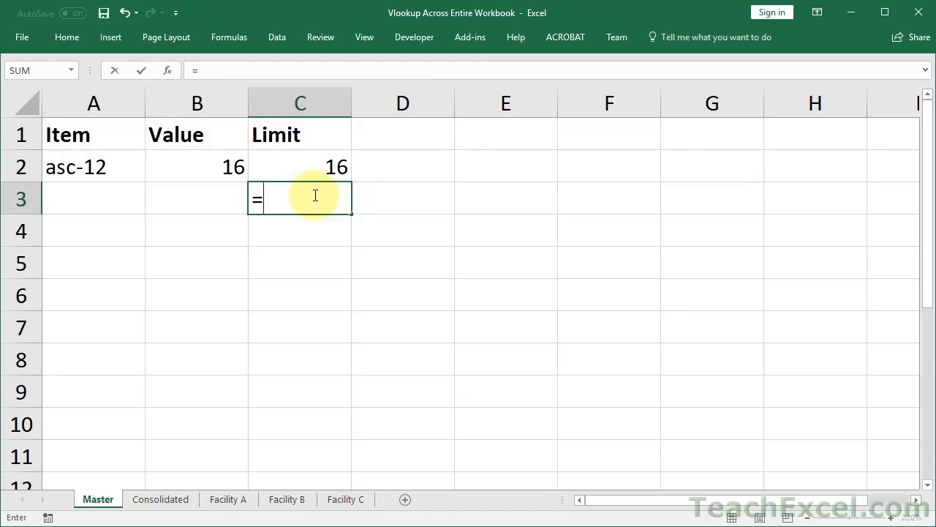
text(VLOOKUP()
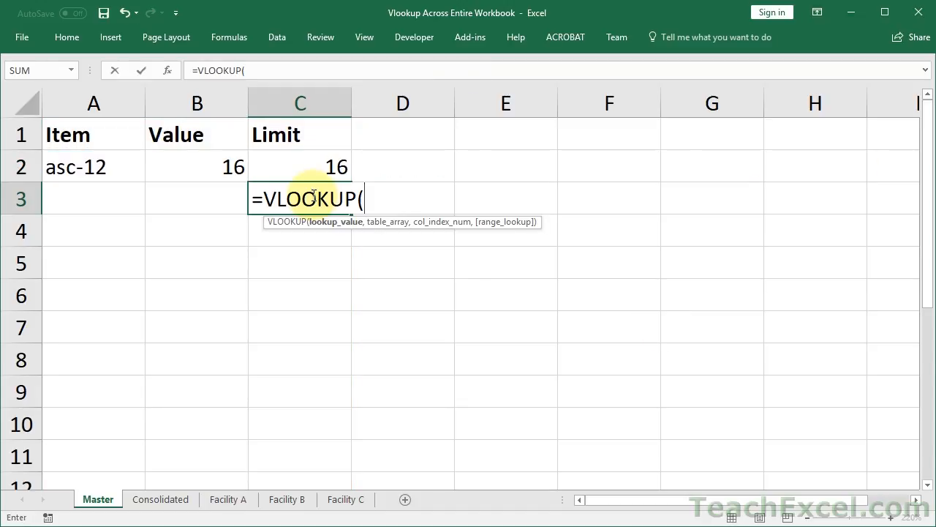
mouse_move(419, 222)
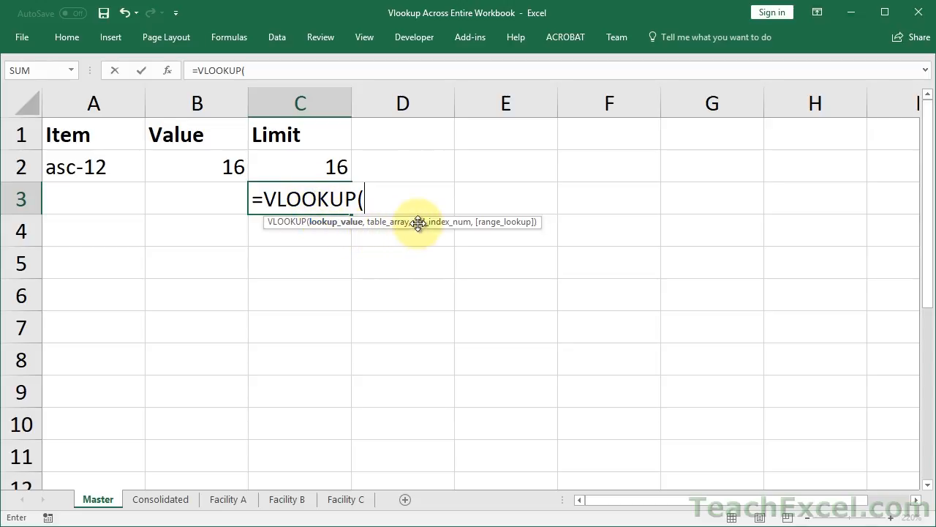
mouse_move(535, 205)
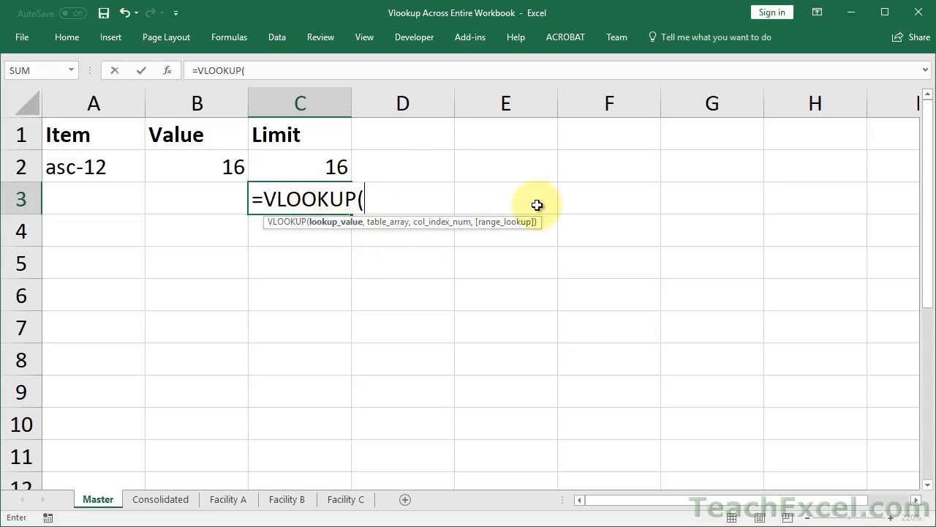
mouse_move(536, 210)
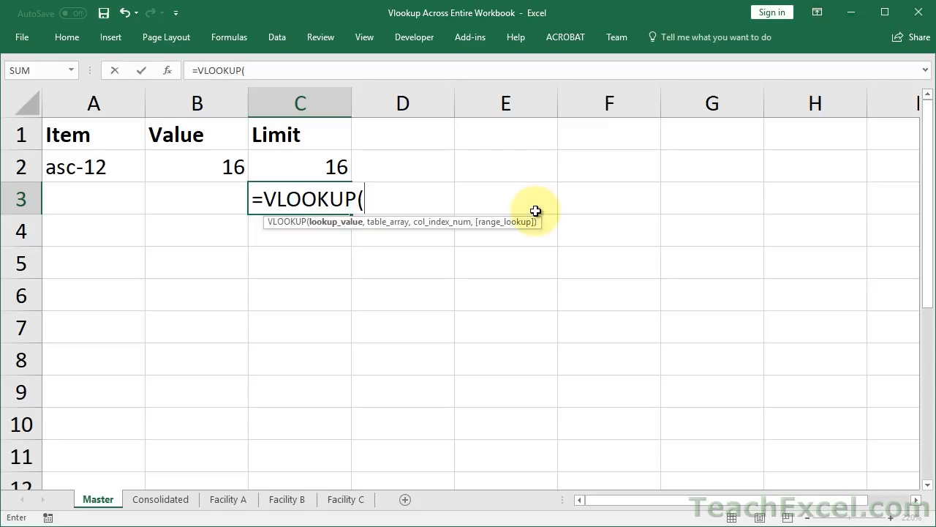
key(Escape)
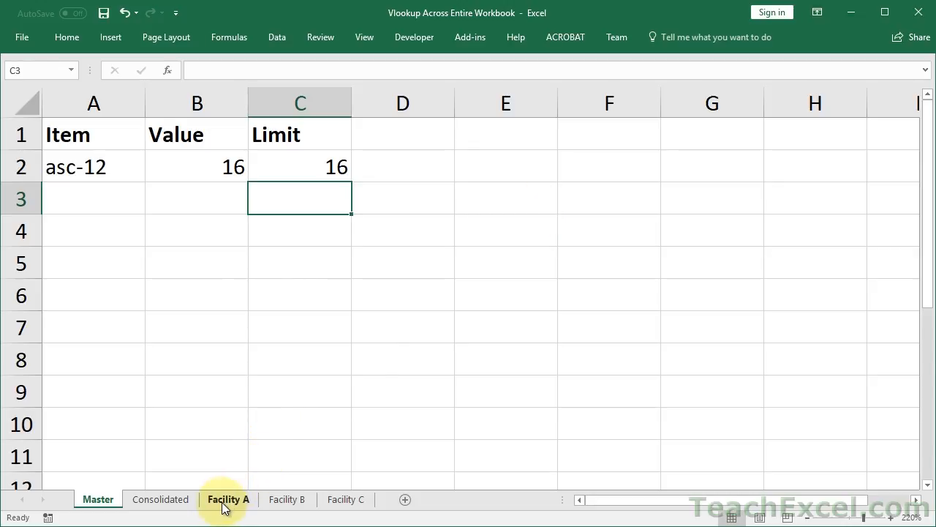
click(228, 499)
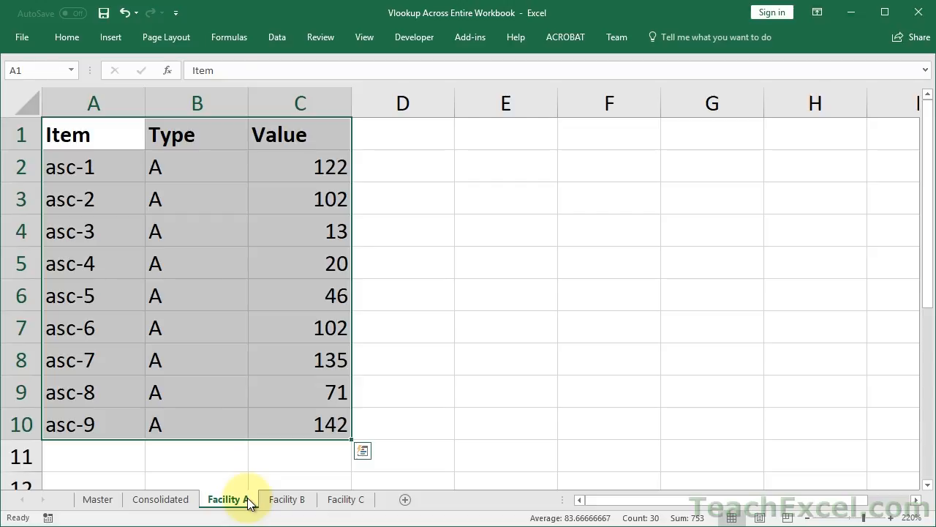
click(286, 499)
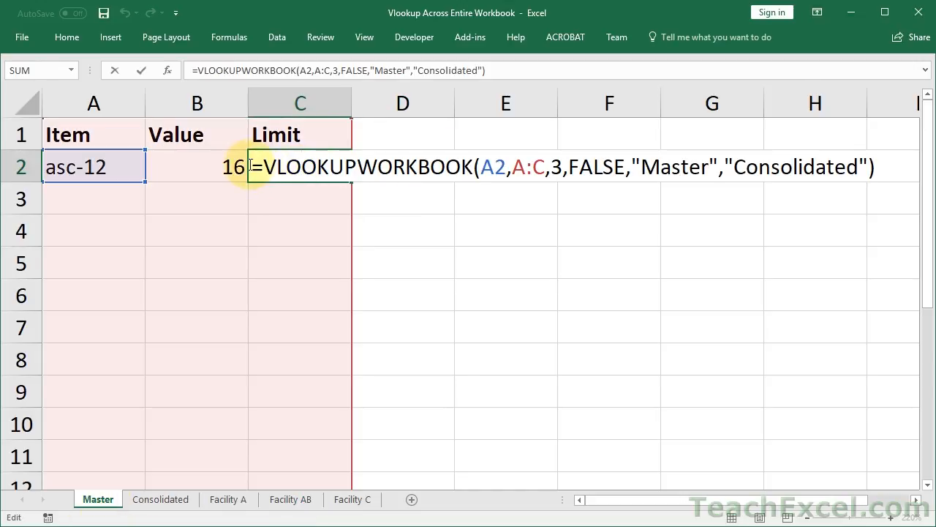
key(Enter)
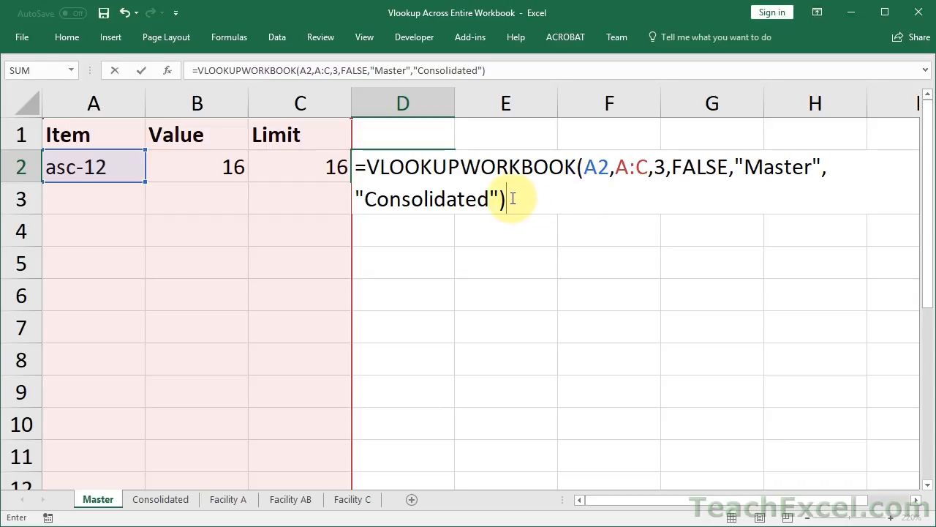
text(,)
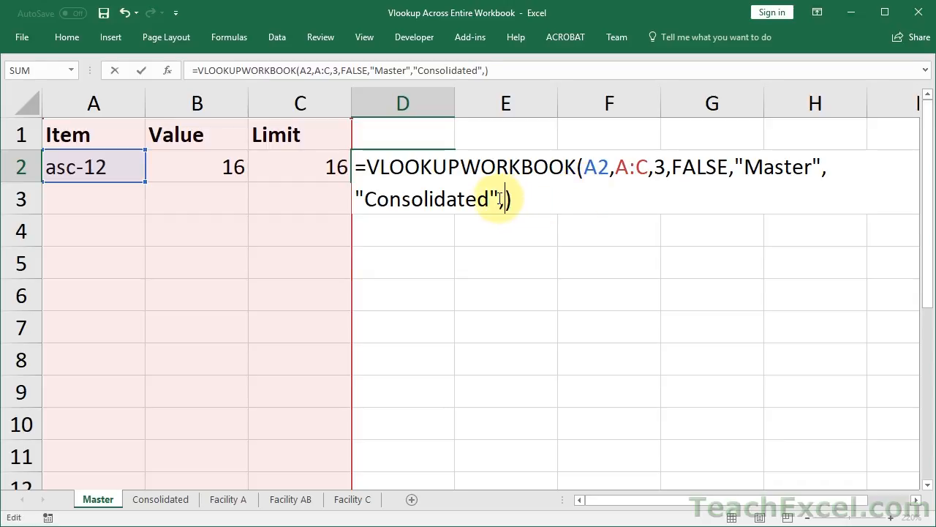
text("Faci)
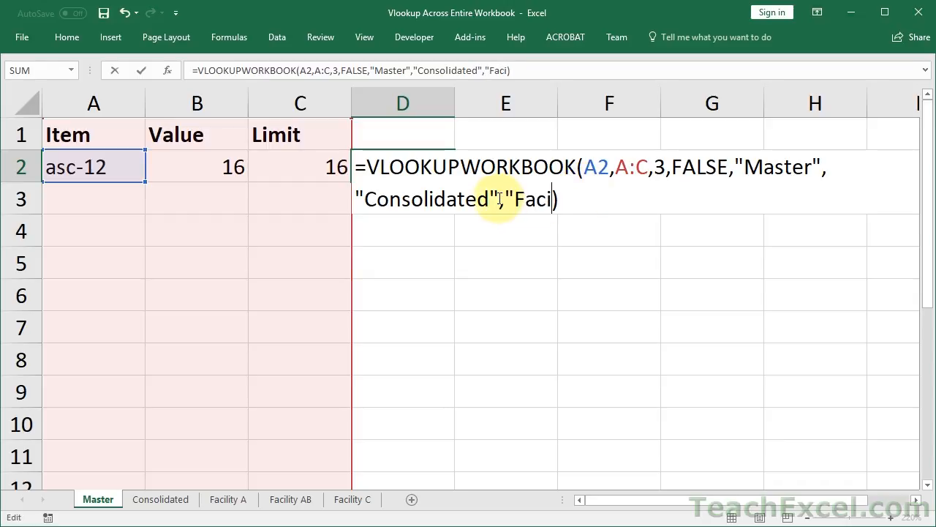
text(lity AB)
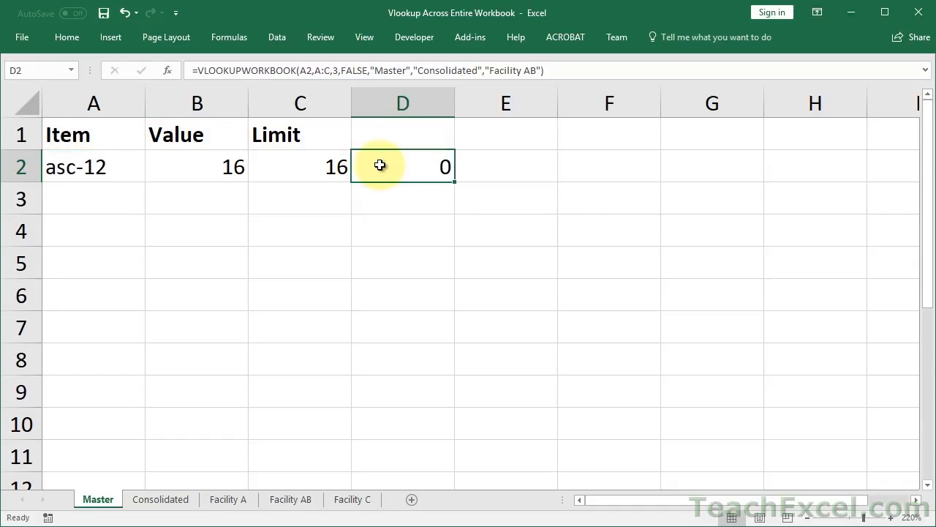
mouse_move(135, 155)
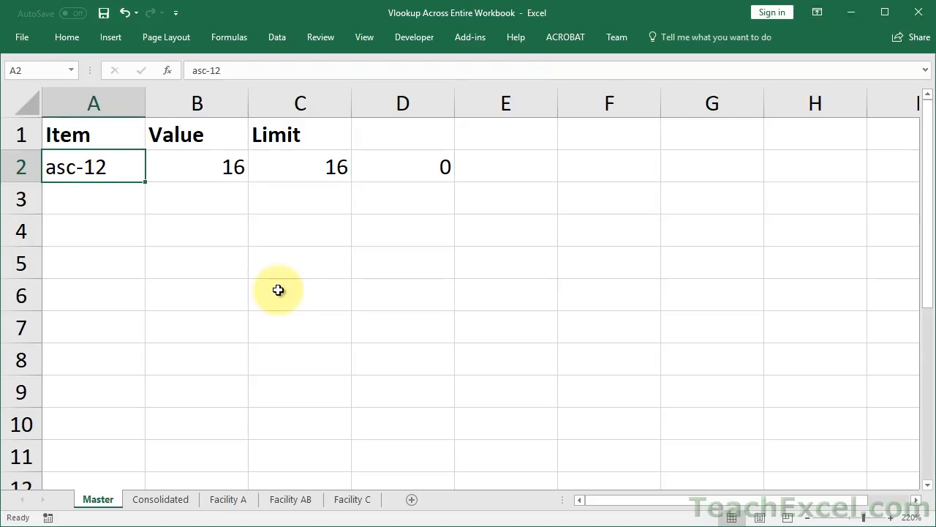
Review the Consolidated, Facility A and Facility AB sheets
click(161, 499)
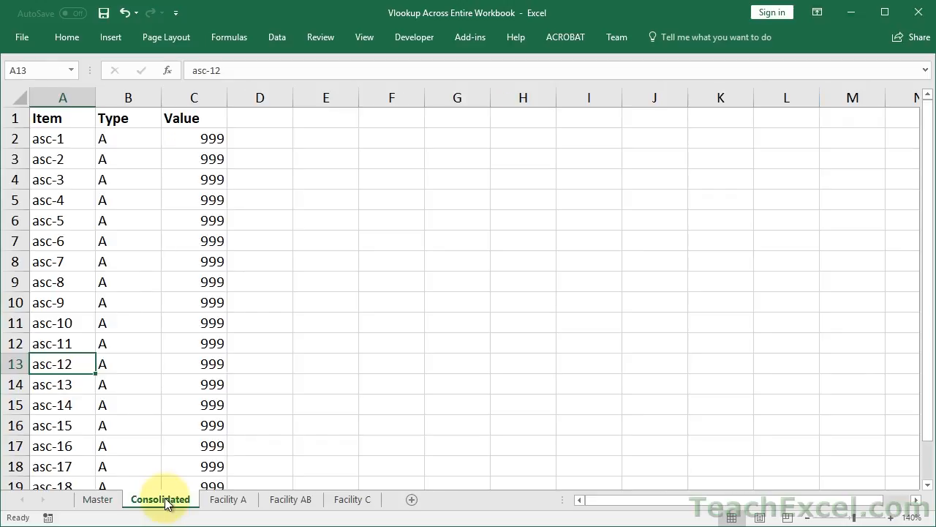
click(229, 499)
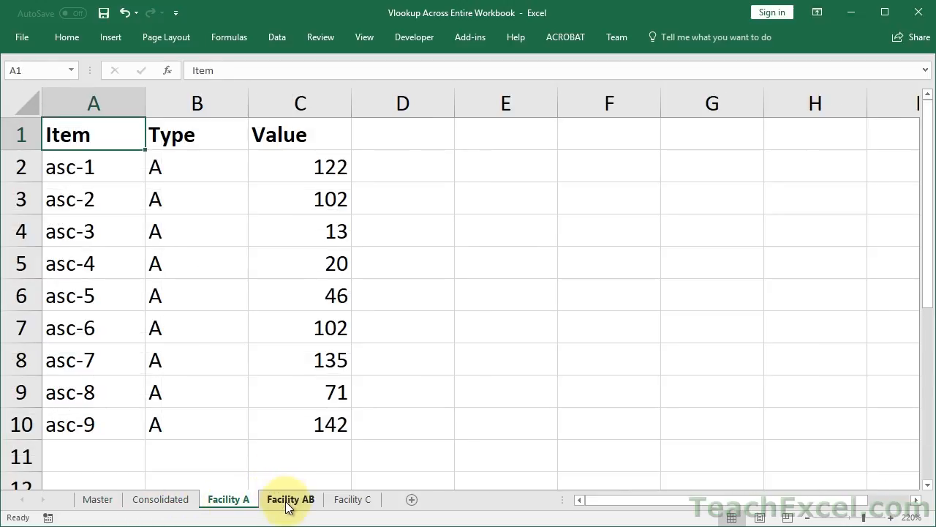
click(290, 499)
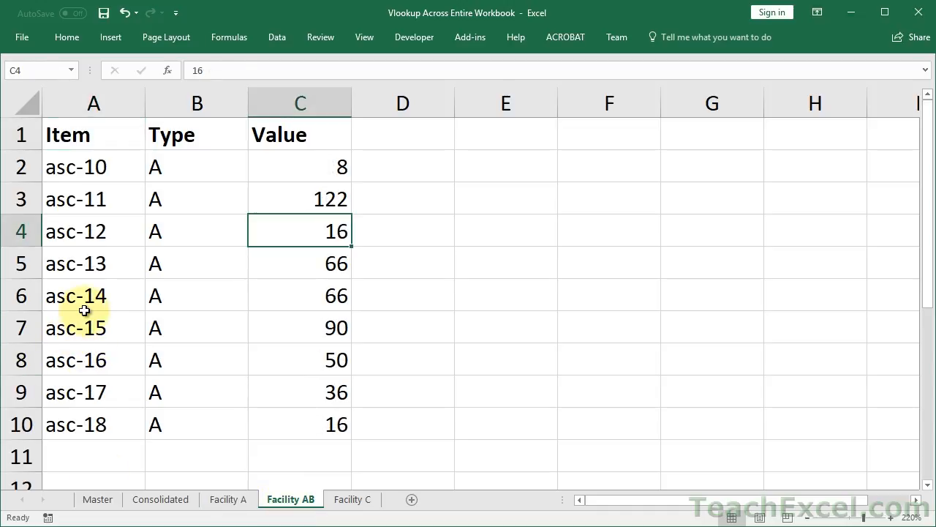
mouse_move(93, 313)
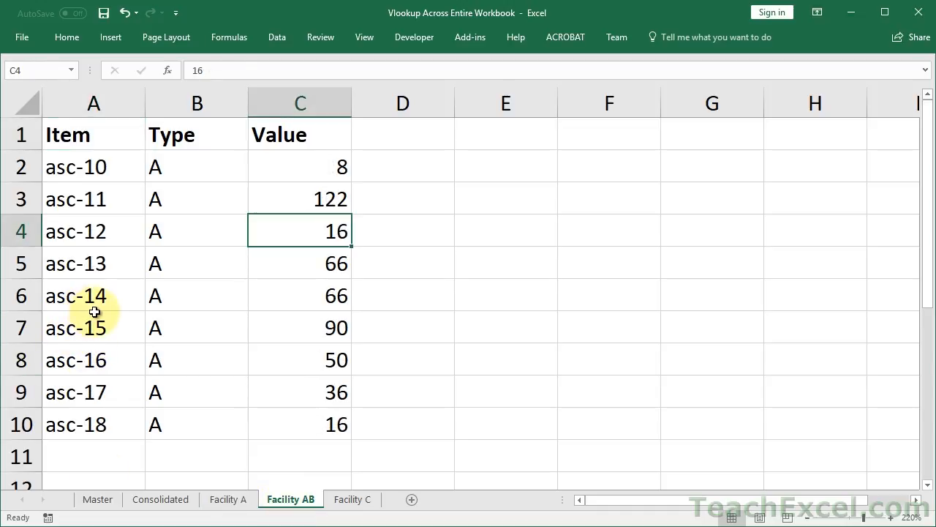
Change the Master item in A2 to asc-8 so the lookups return 71, then view Facility AB
click(96, 499)
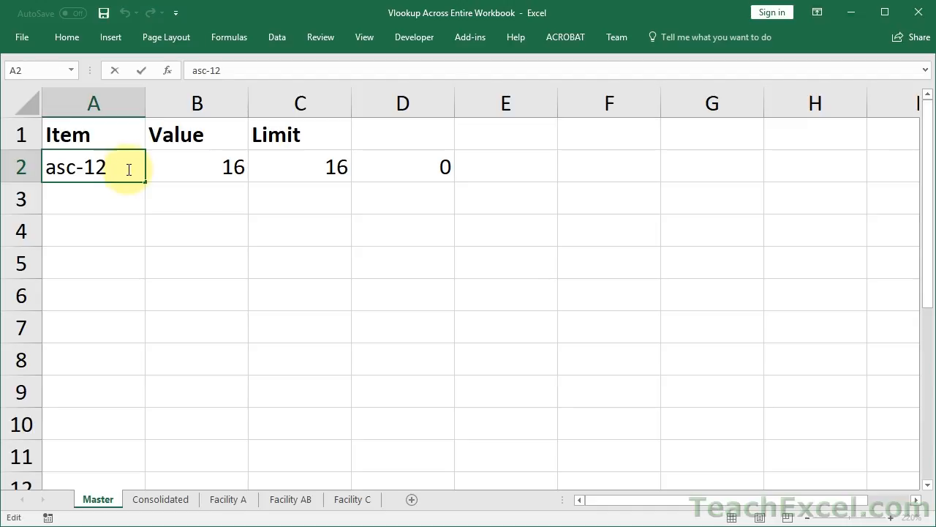
text(asc-8)
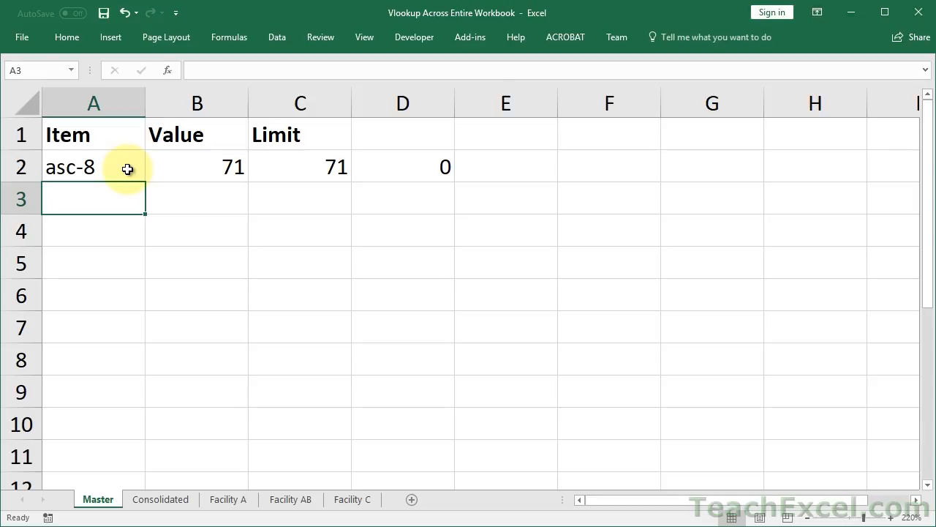
click(403, 167)
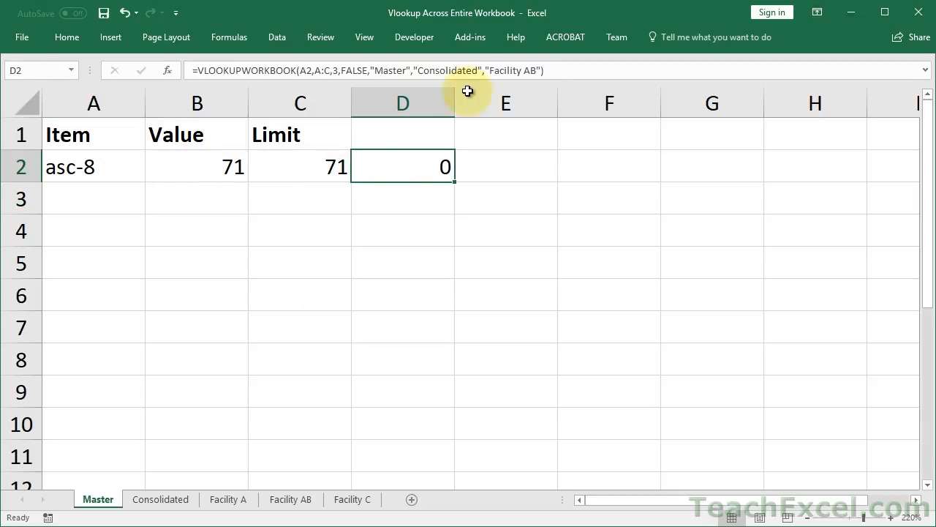
mouse_move(398, 185)
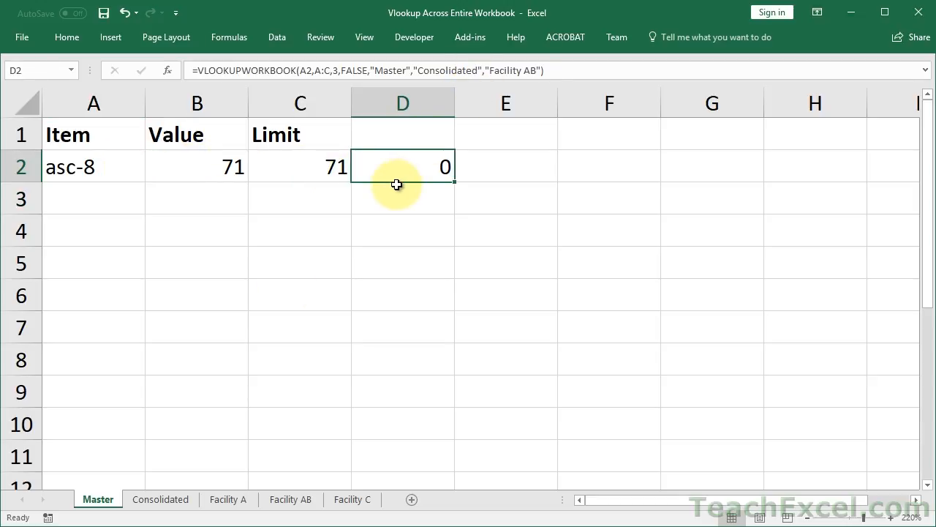
click(290, 499)
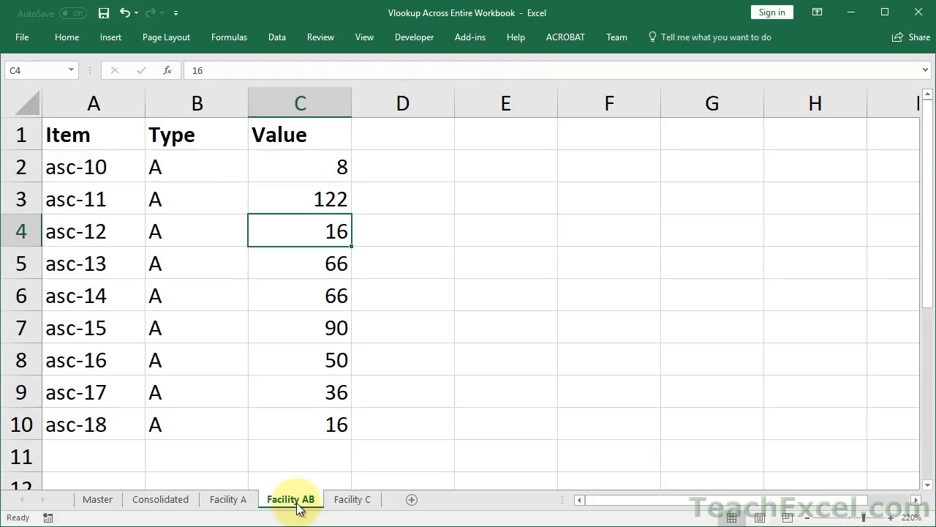
mouse_move(292, 505)
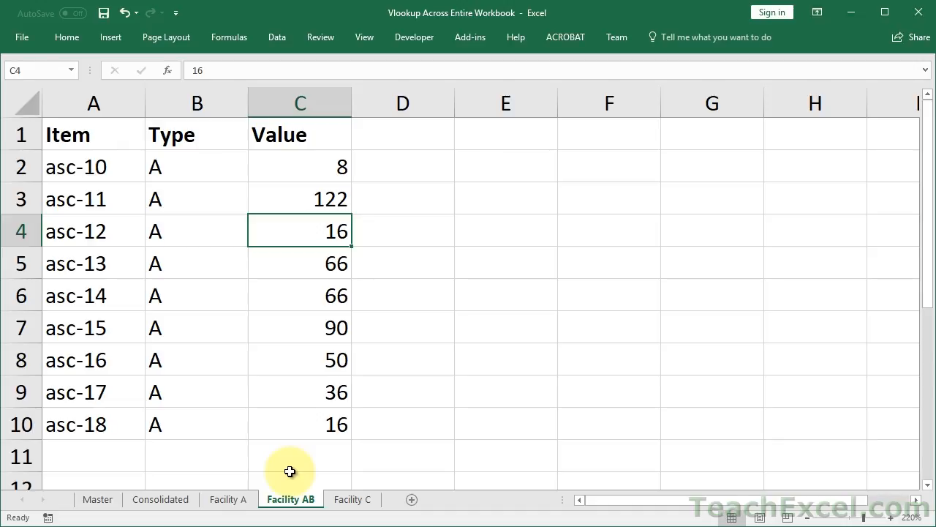
mouse_move(293, 481)
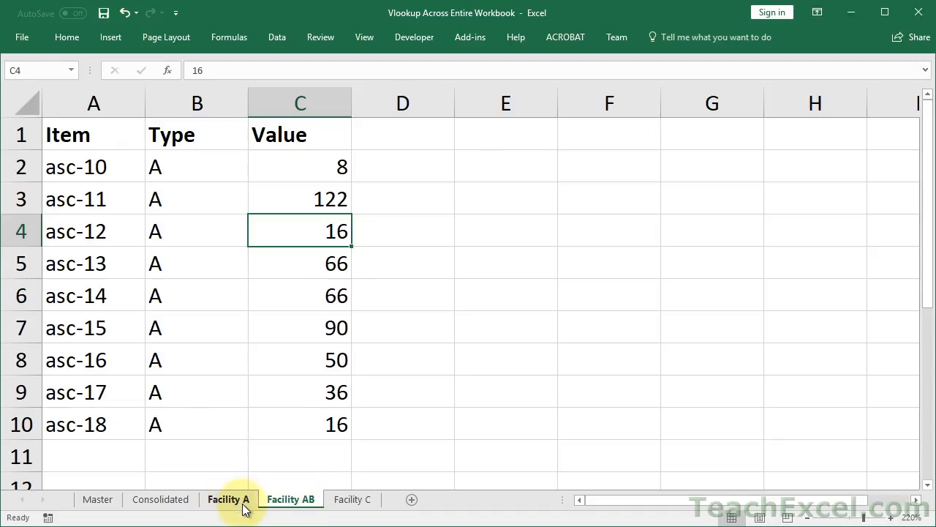
Rename the Facility AB sheet tab and restore its original name
click(289, 499)
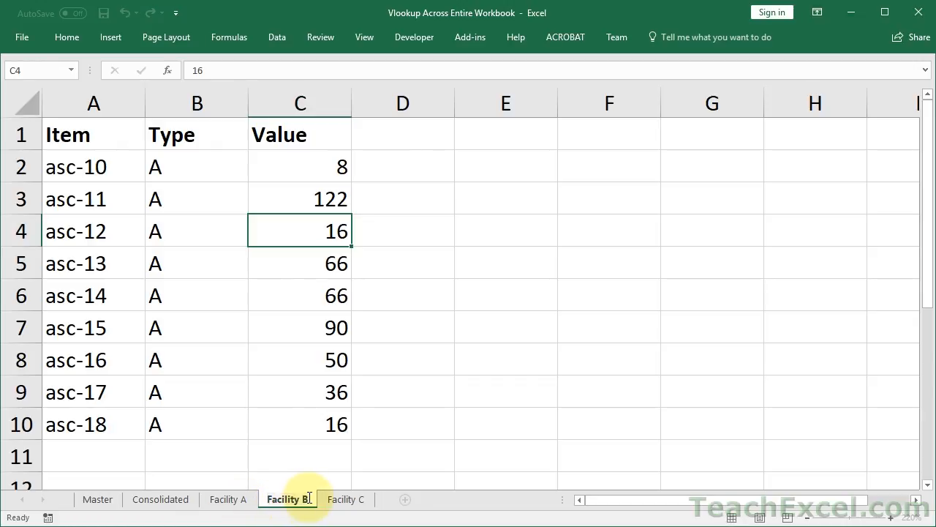
click(287, 499)
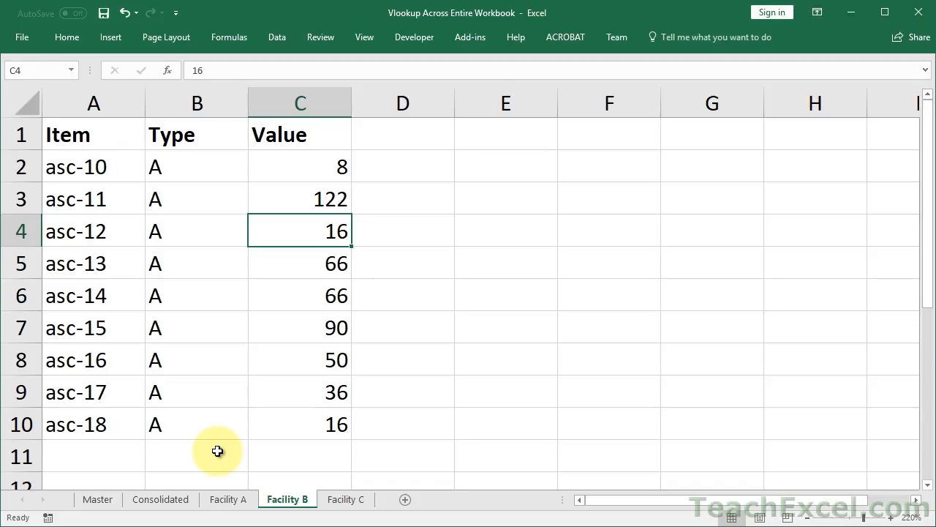
click(506, 167)
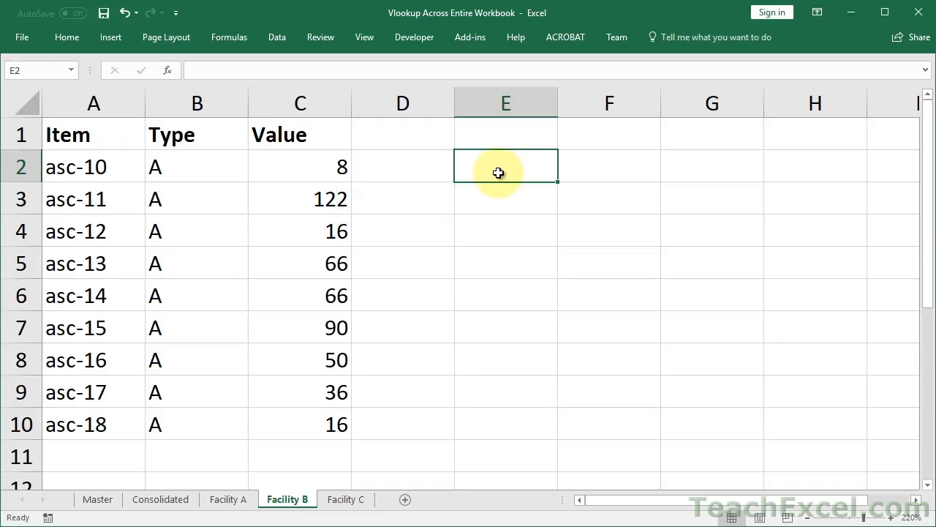
text(week1)
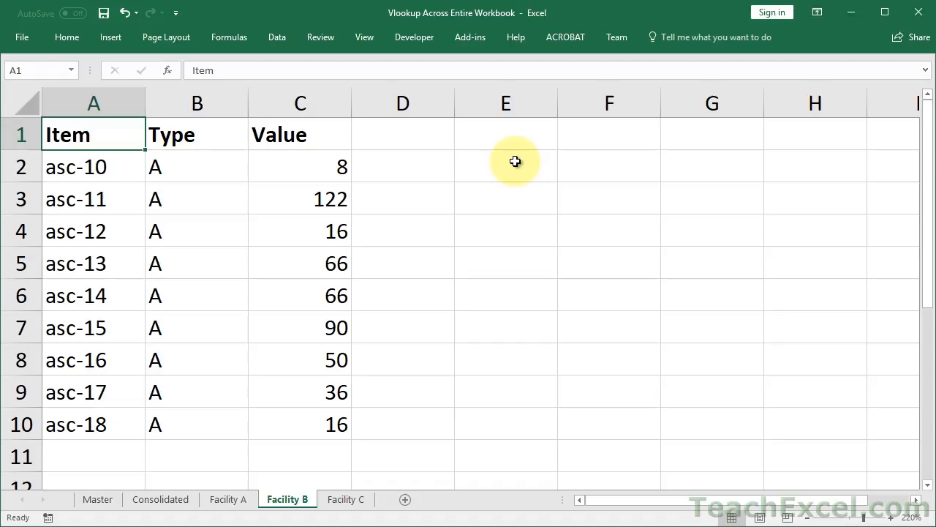
click(96, 499)
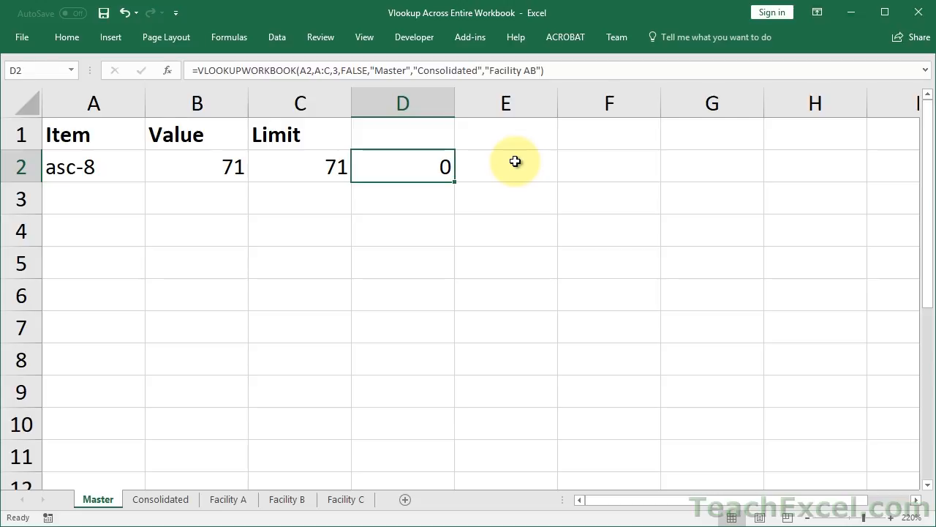
Add the heading Issue in D1 on the Master sheet
double_click(402, 167)
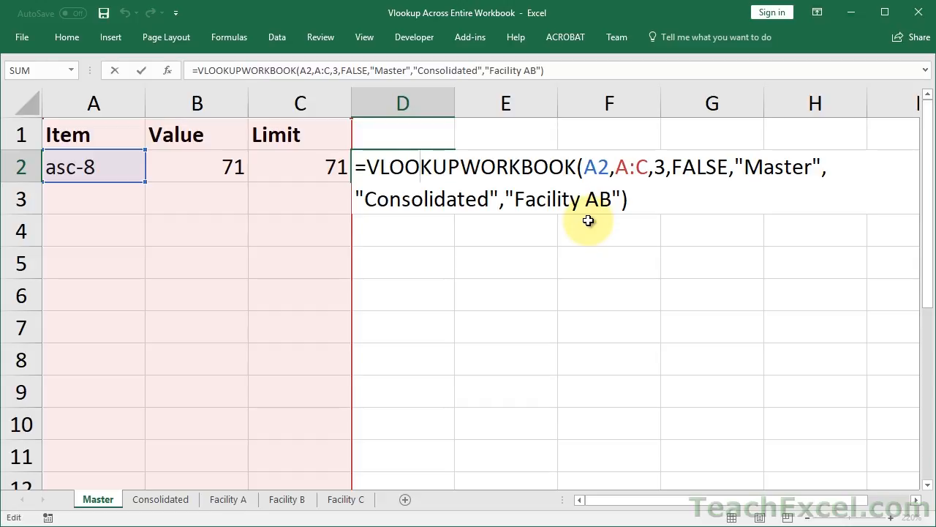
click(287, 499)
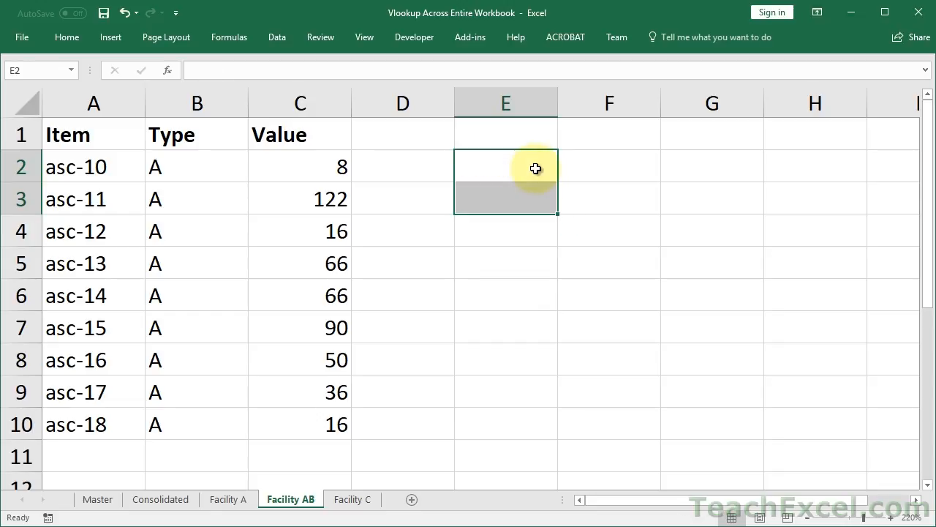
click(94, 134)
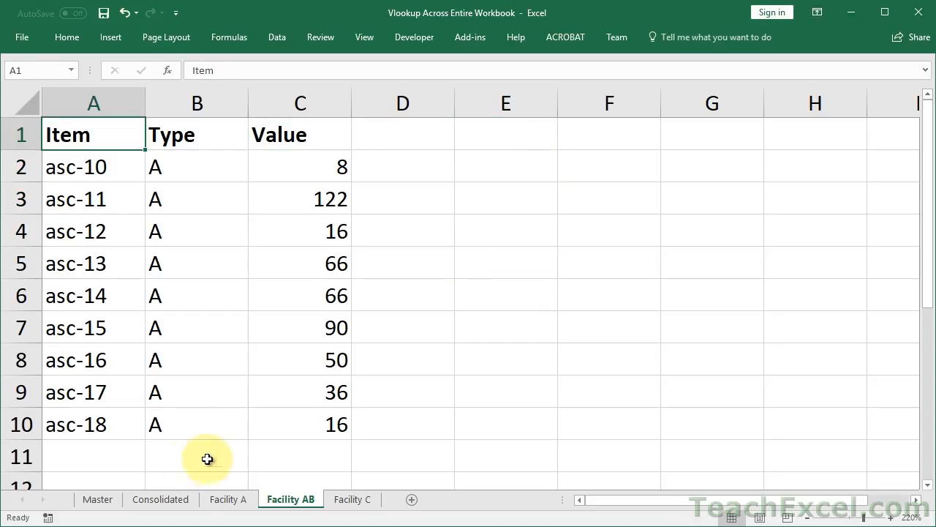
click(96, 499)
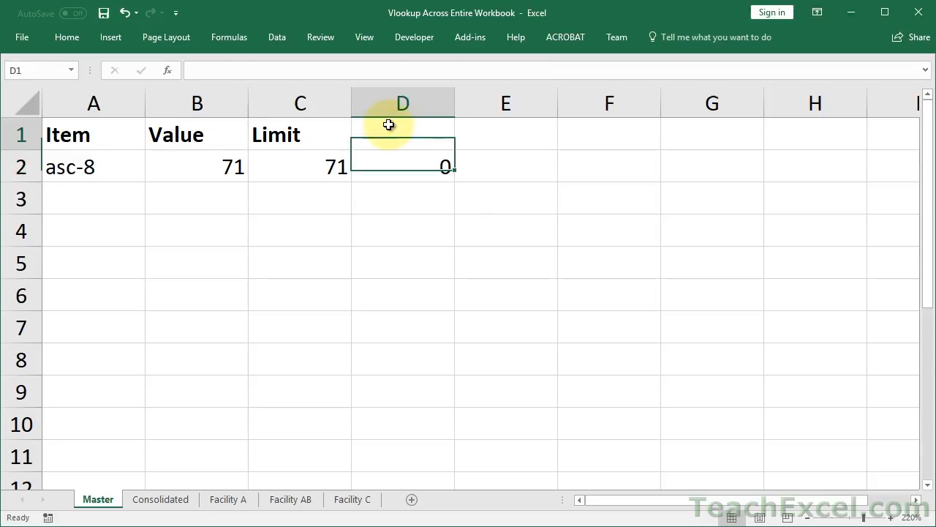
text(Issue)
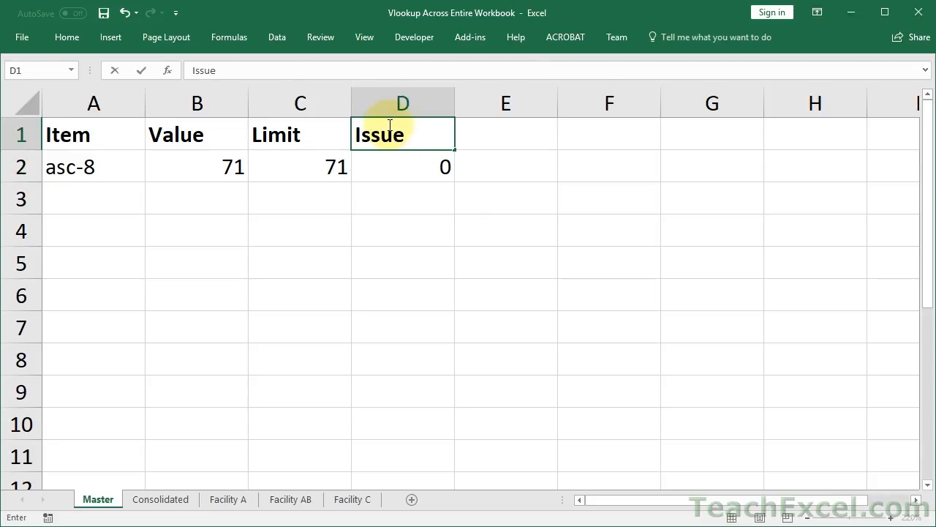
click(94, 167)
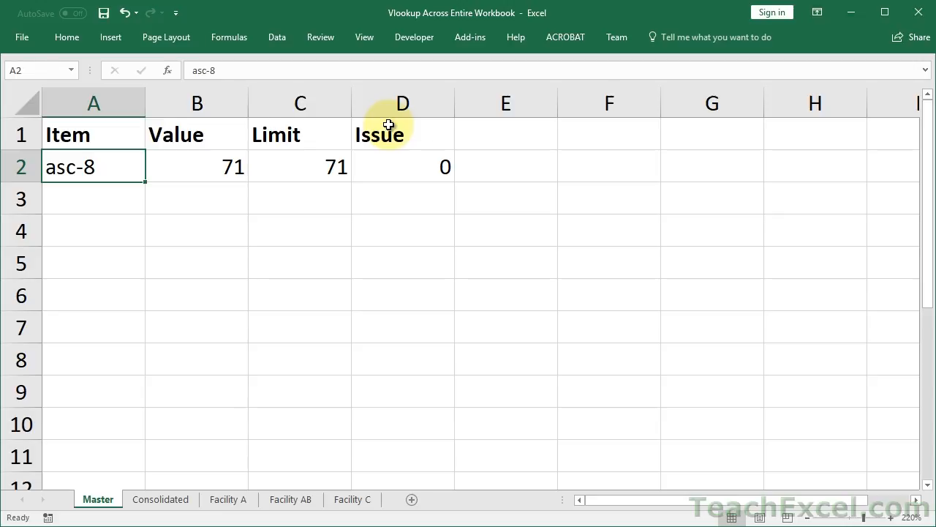
key(alt+F11)
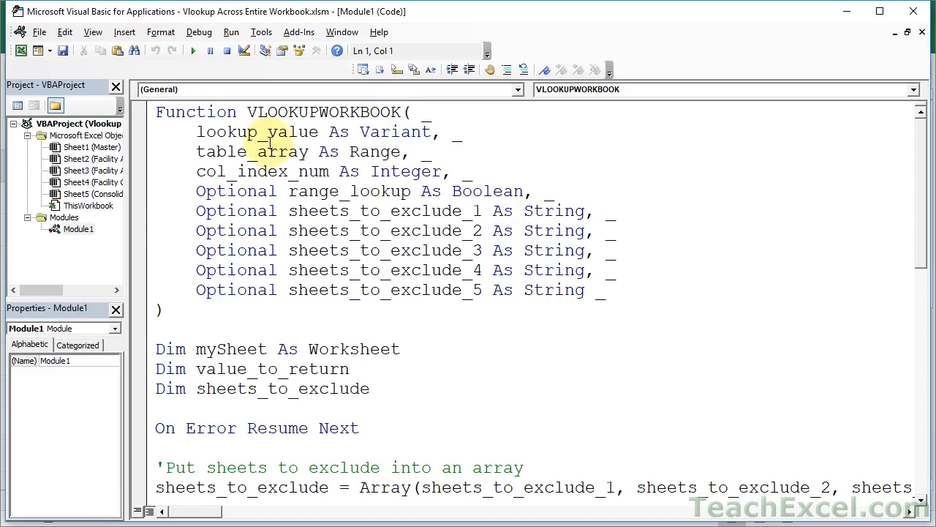
double_click(321, 112)
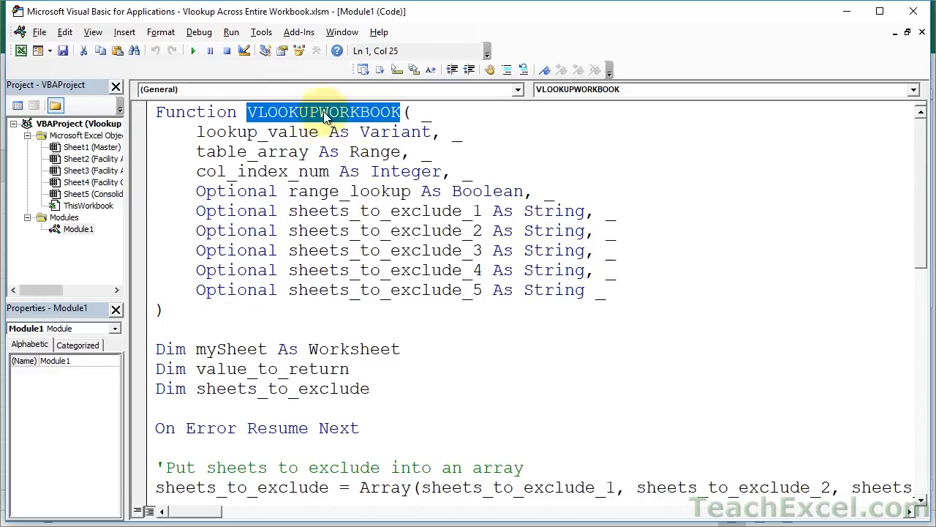
mouse_move(365, 125)
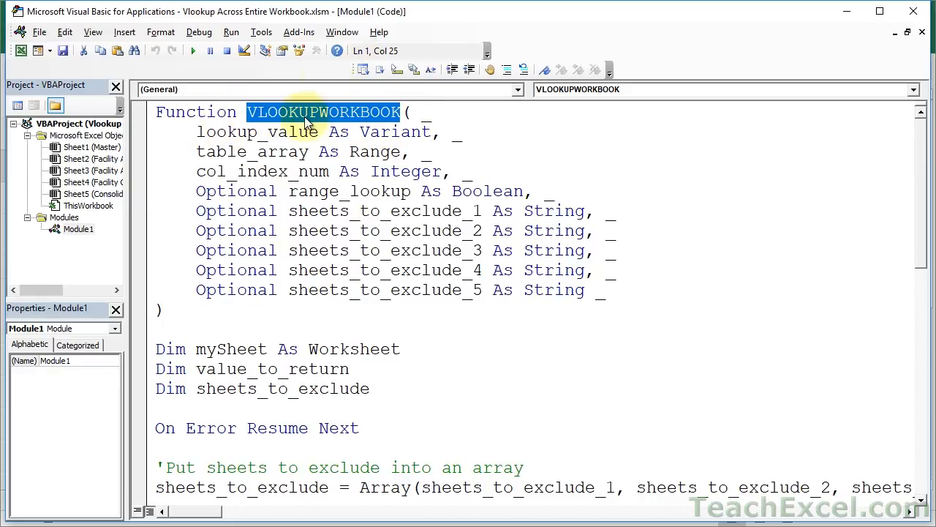
mouse_move(335, 161)
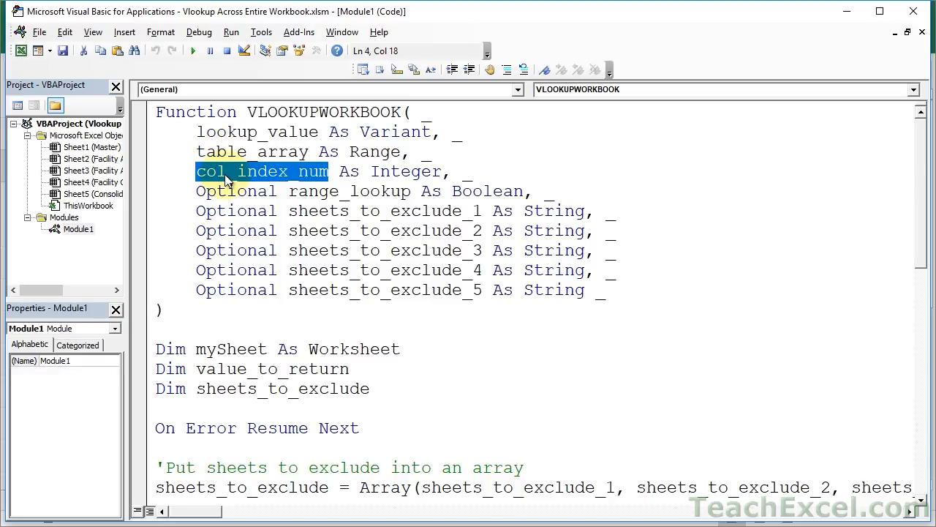
mouse_move(334, 190)
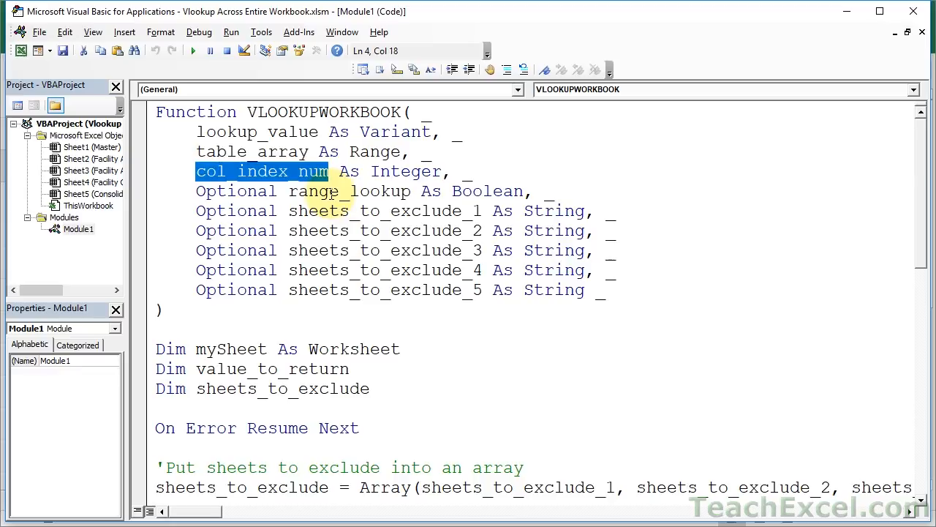
double_click(334, 190)
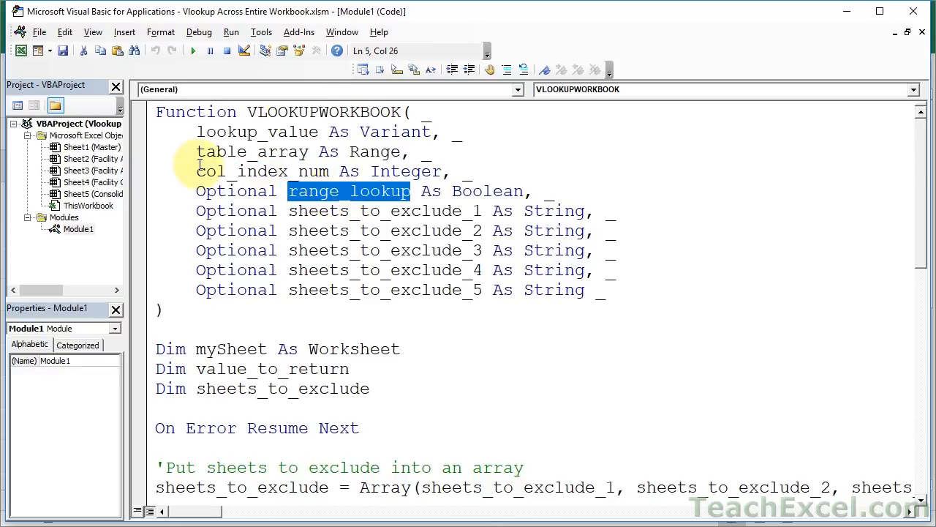
mouse_move(256, 120)
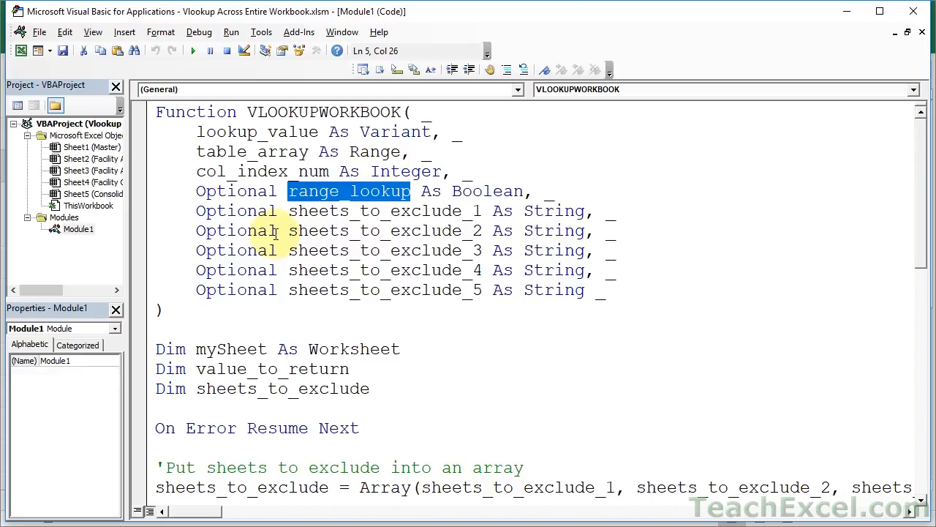
mouse_move(192, 211)
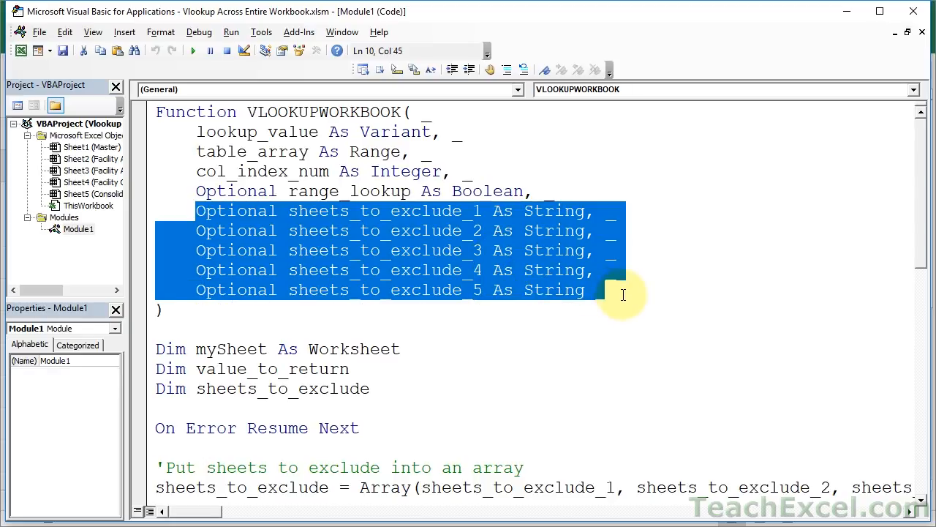
double_click(345, 210)
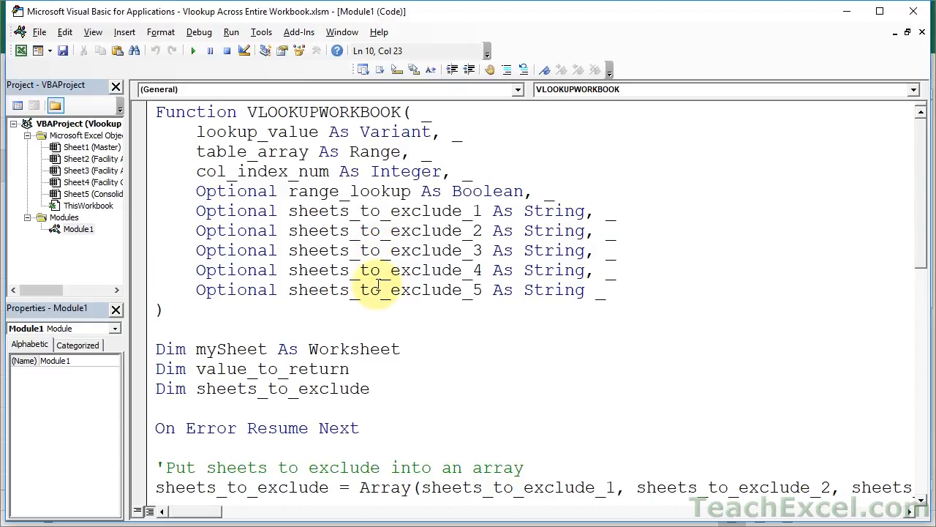
double_click(235, 250)
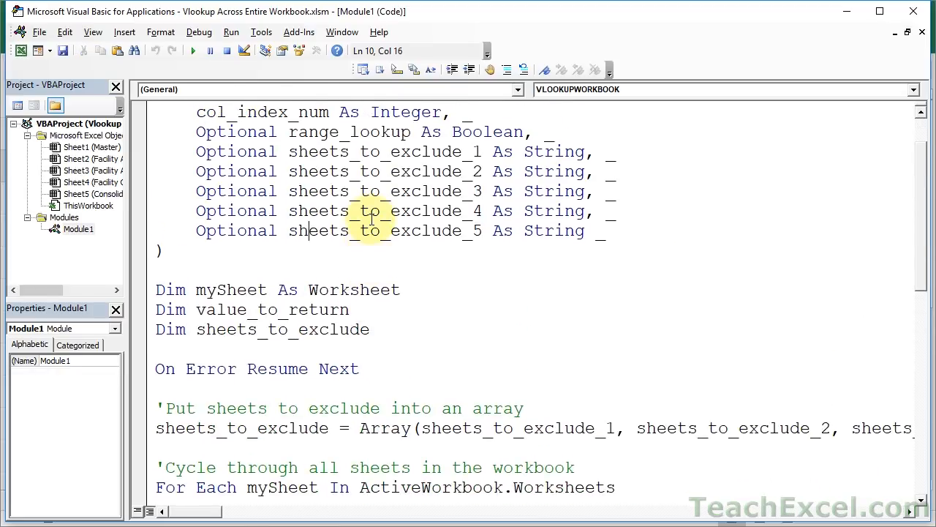
Add an optional sheets_to_exclude_6 parameter and append it to the Array(...) exclusion list
click(196, 231)
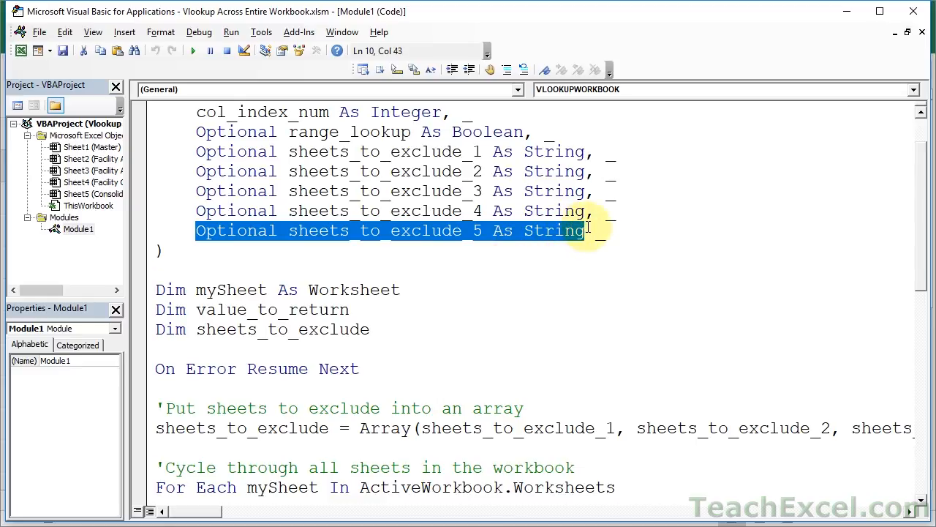
click(585, 231)
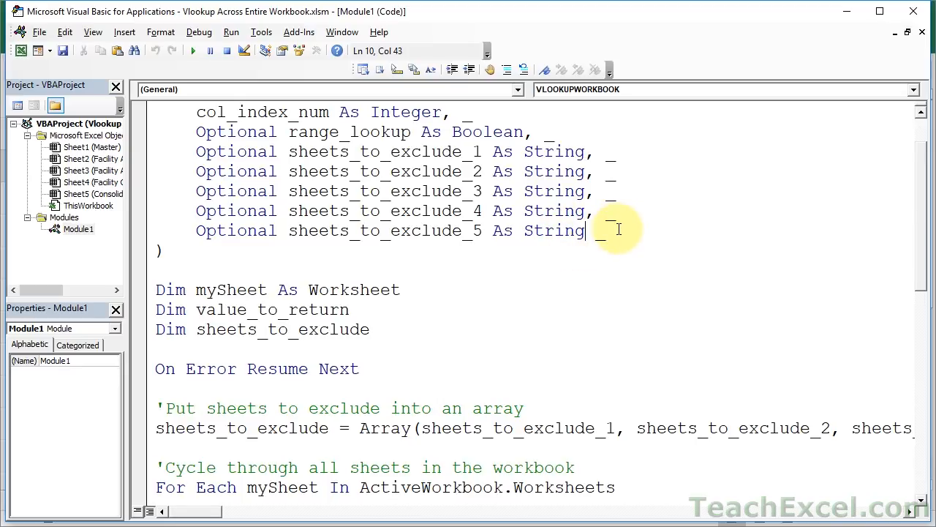
text(,)
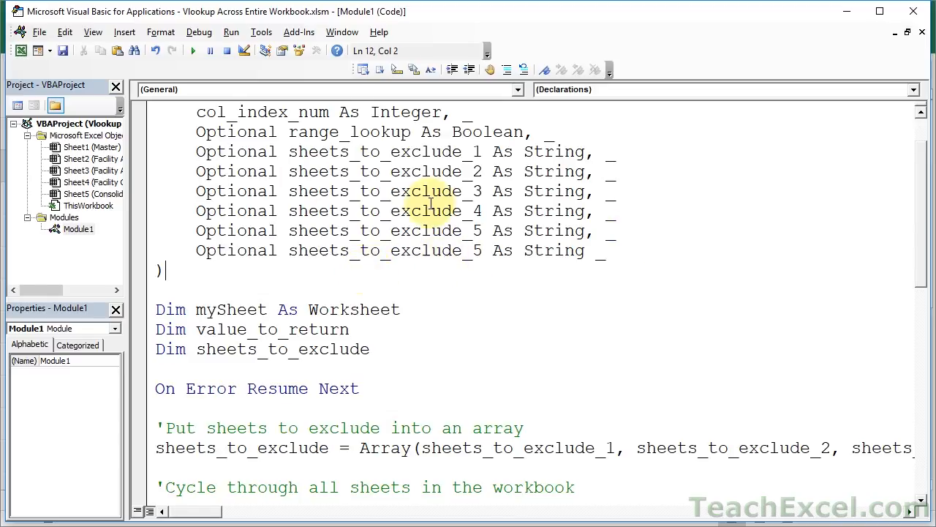
mouse_move(453, 211)
text(6)
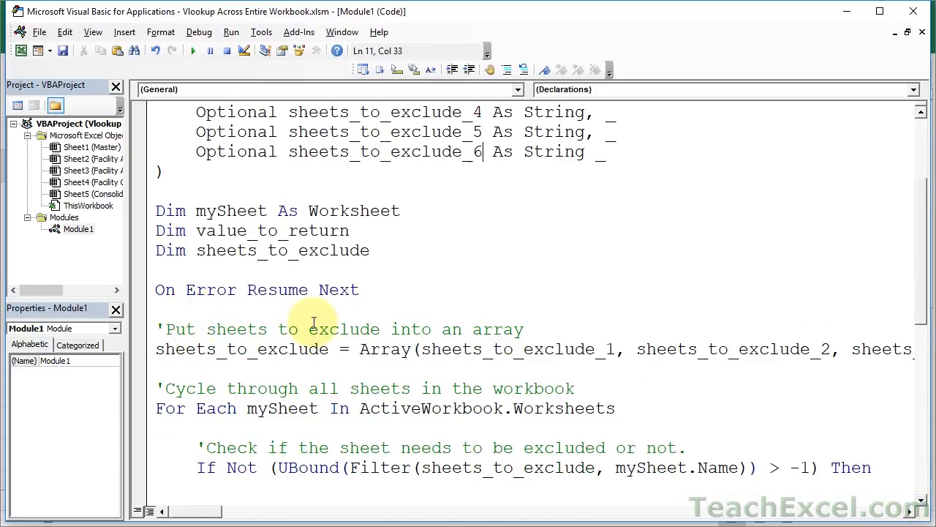
mouse_move(369, 151)
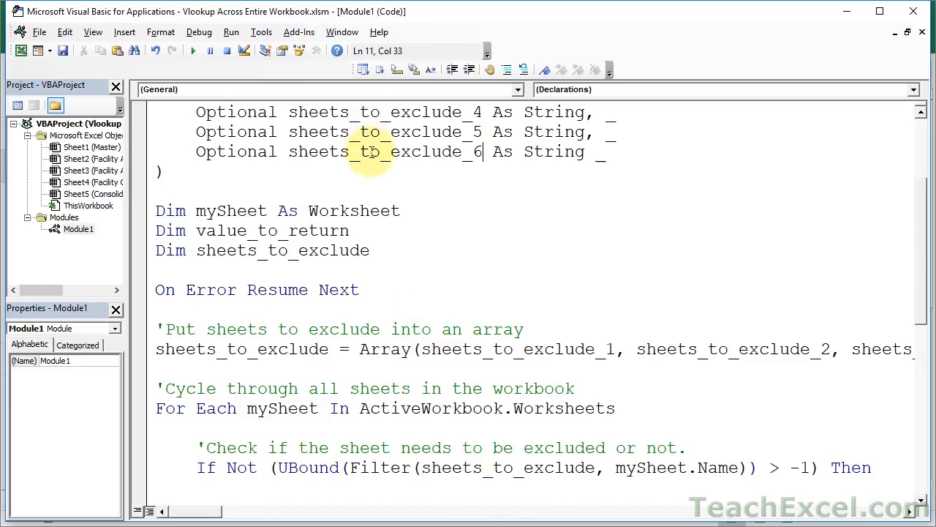
double_click(373, 150)
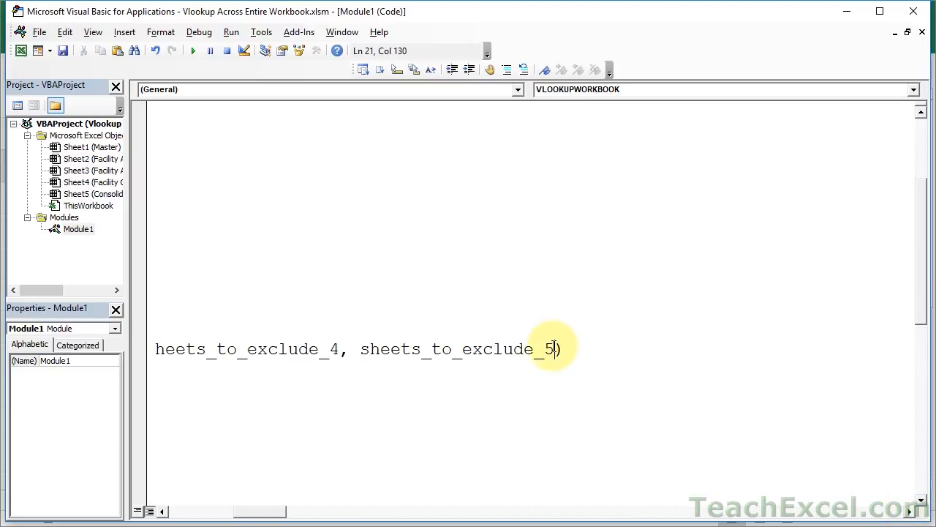
text(, sheets_to_exclude_6)
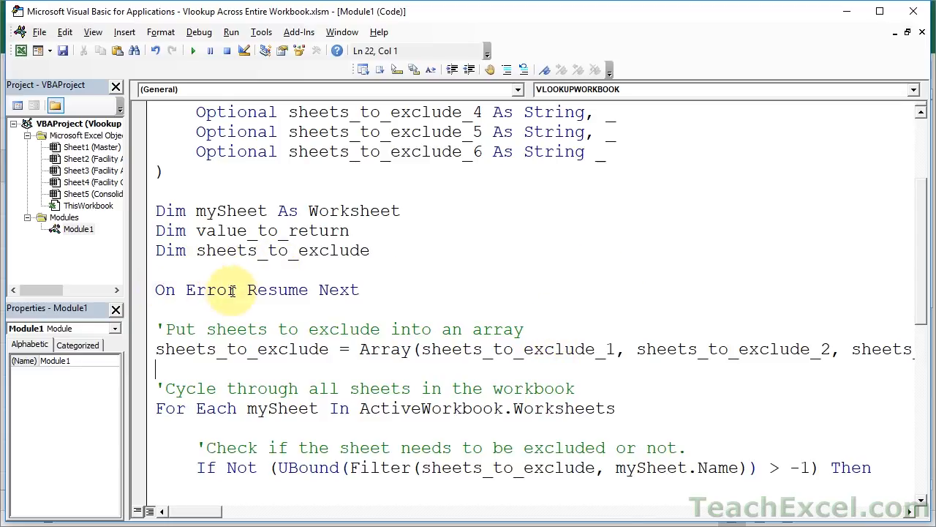
mouse_move(336, 290)
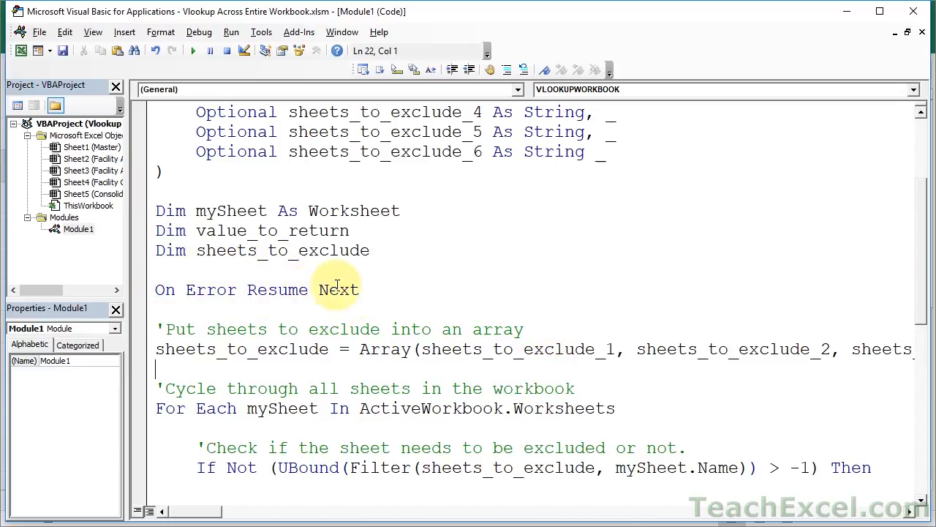
mouse_move(287, 284)
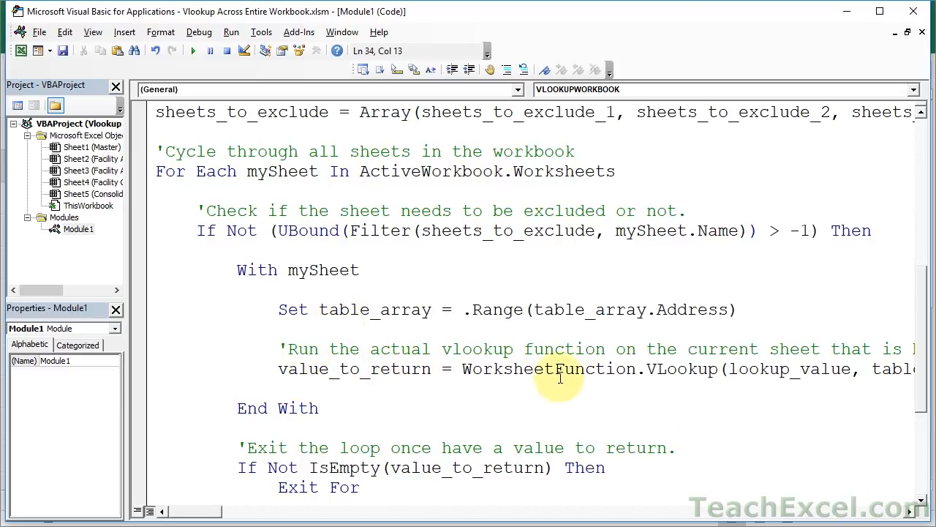
scroll(right, 3)
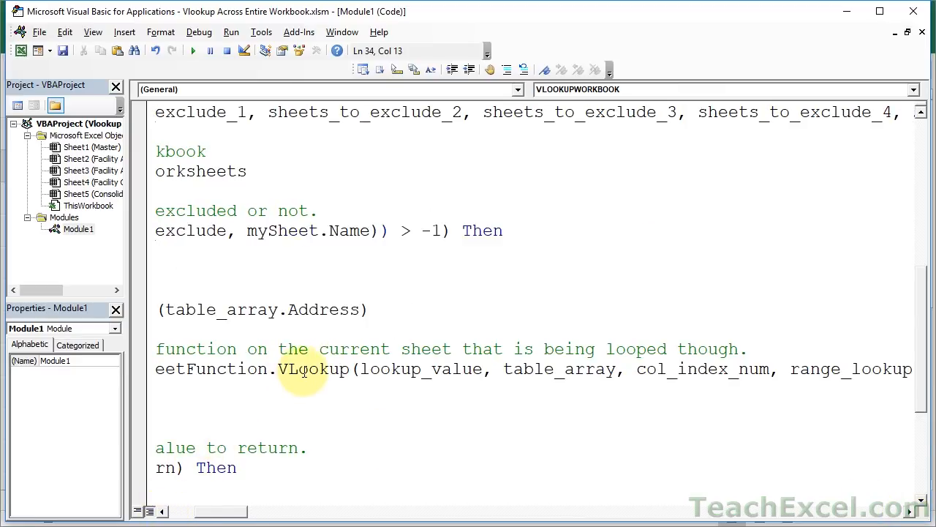
double_click(313, 369)
text(Exit For)
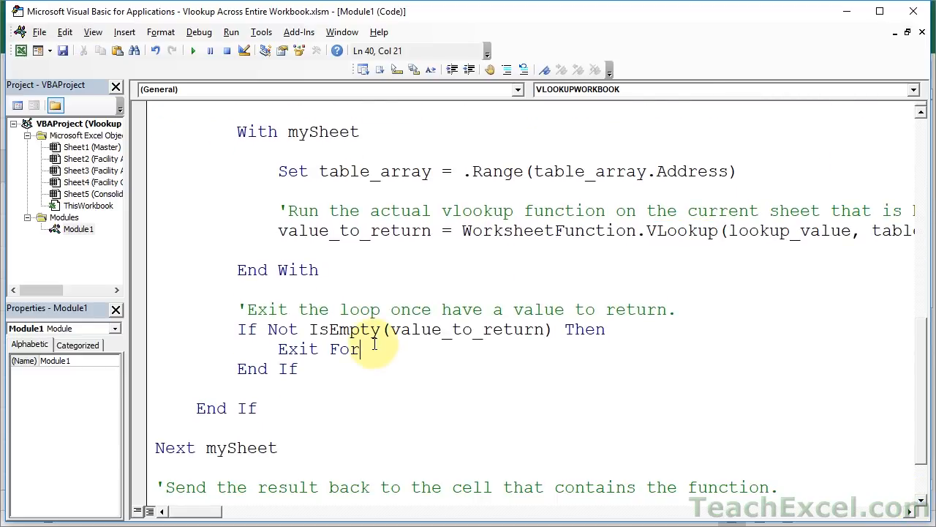
mouse_move(249, 345)
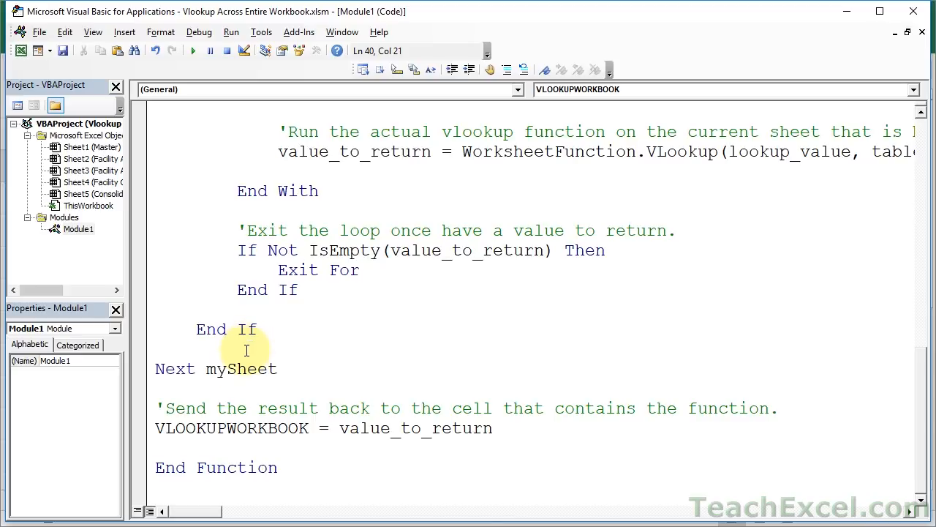
double_click(366, 427)
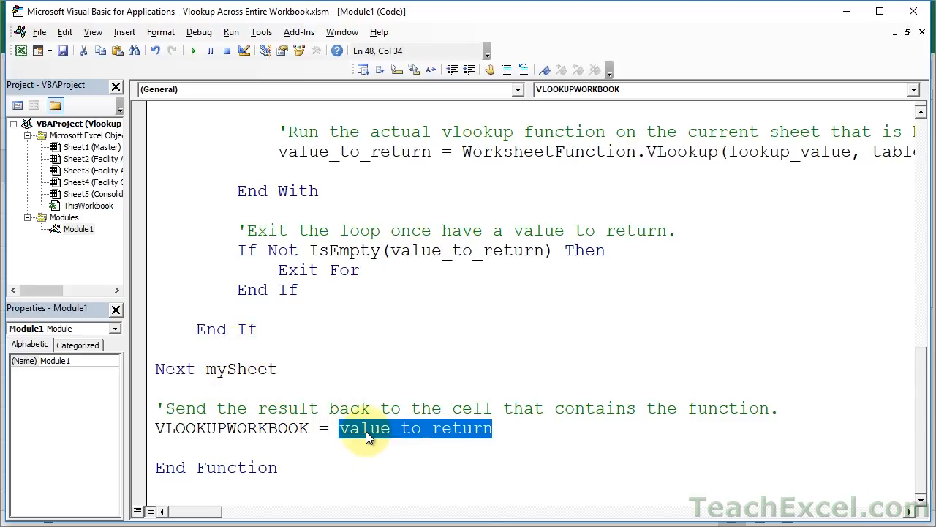
double_click(354, 151)
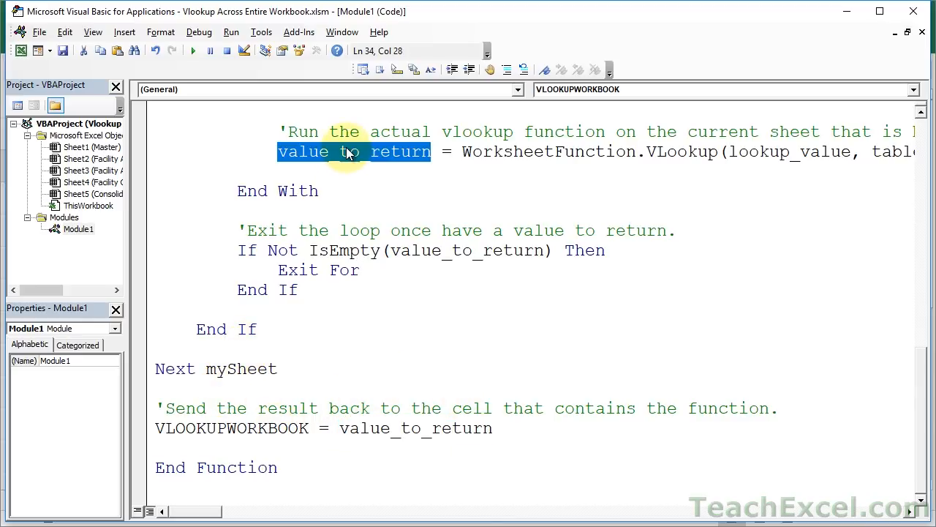
mouse_move(340, 417)
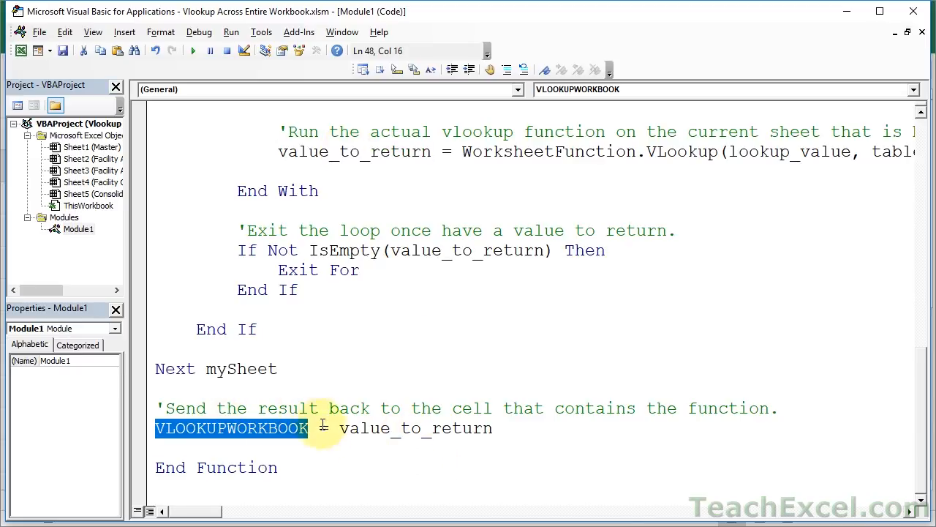
mouse_move(267, 409)
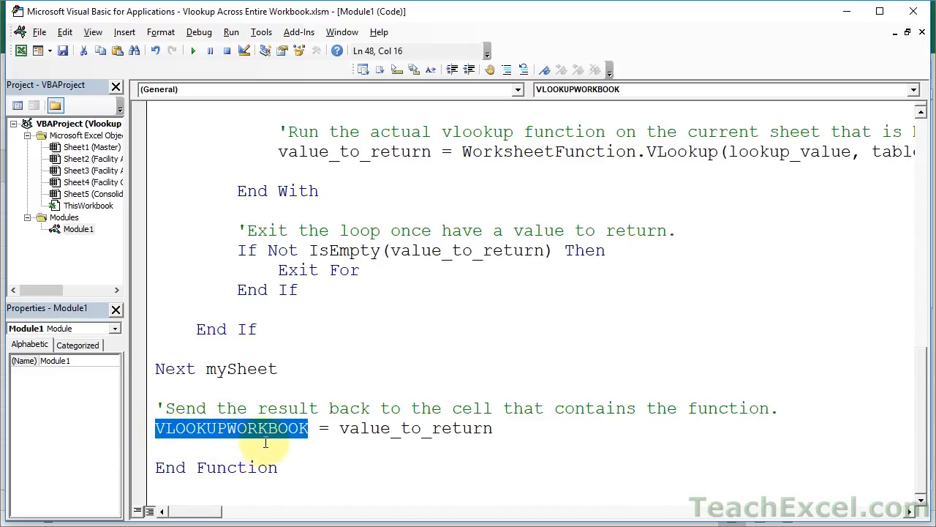
scroll(up, 3)
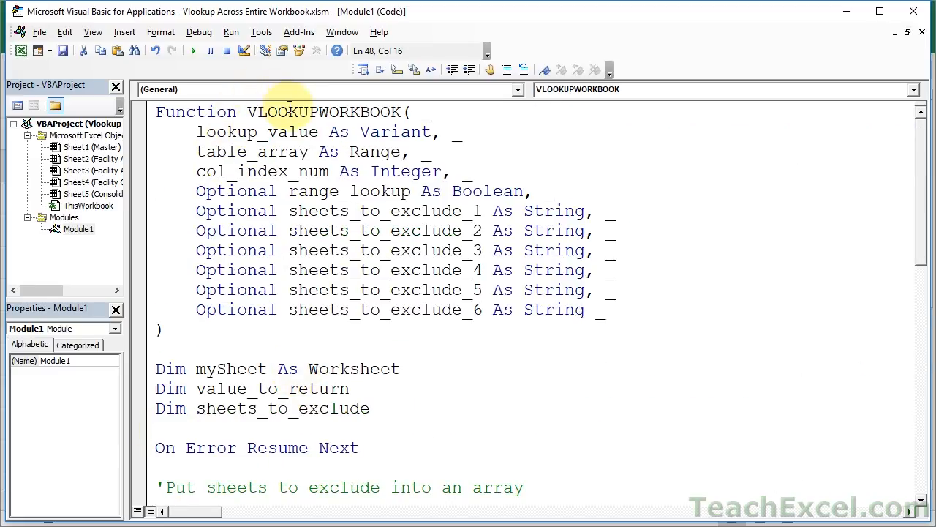
scroll(down, 3)
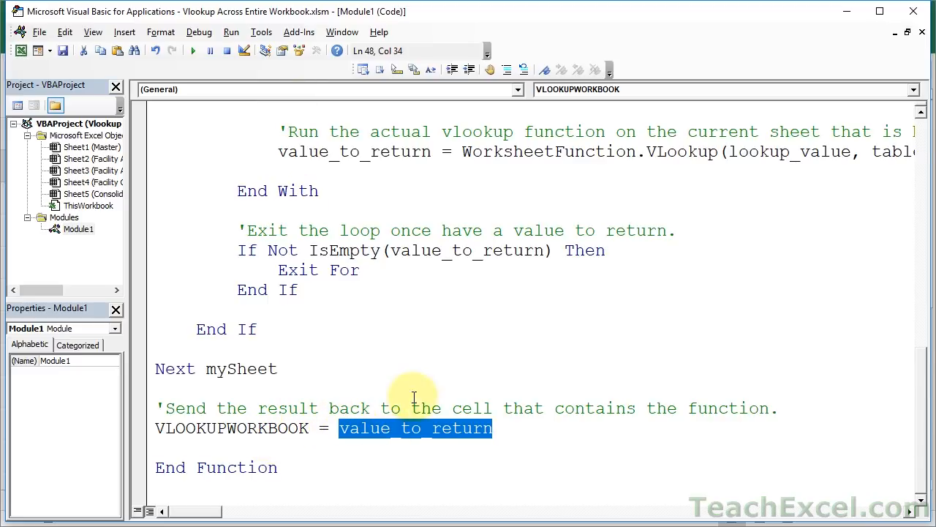
mouse_move(490, 431)
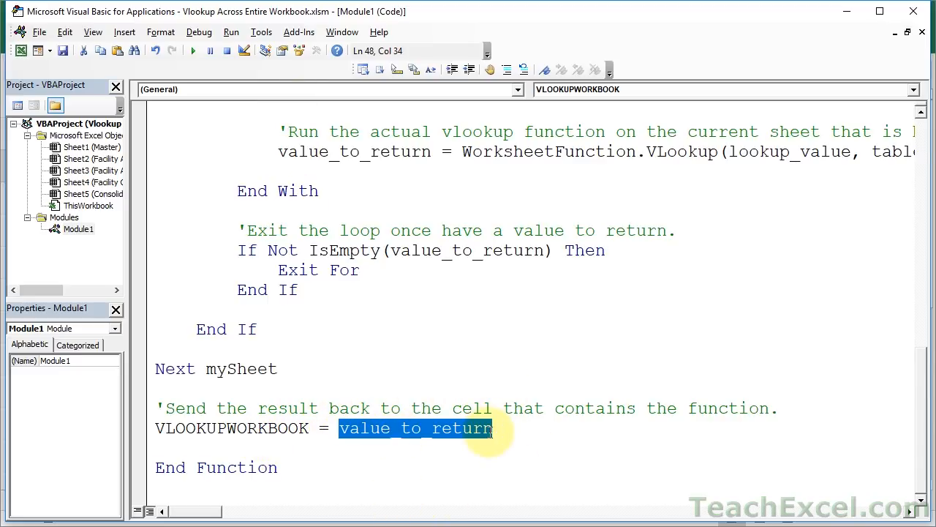
mouse_move(450, 363)
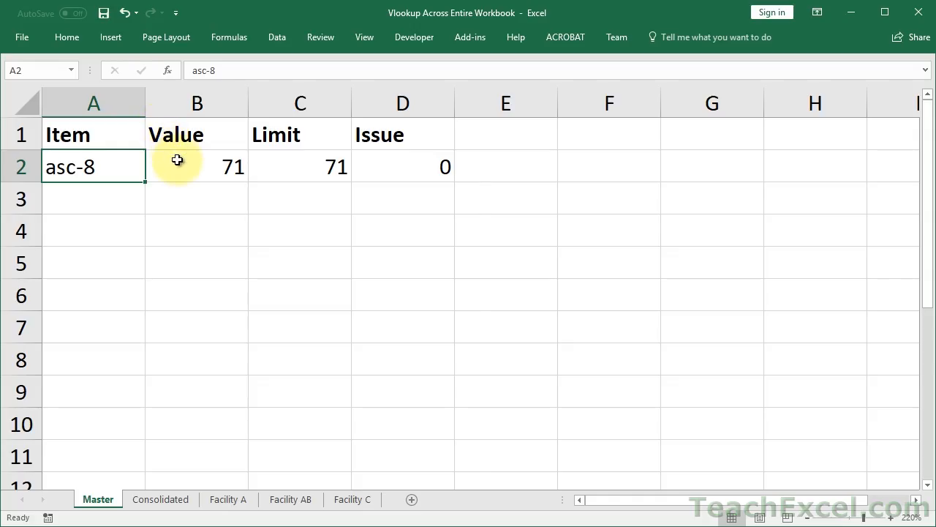
Enter =VLOOKUPWORKBOOK(A2,A:C,3,FALSE) in B2 on Master, returning 71 for asc-8
text(=VLOOKUPWORKBOOK(A2,A:C,3,FALSE))
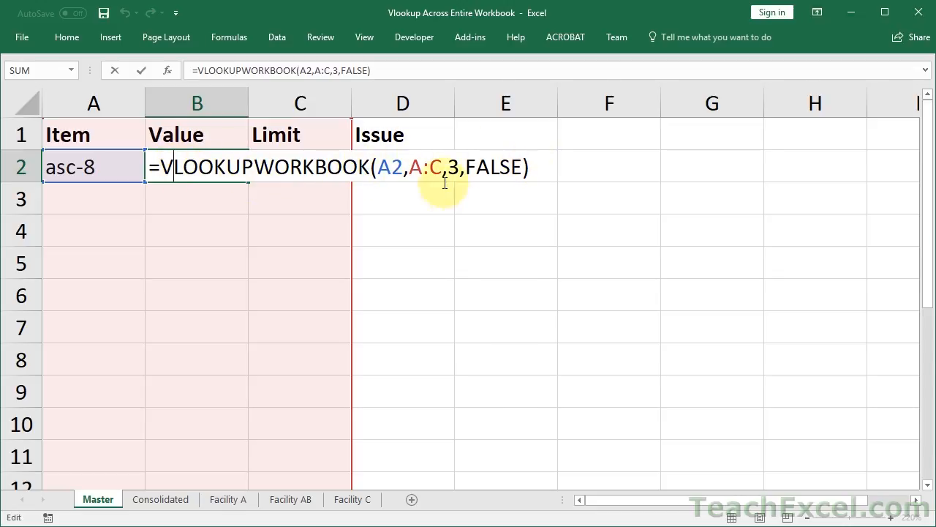
key(Enter)
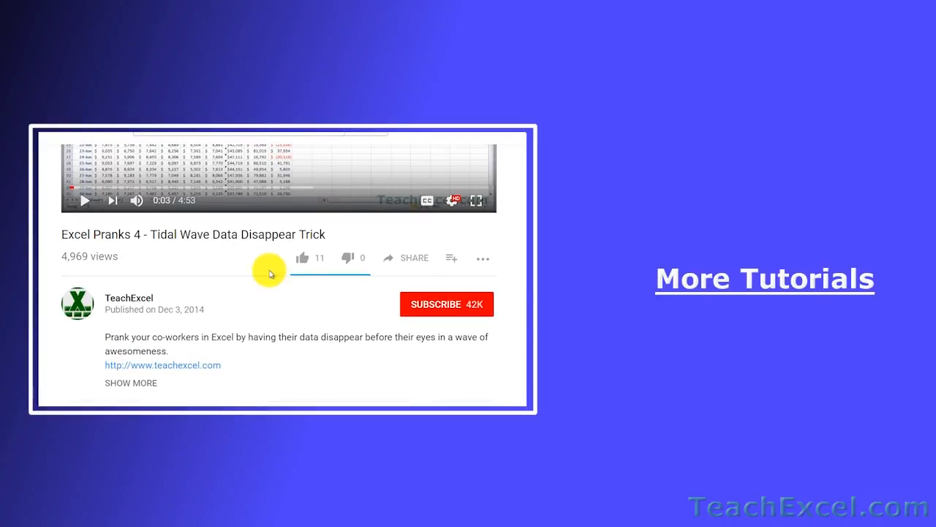
click(302, 257)
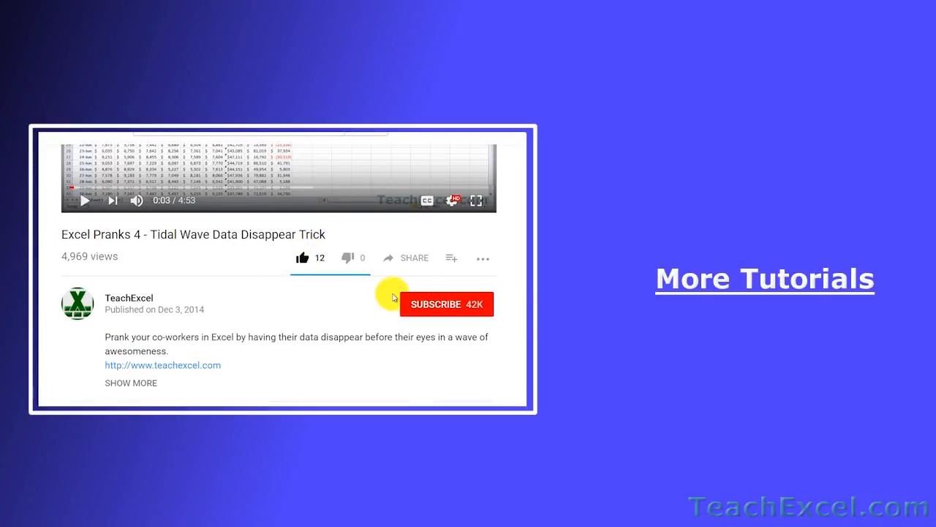
click(448, 303)
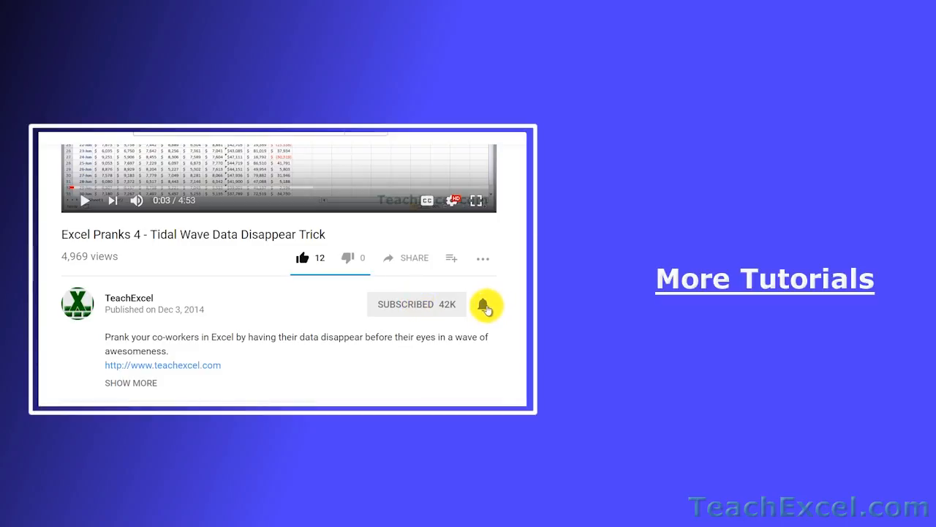